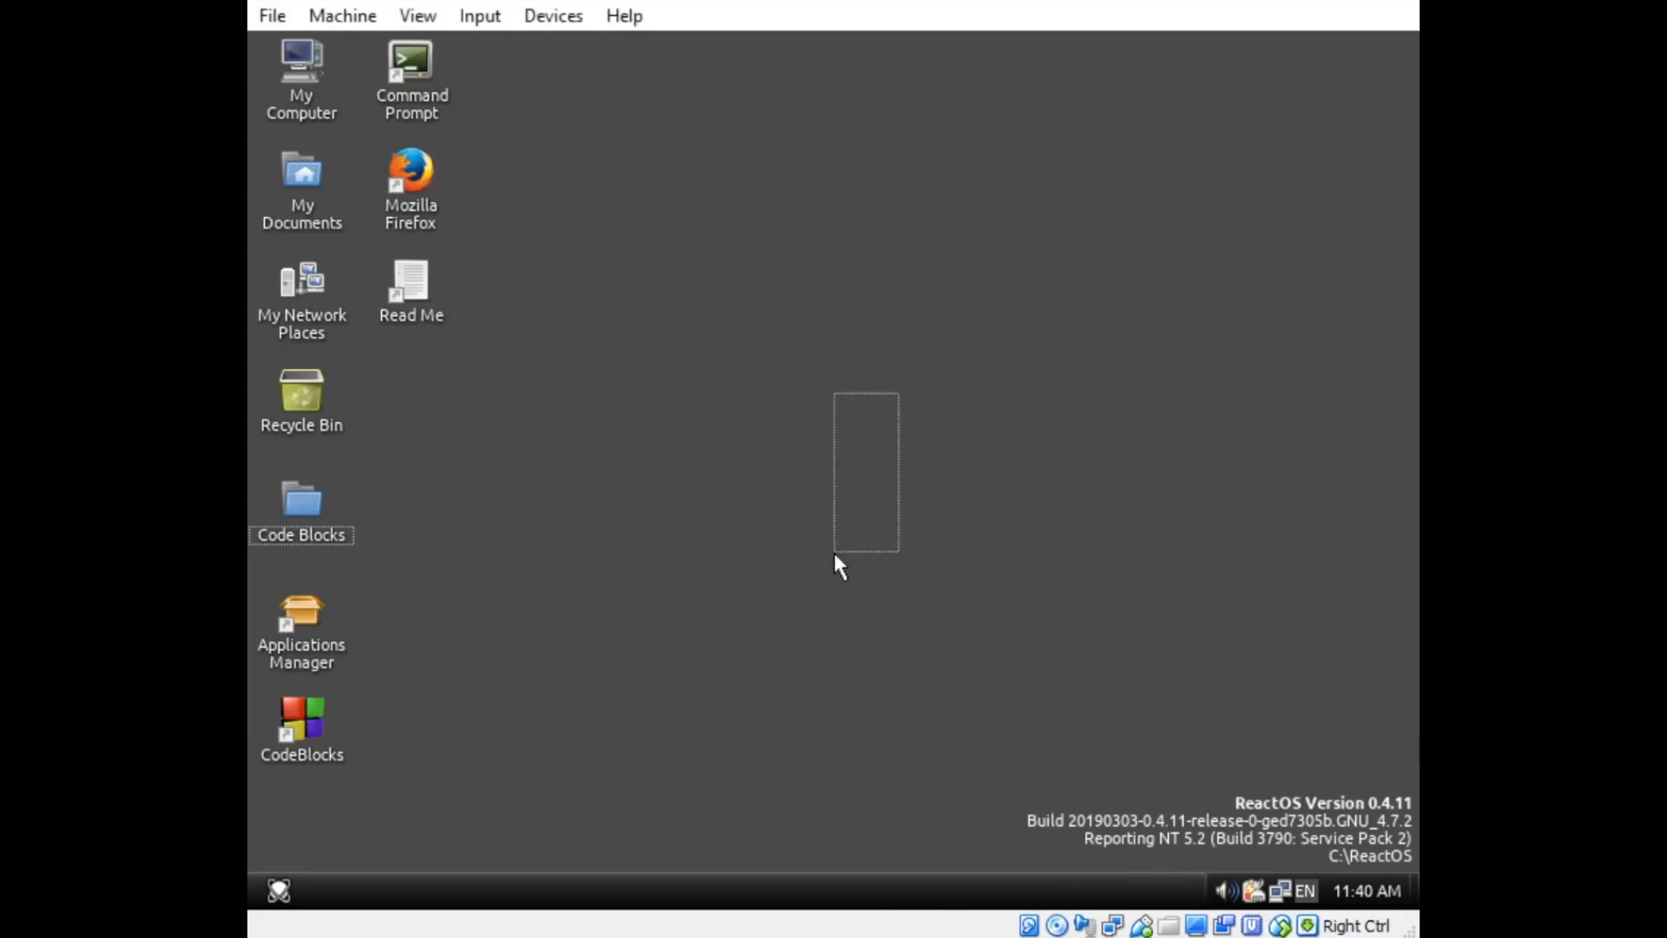
pyautogui.moveTo(338, 754)
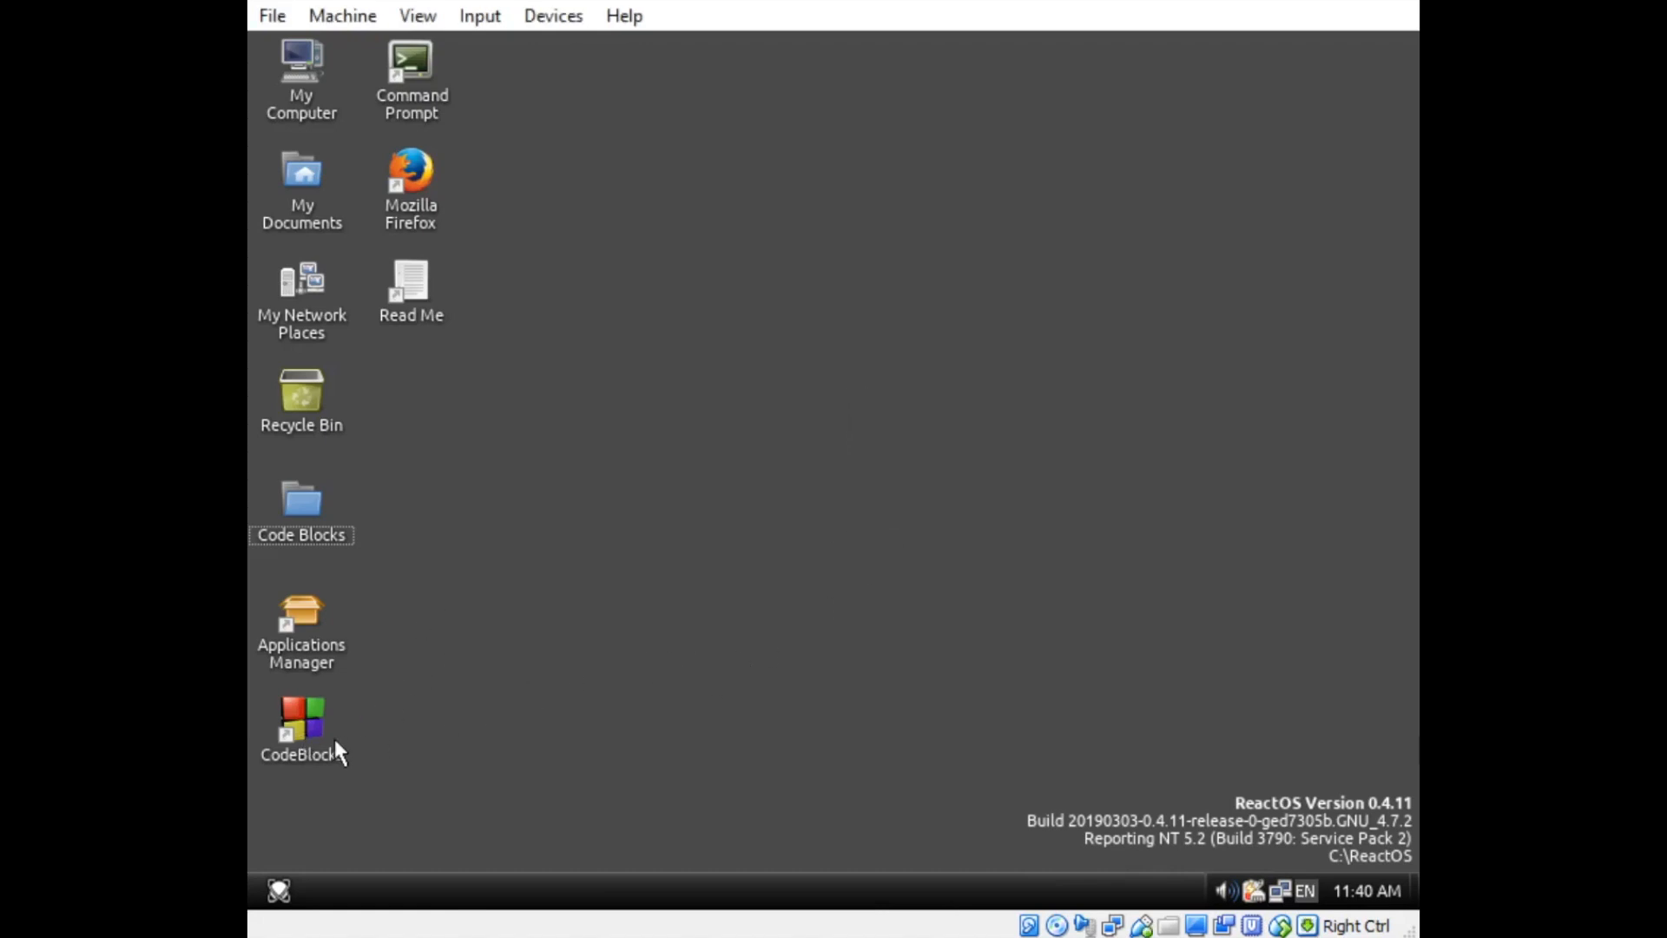
# - Launch Code::Blocks and start a new project using the Console application template
pyautogui.doubleClick(301, 728)
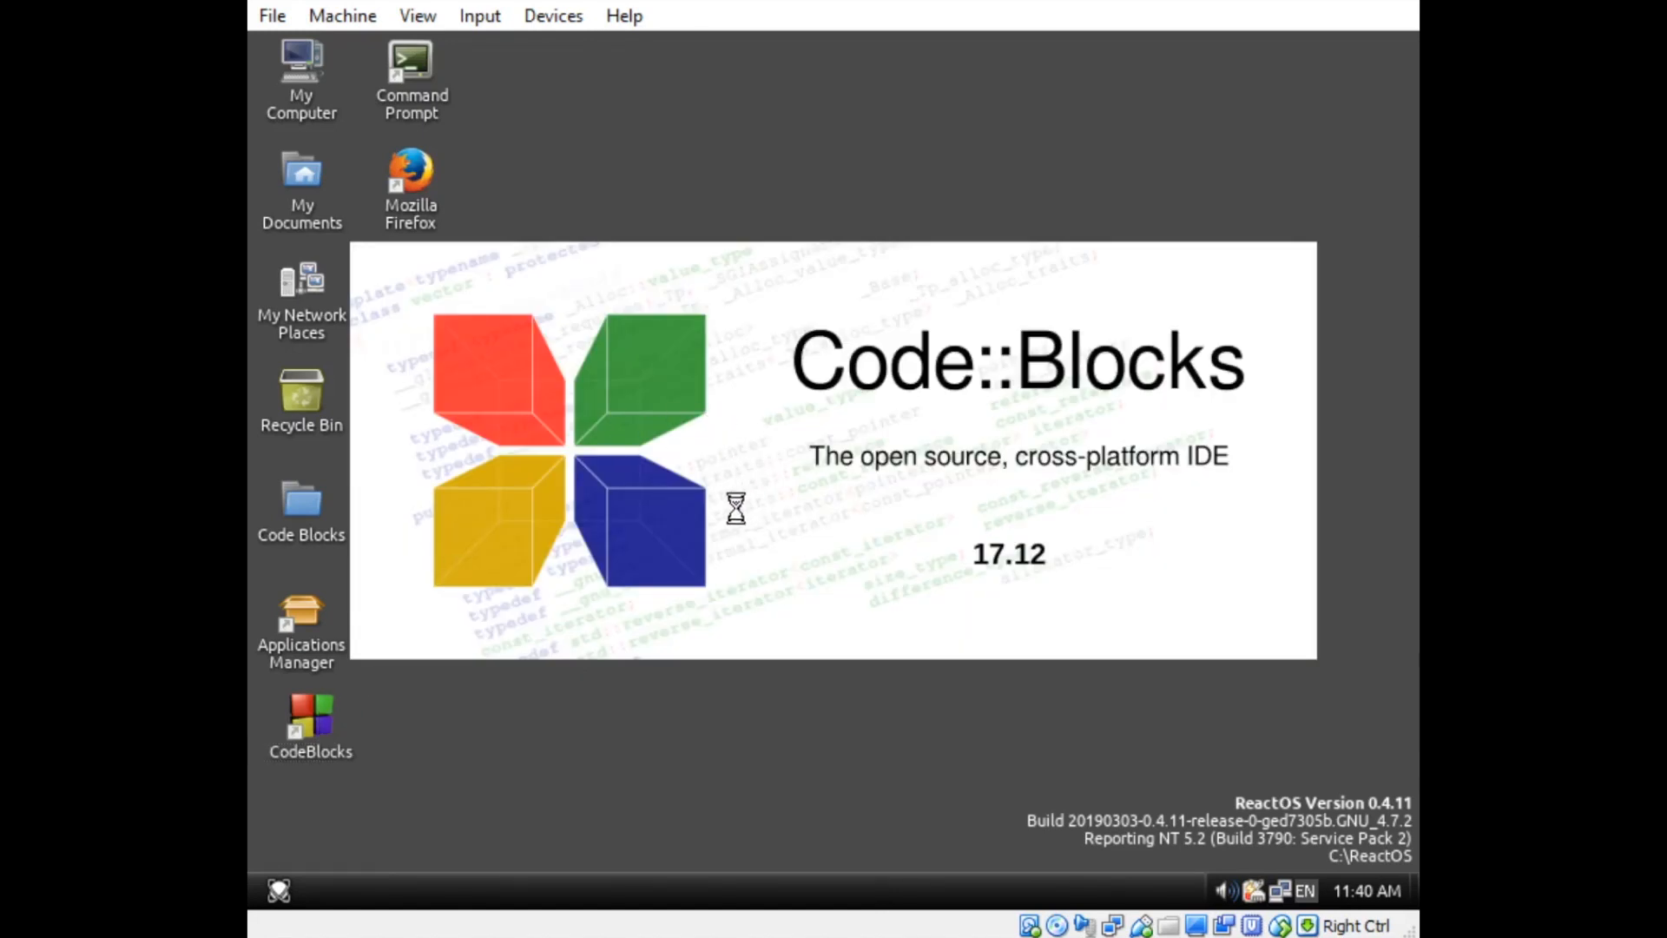
pyautogui.click(268, 80)
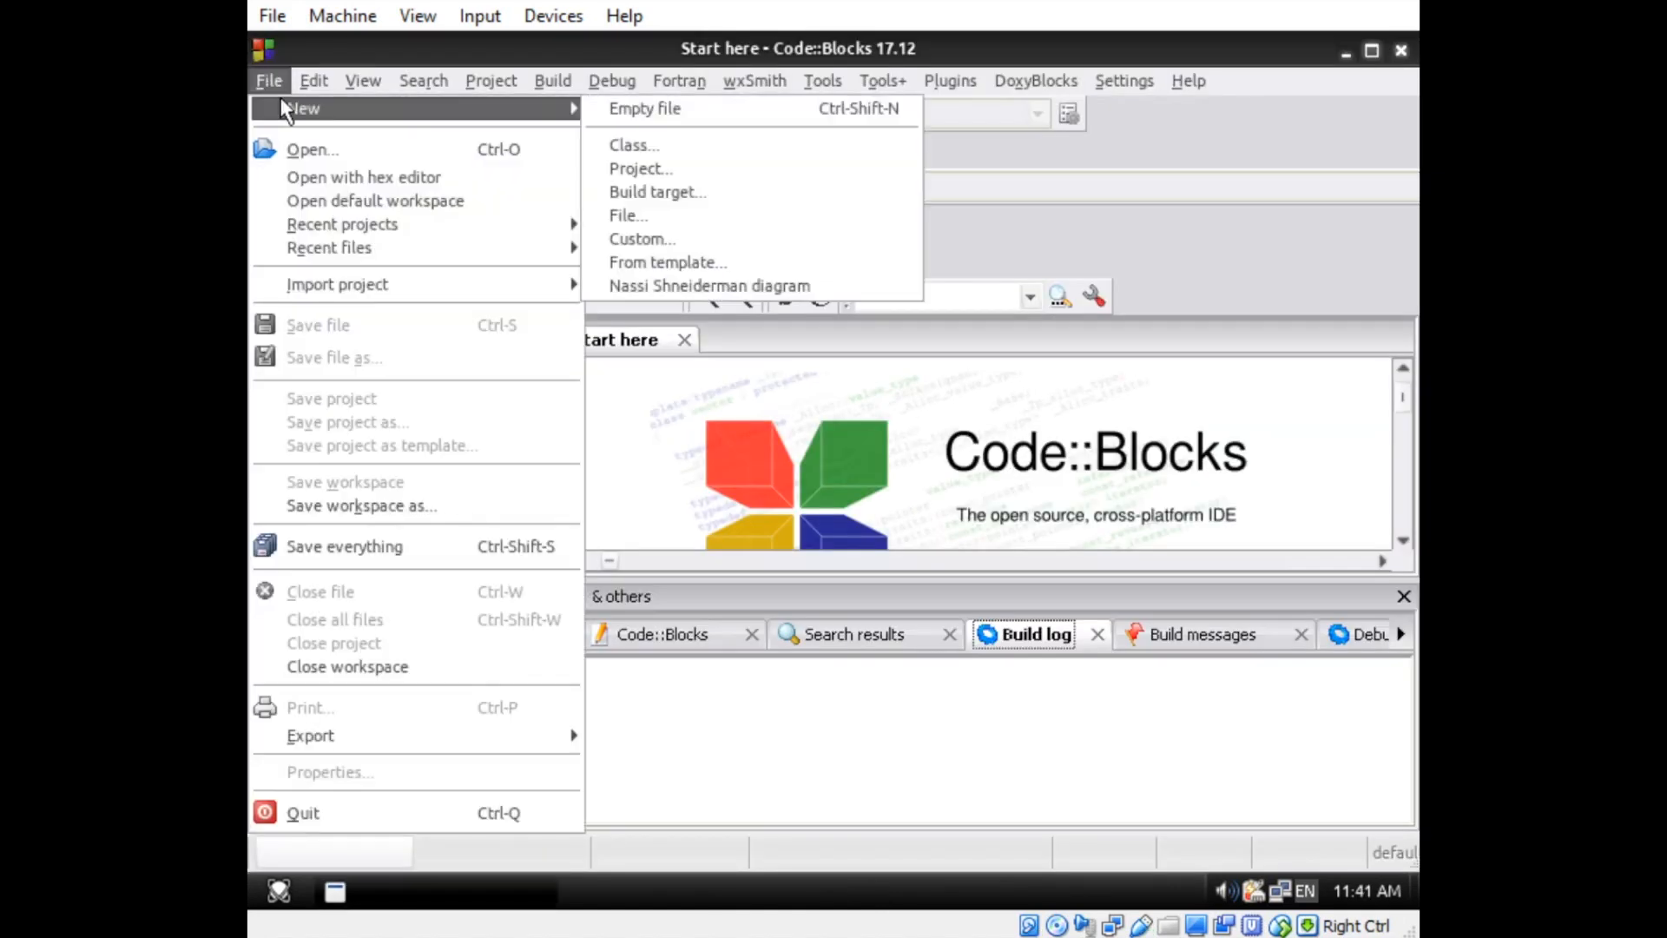
pyautogui.click(667, 261)
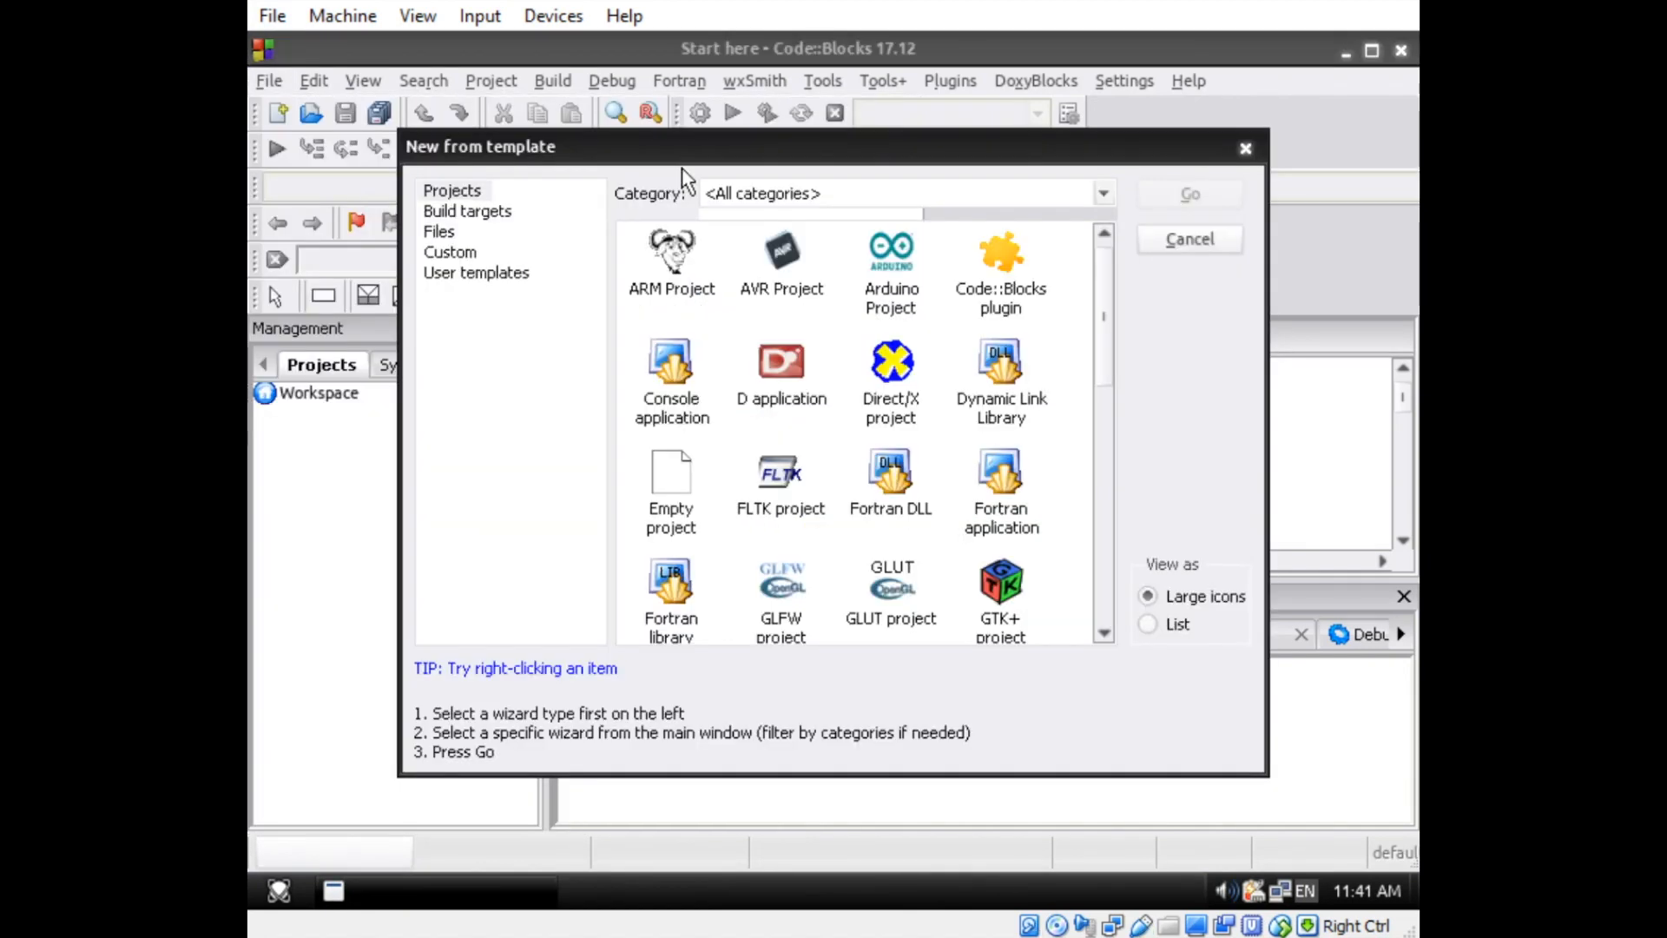
pyautogui.doubleClick(671, 361)
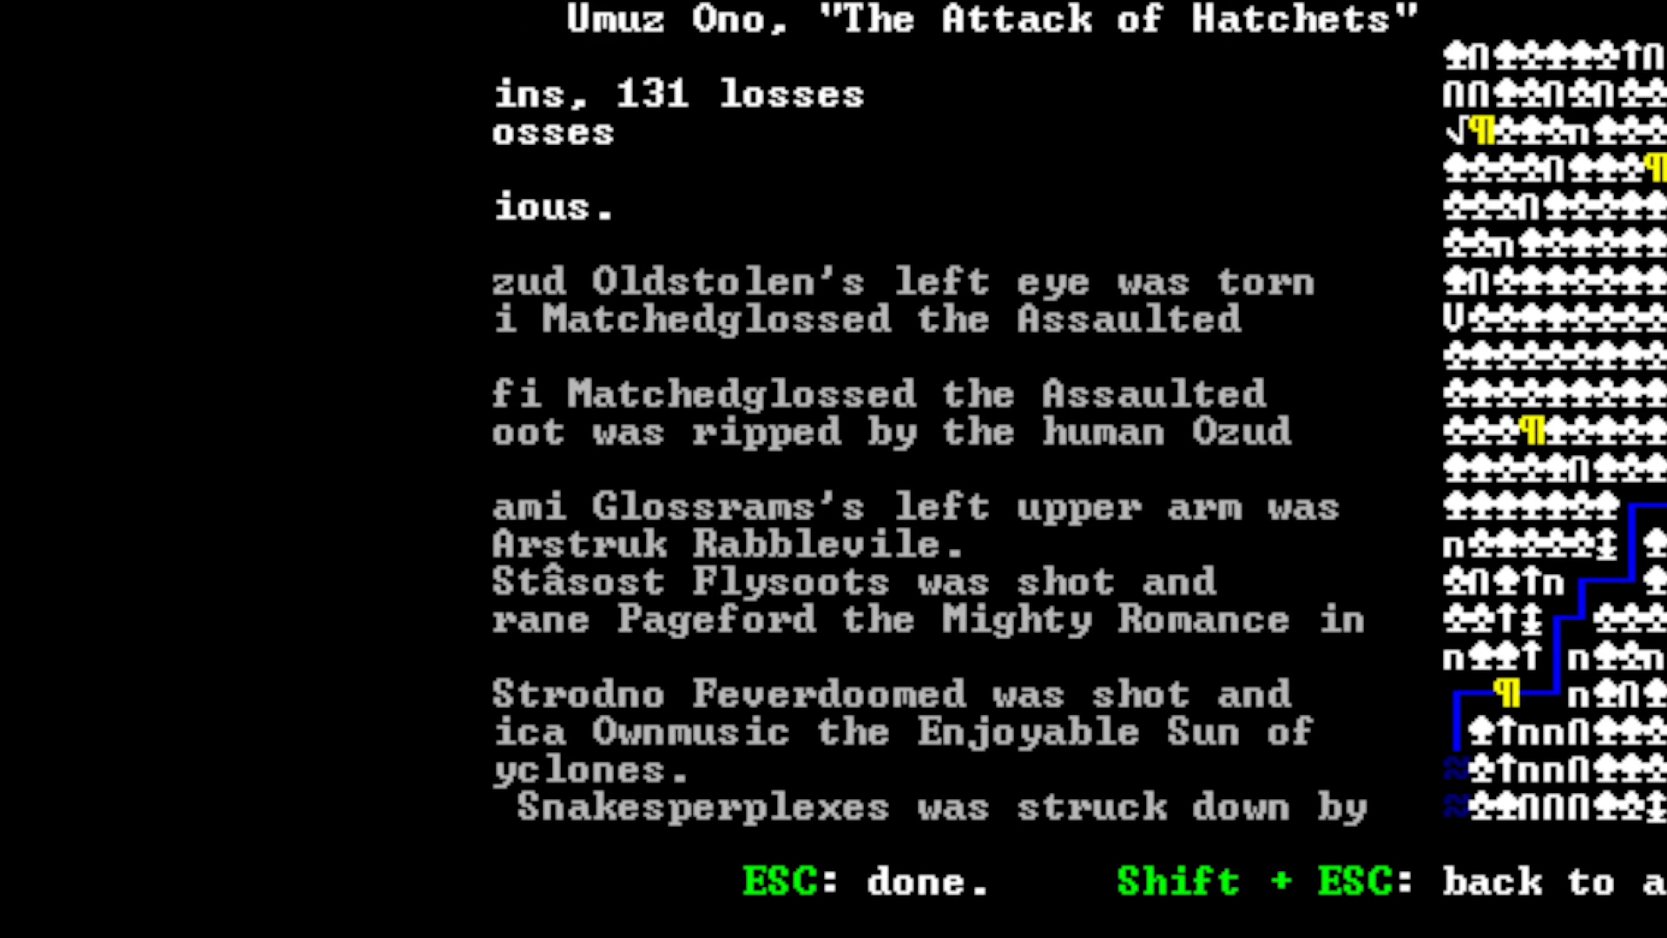
pyautogui.press('Escape')
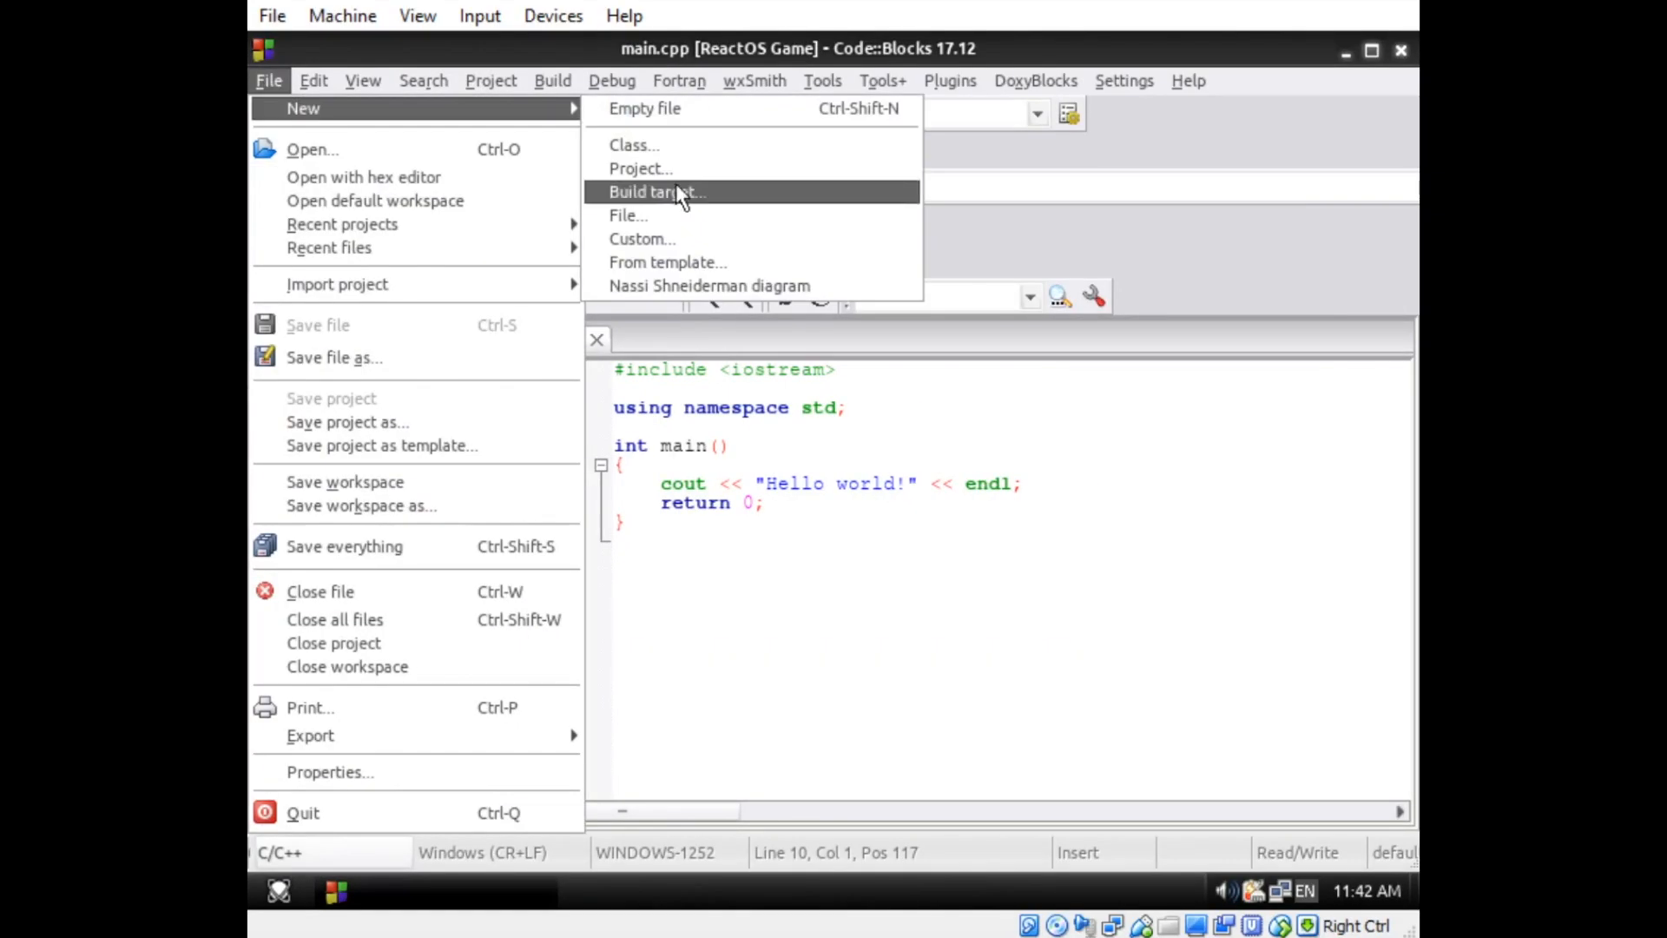
# - Create Display.hpp for both build targets and write the Game::Display class with size, pixel buffer, constructor and render
pyautogui.click(627, 215)
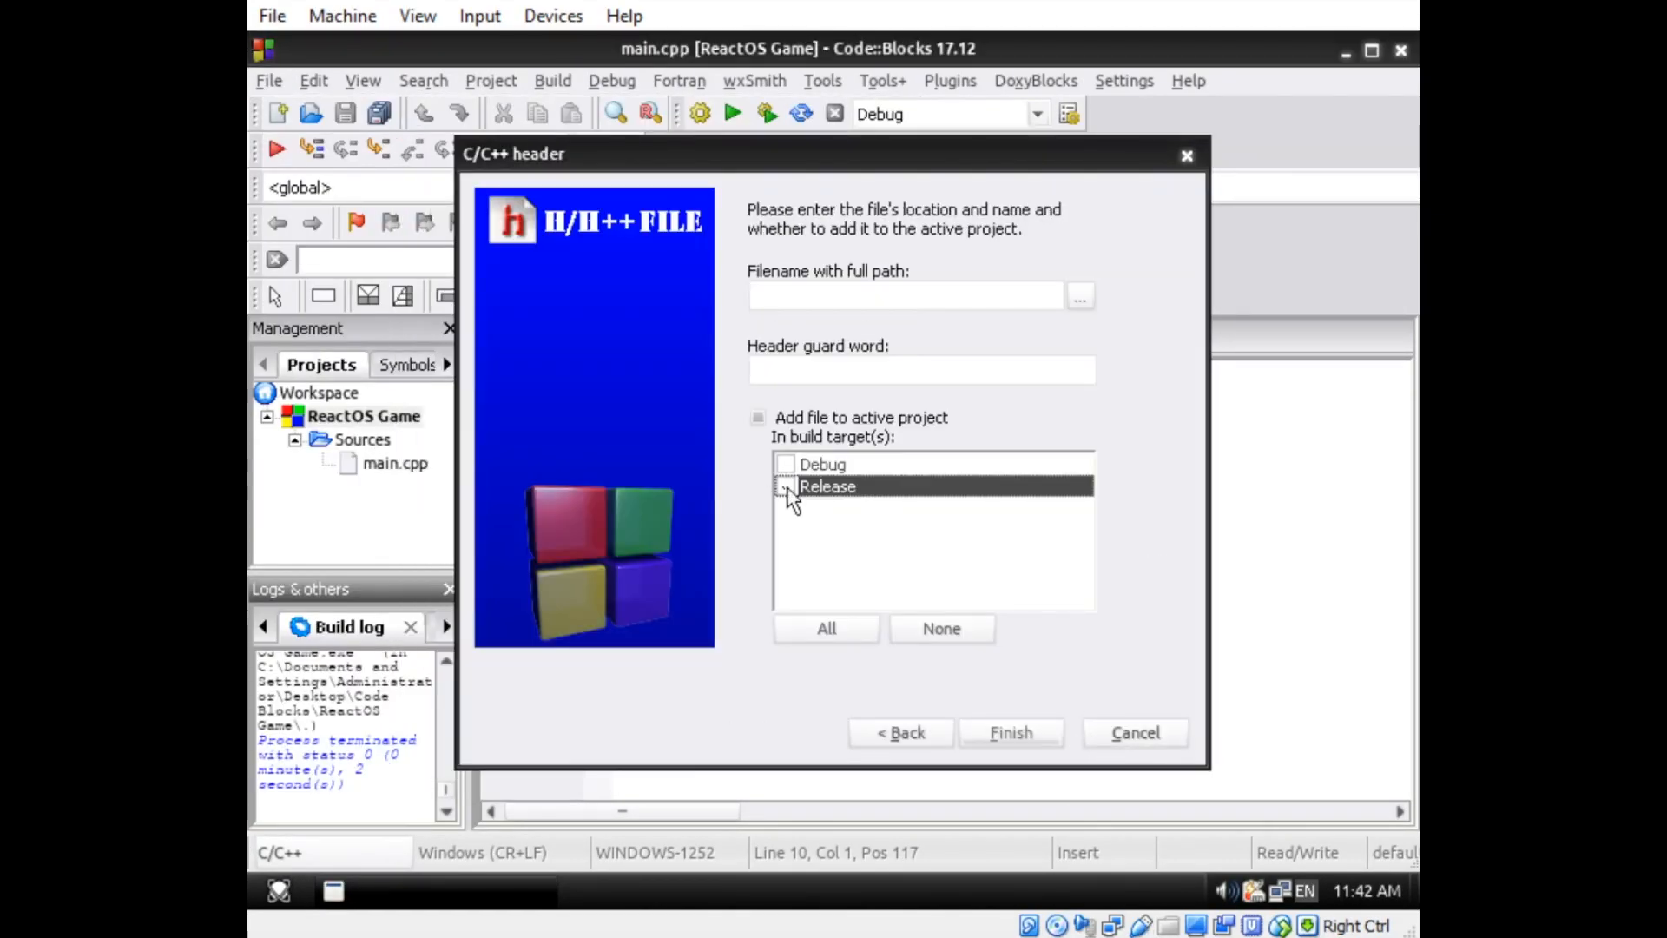
pyautogui.click(1009, 733)
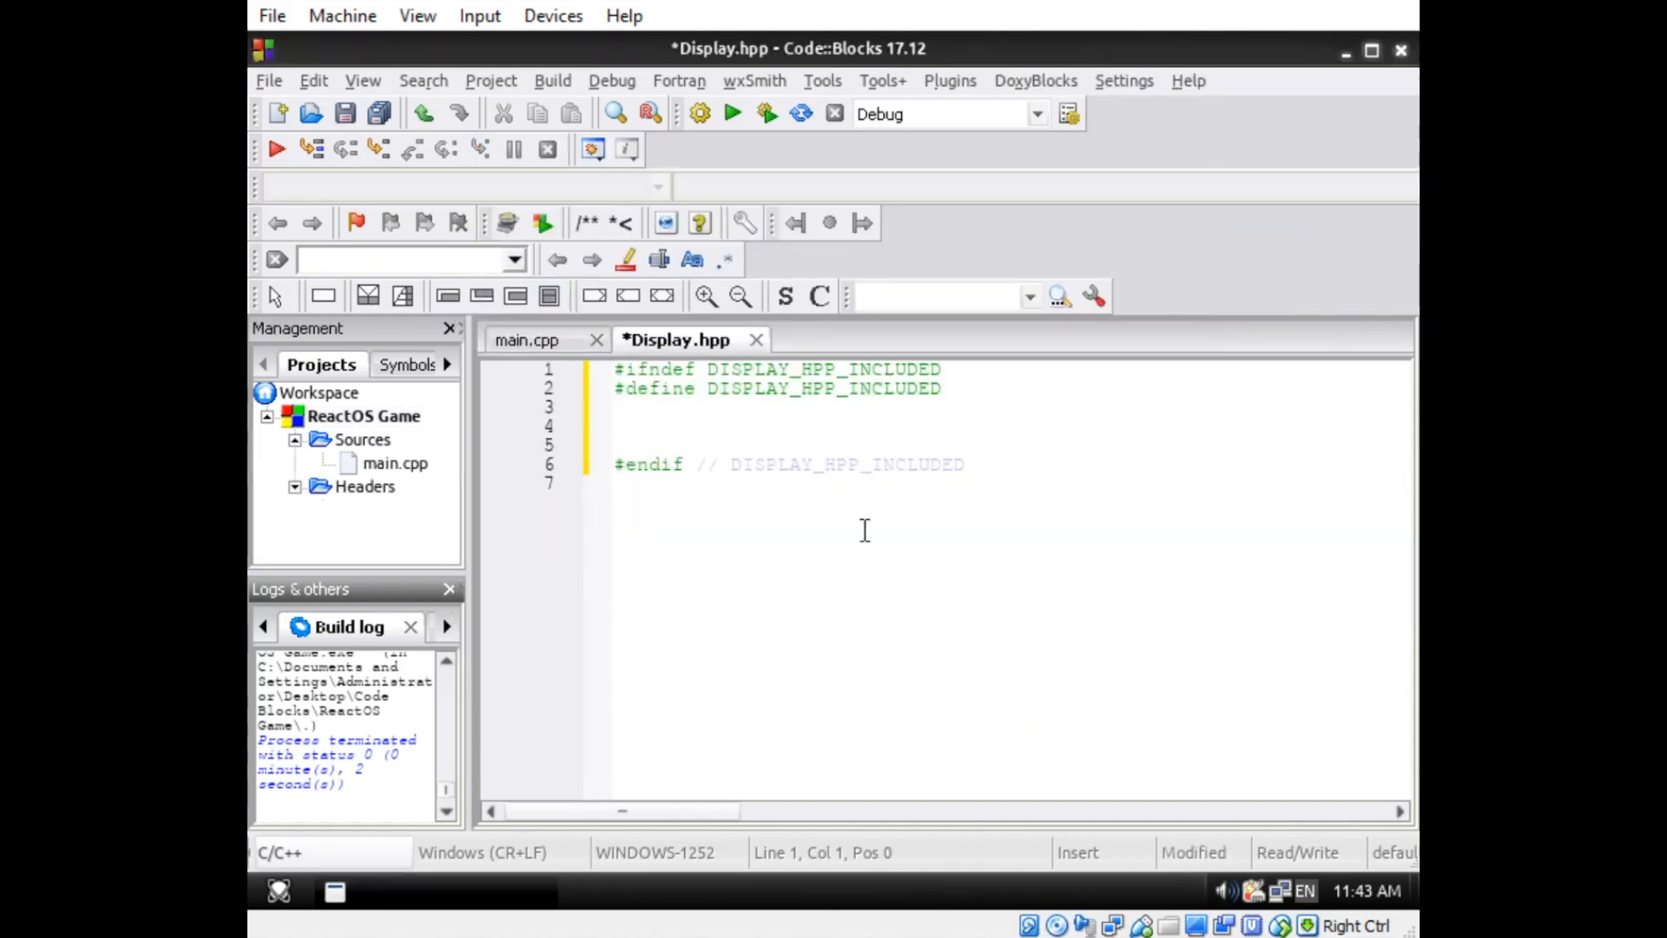
pyautogui.write('namespace Game {')
pyautogui.write('Display(HANDLE window = );')
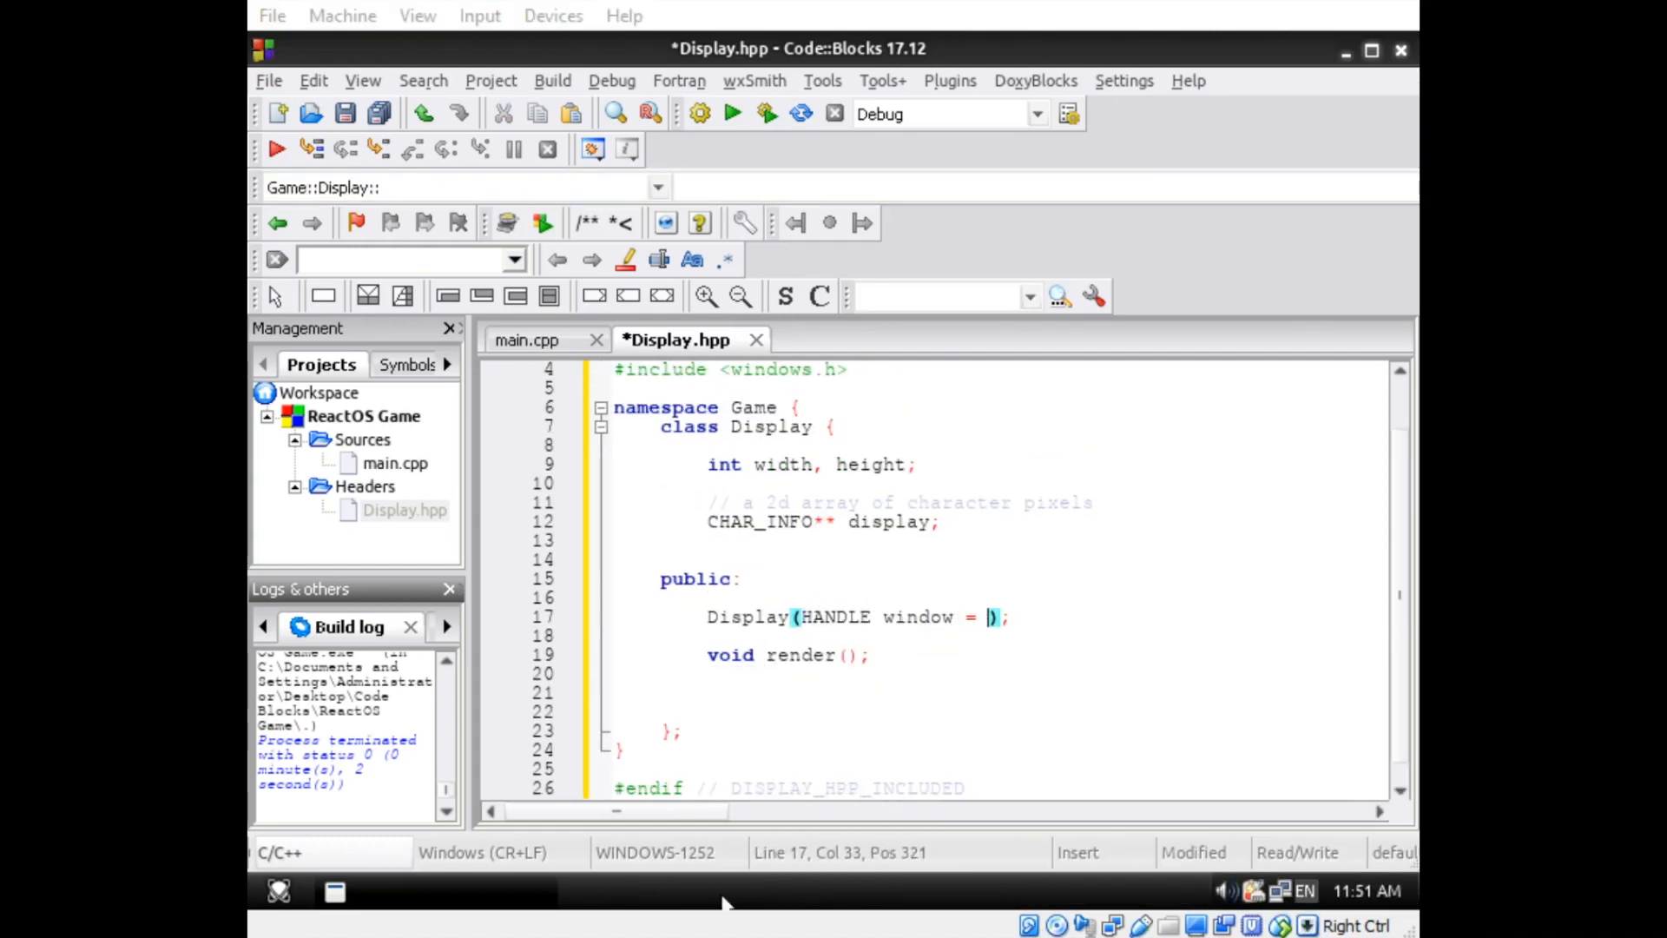
pyautogui.write('GetStdHandle(')
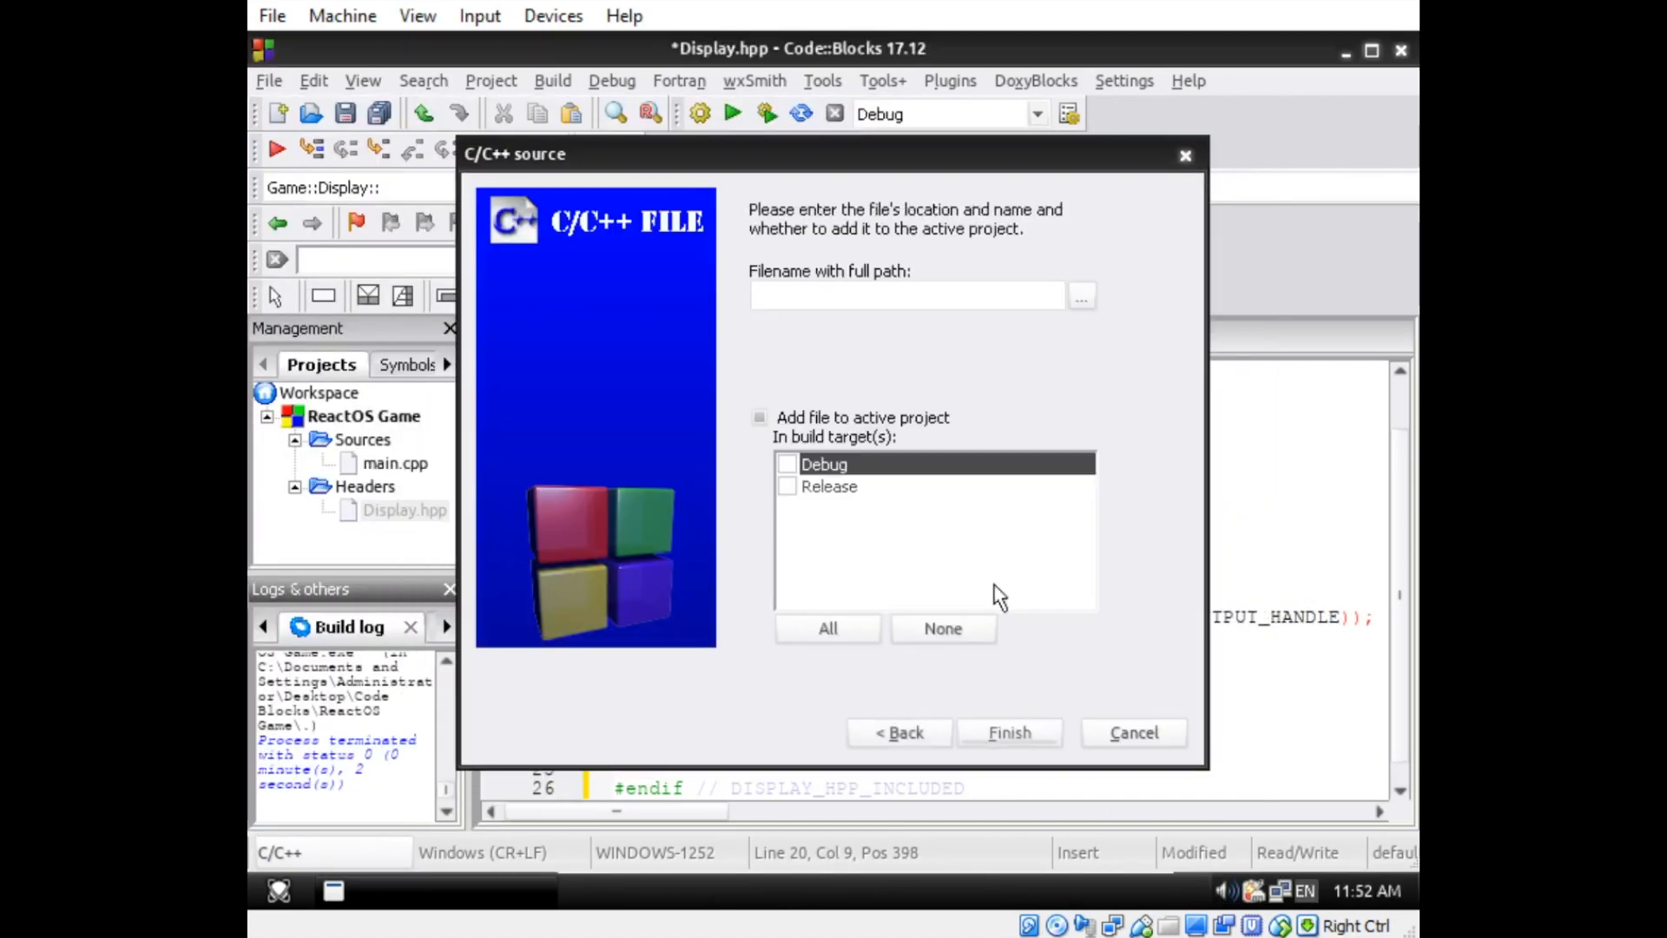
# - Create Display.cpp in the build targets and implement the Display constructor and render()
pyautogui.click(1008, 731)
pyautogui.write('Display::Display(')
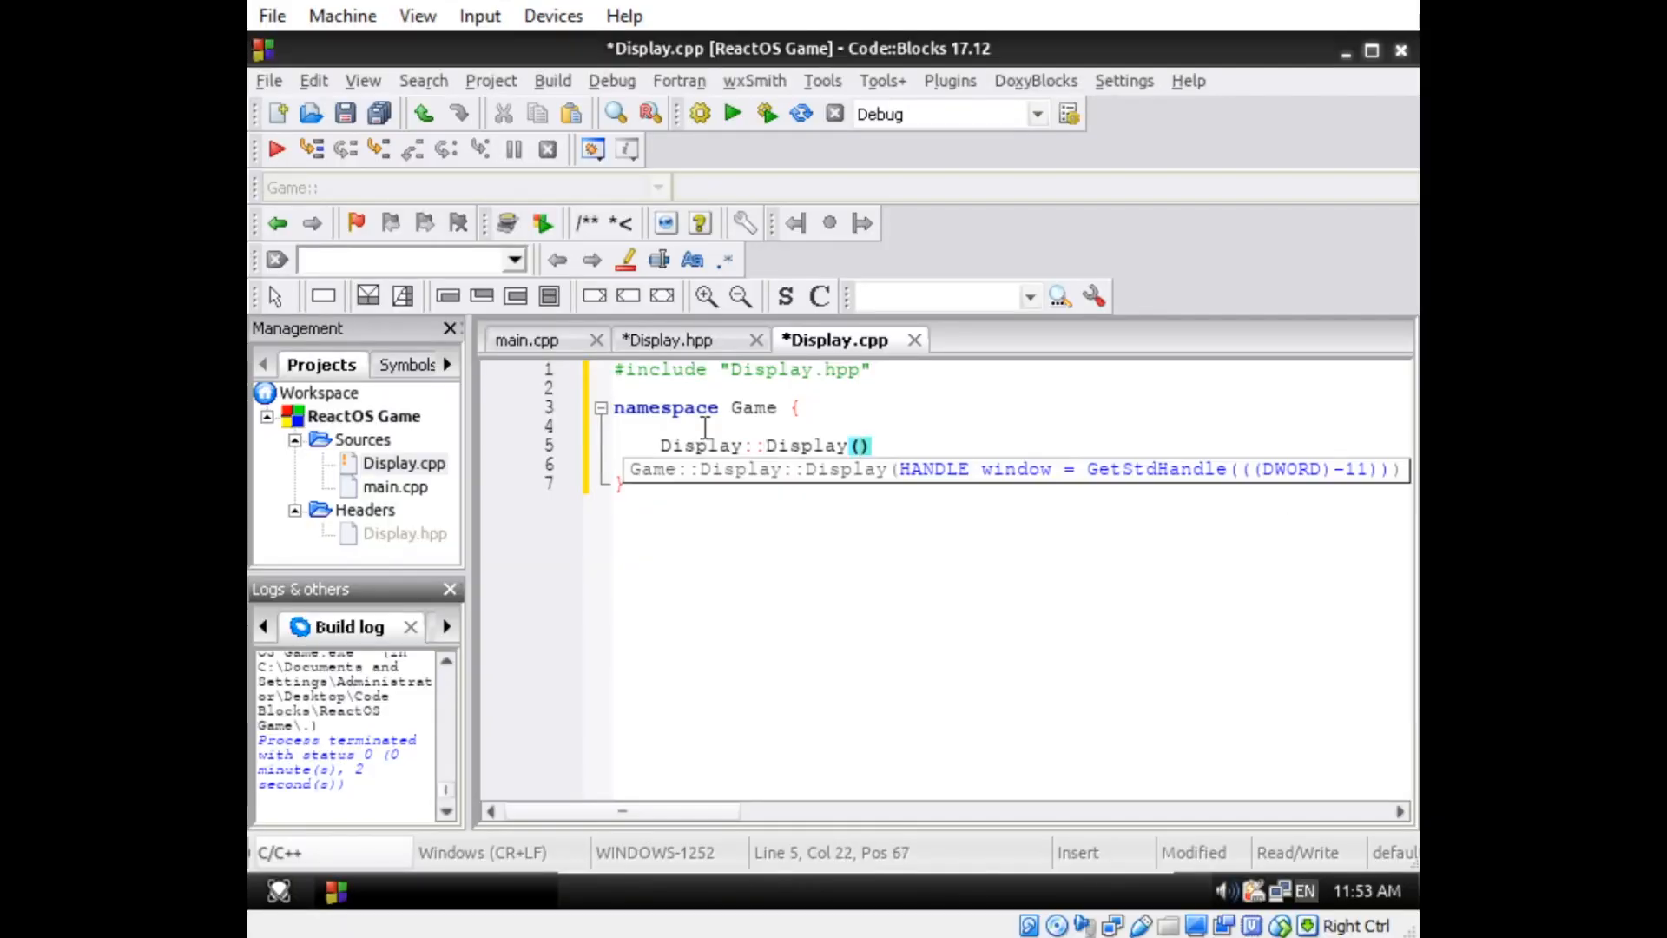
pyautogui.write('HANDLE window) :')
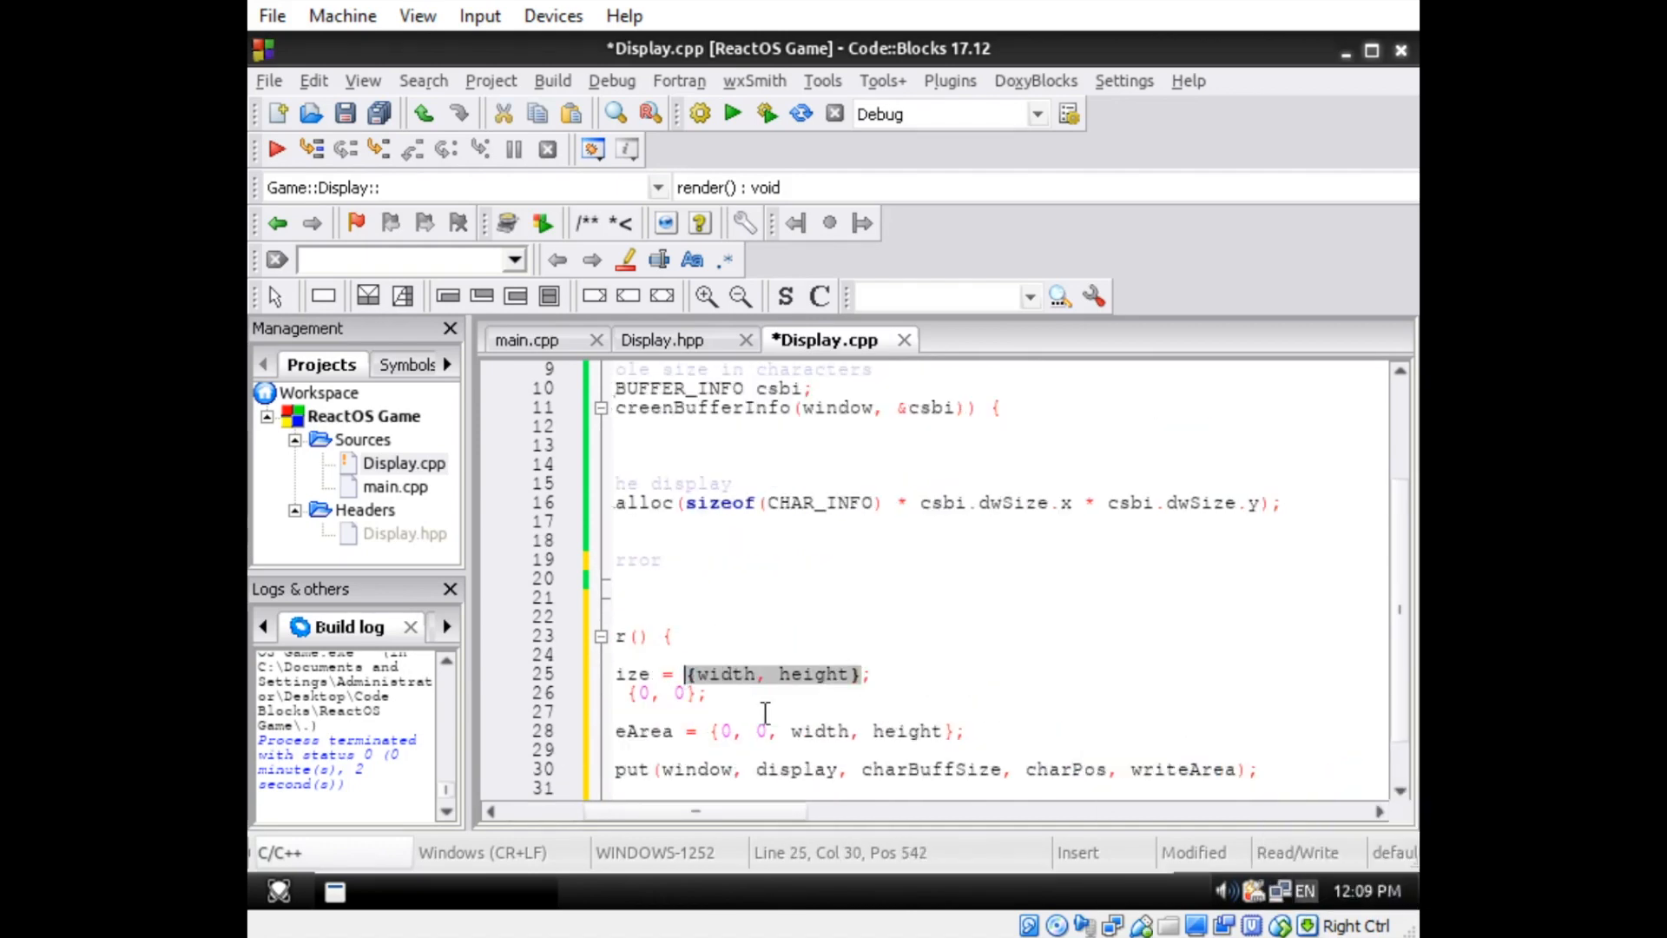
# - Declare clear() and setColor() with comments in Display.hpp
pyautogui.click(675, 339)
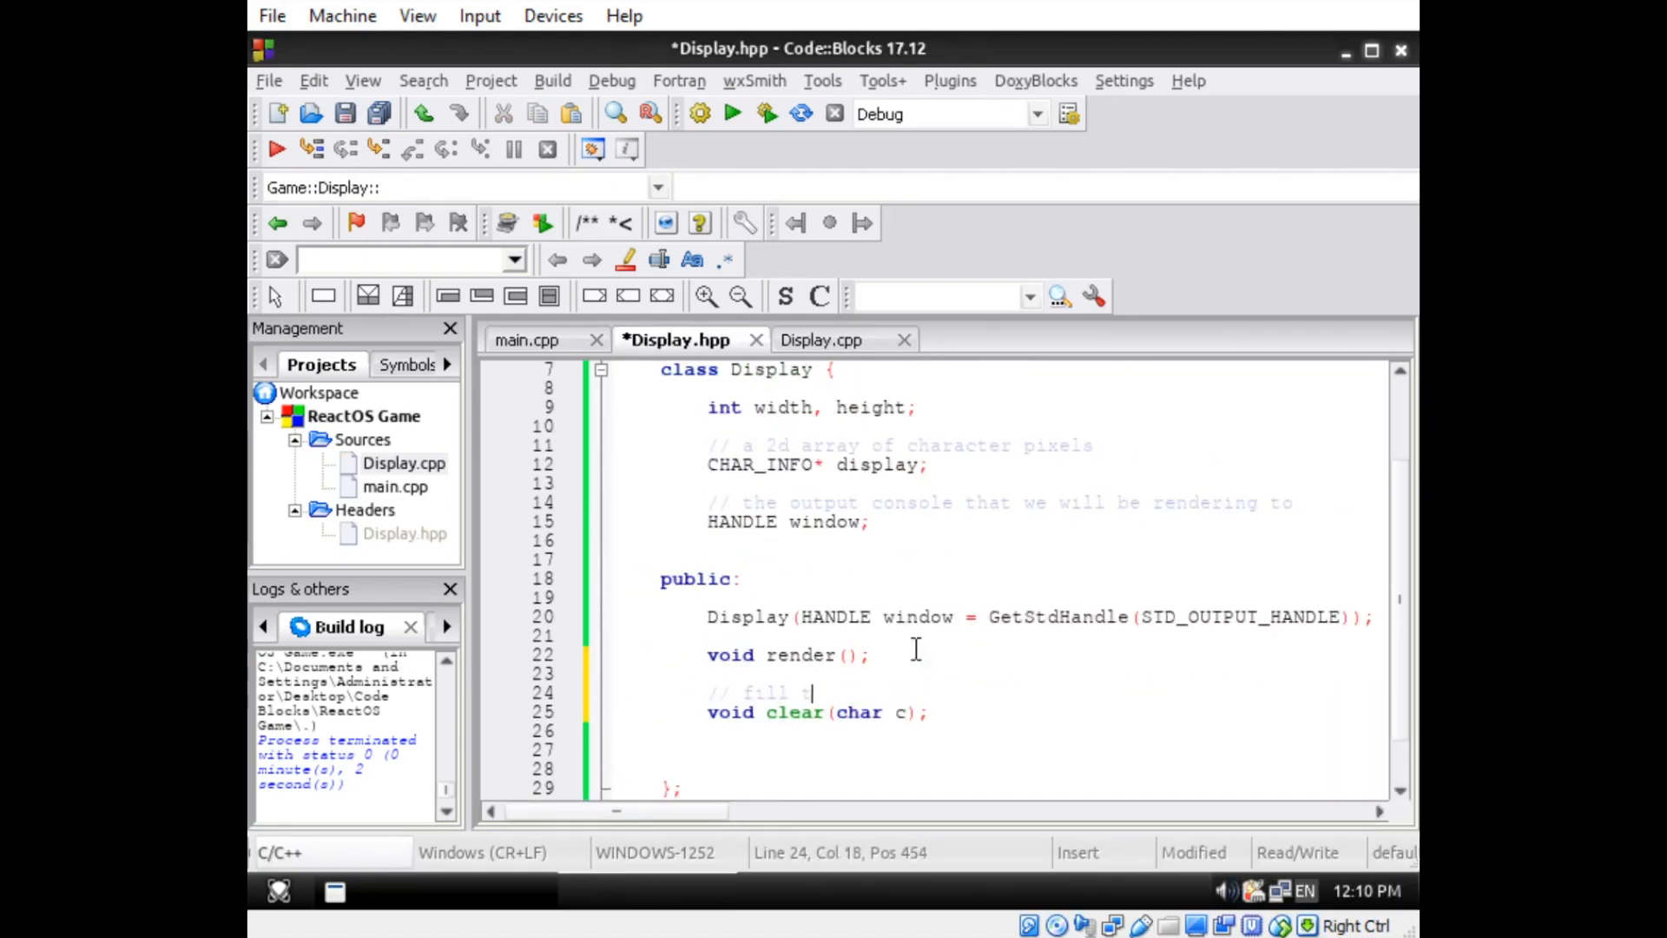
pyautogui.click(822, 339)
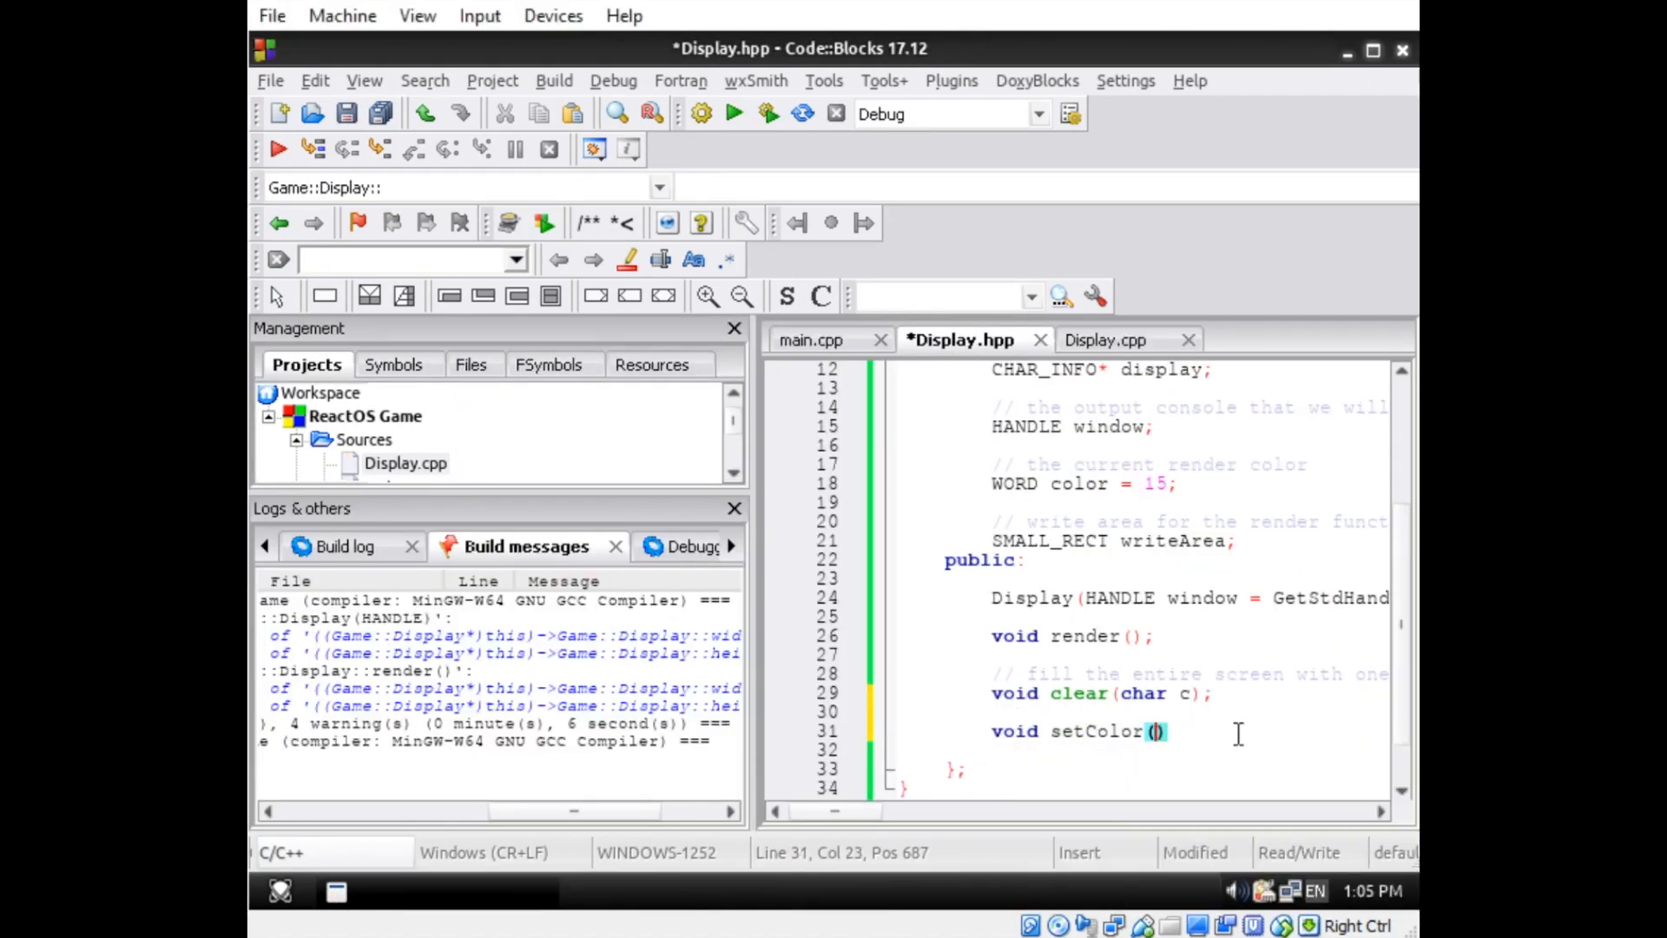
pyautogui.click(1106, 339)
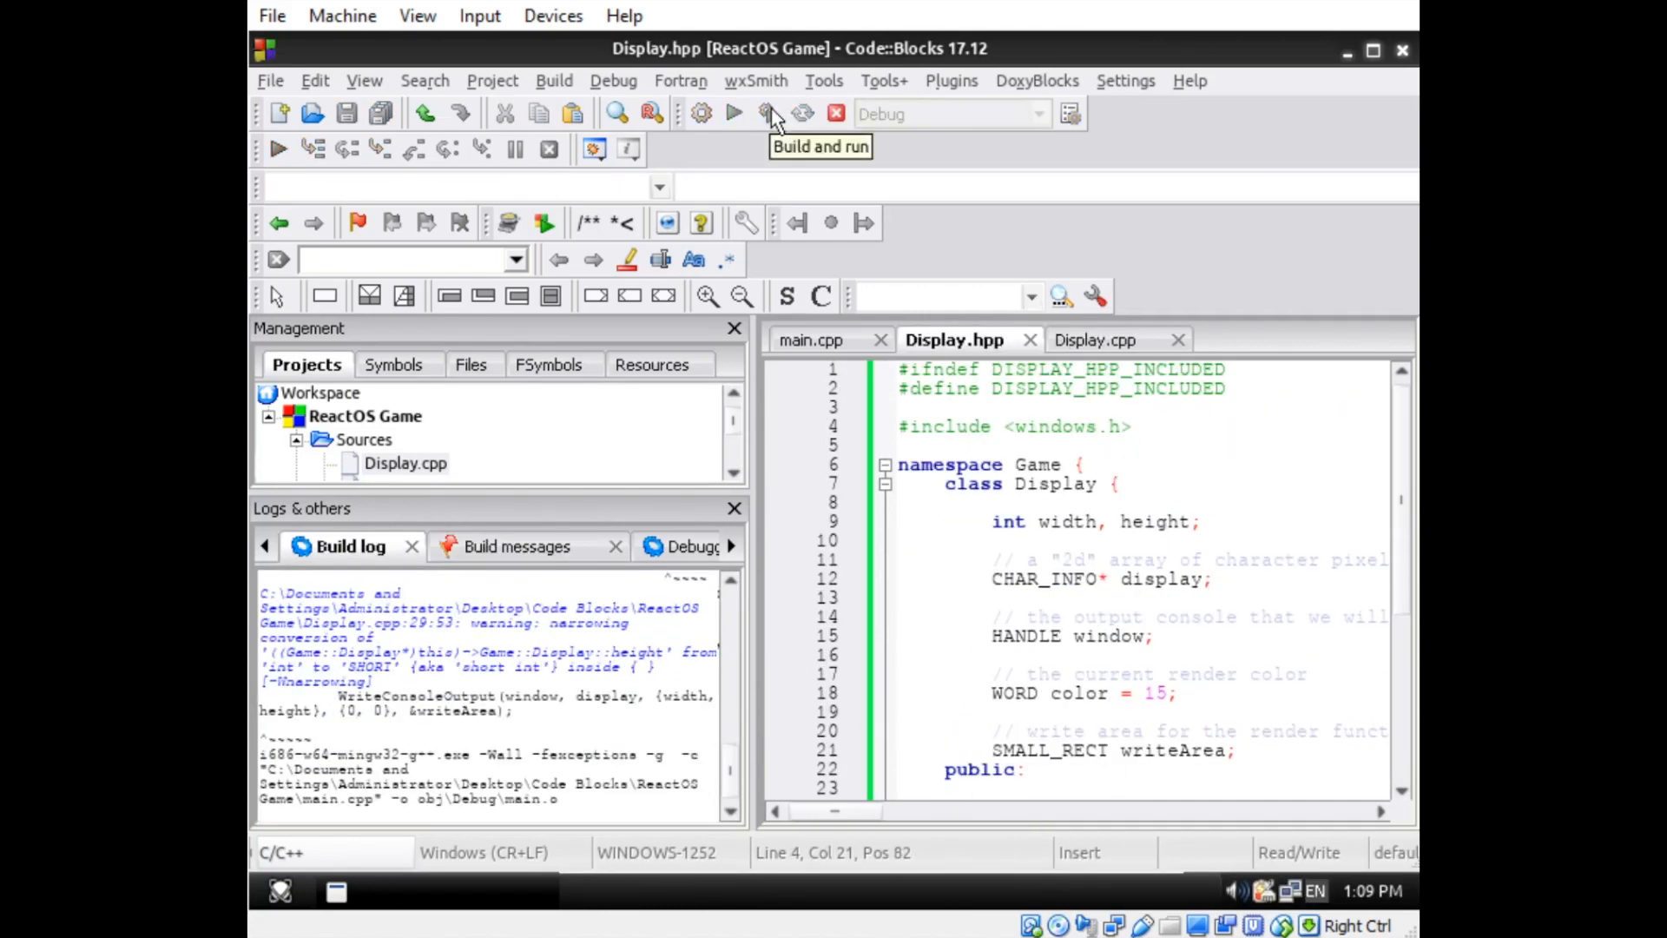
# - Build and run the program so the console fills with coloured 'a' characters on red
pyautogui.click(763, 113)
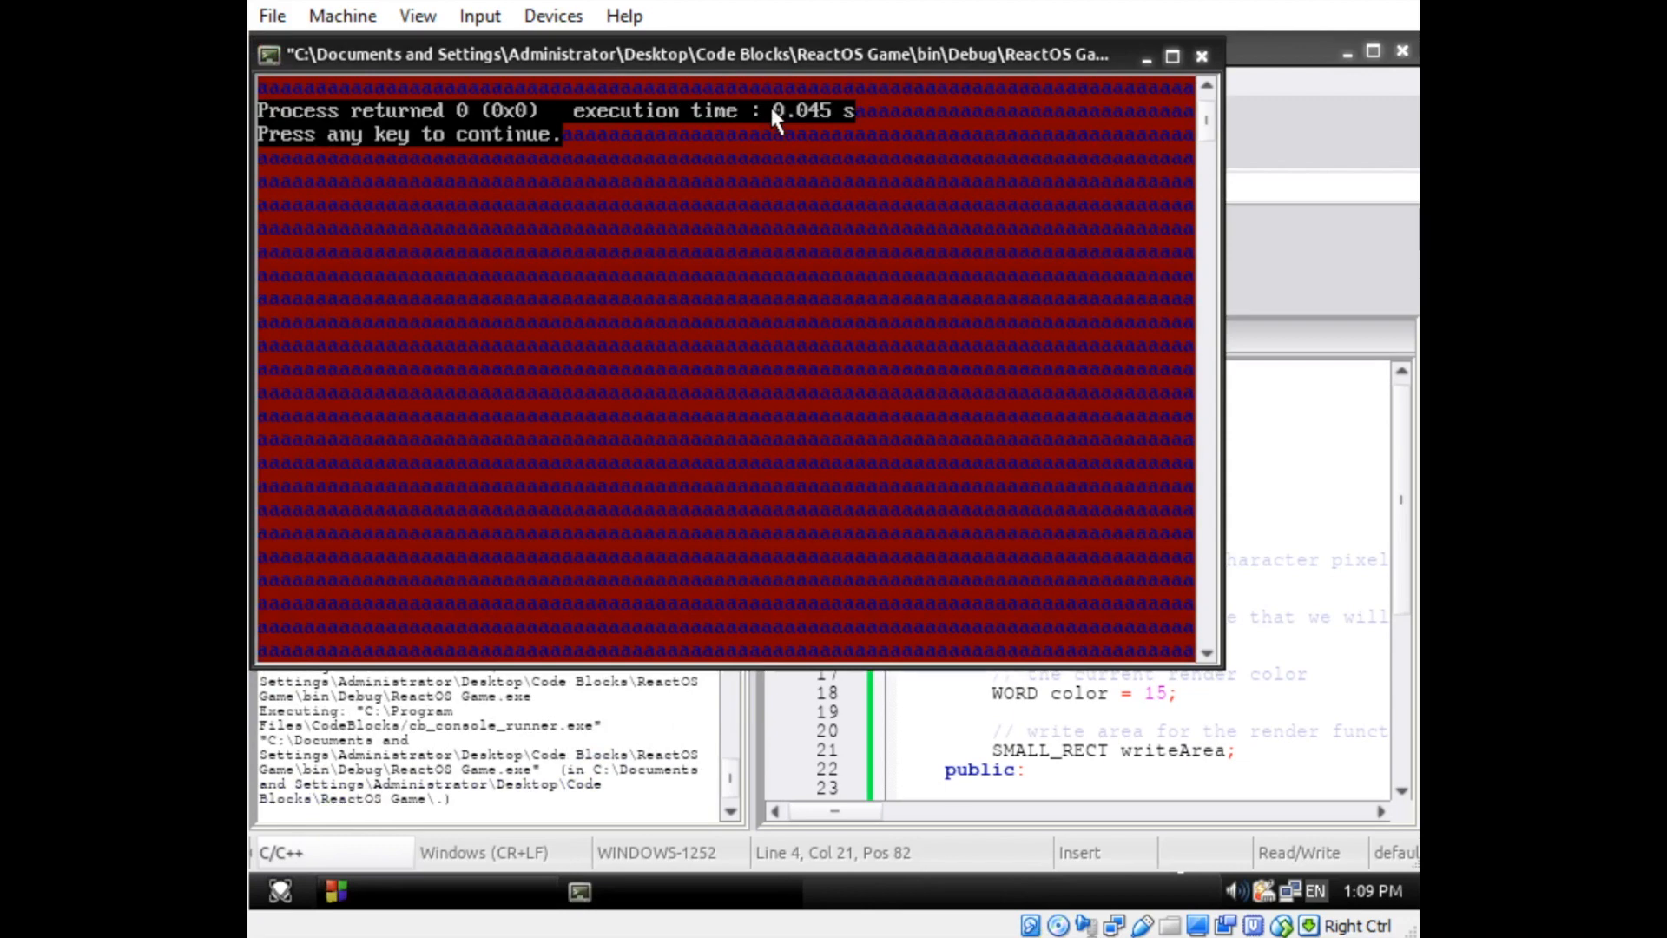
pyautogui.moveTo(651, 285)
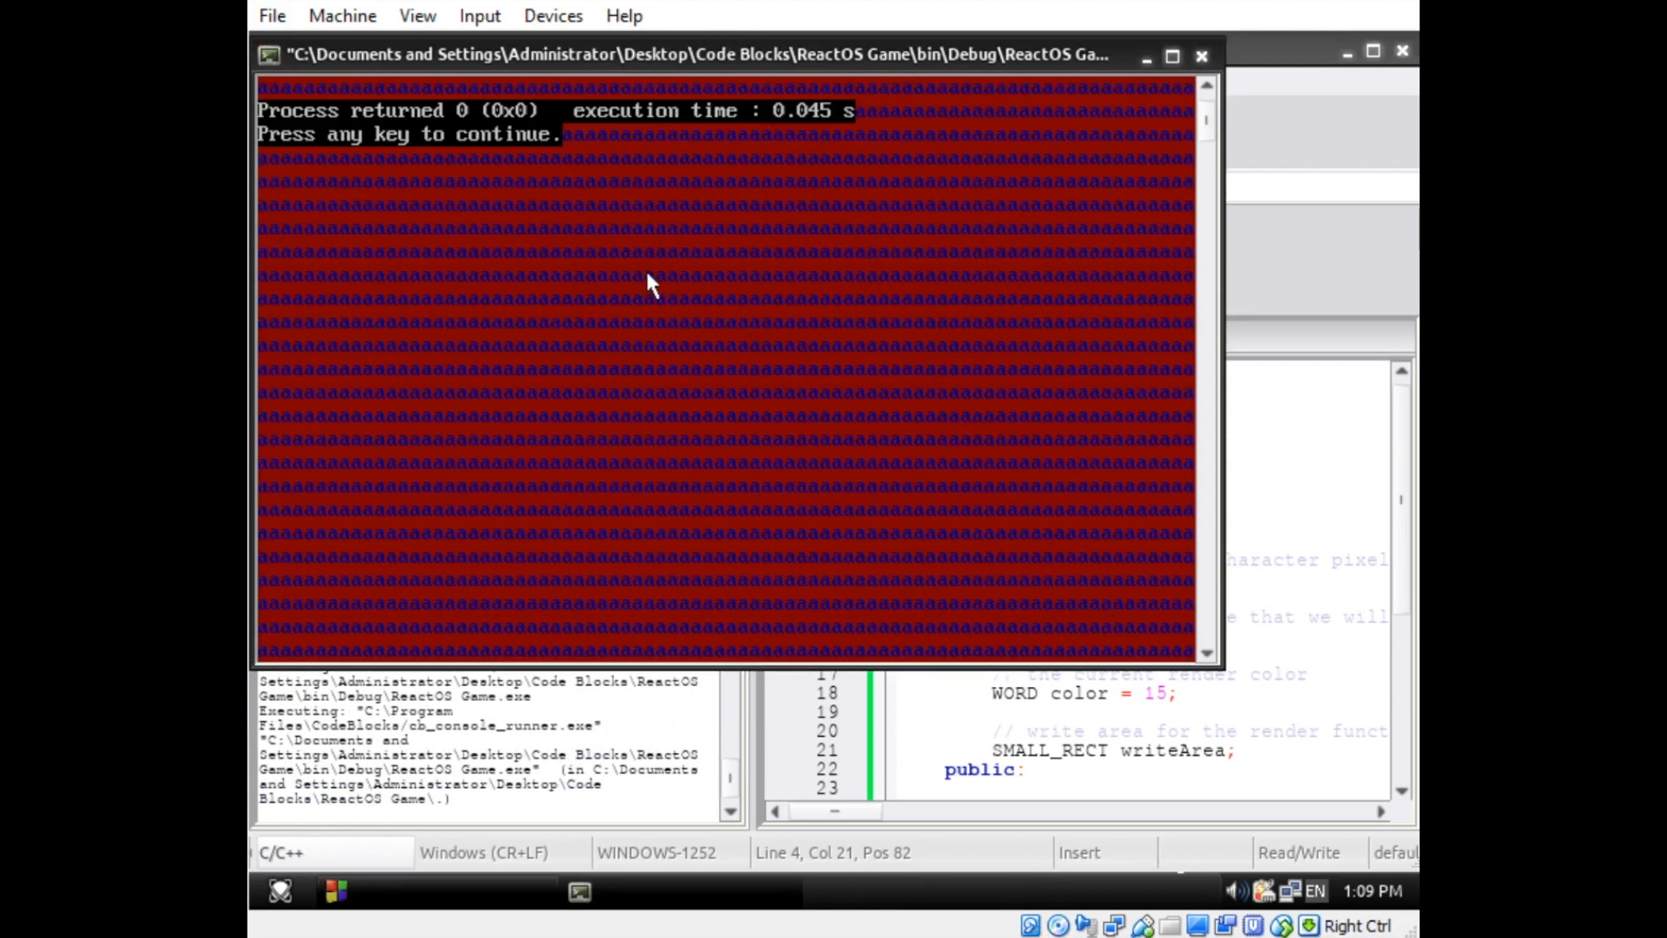
pyautogui.moveTo(596, 408)
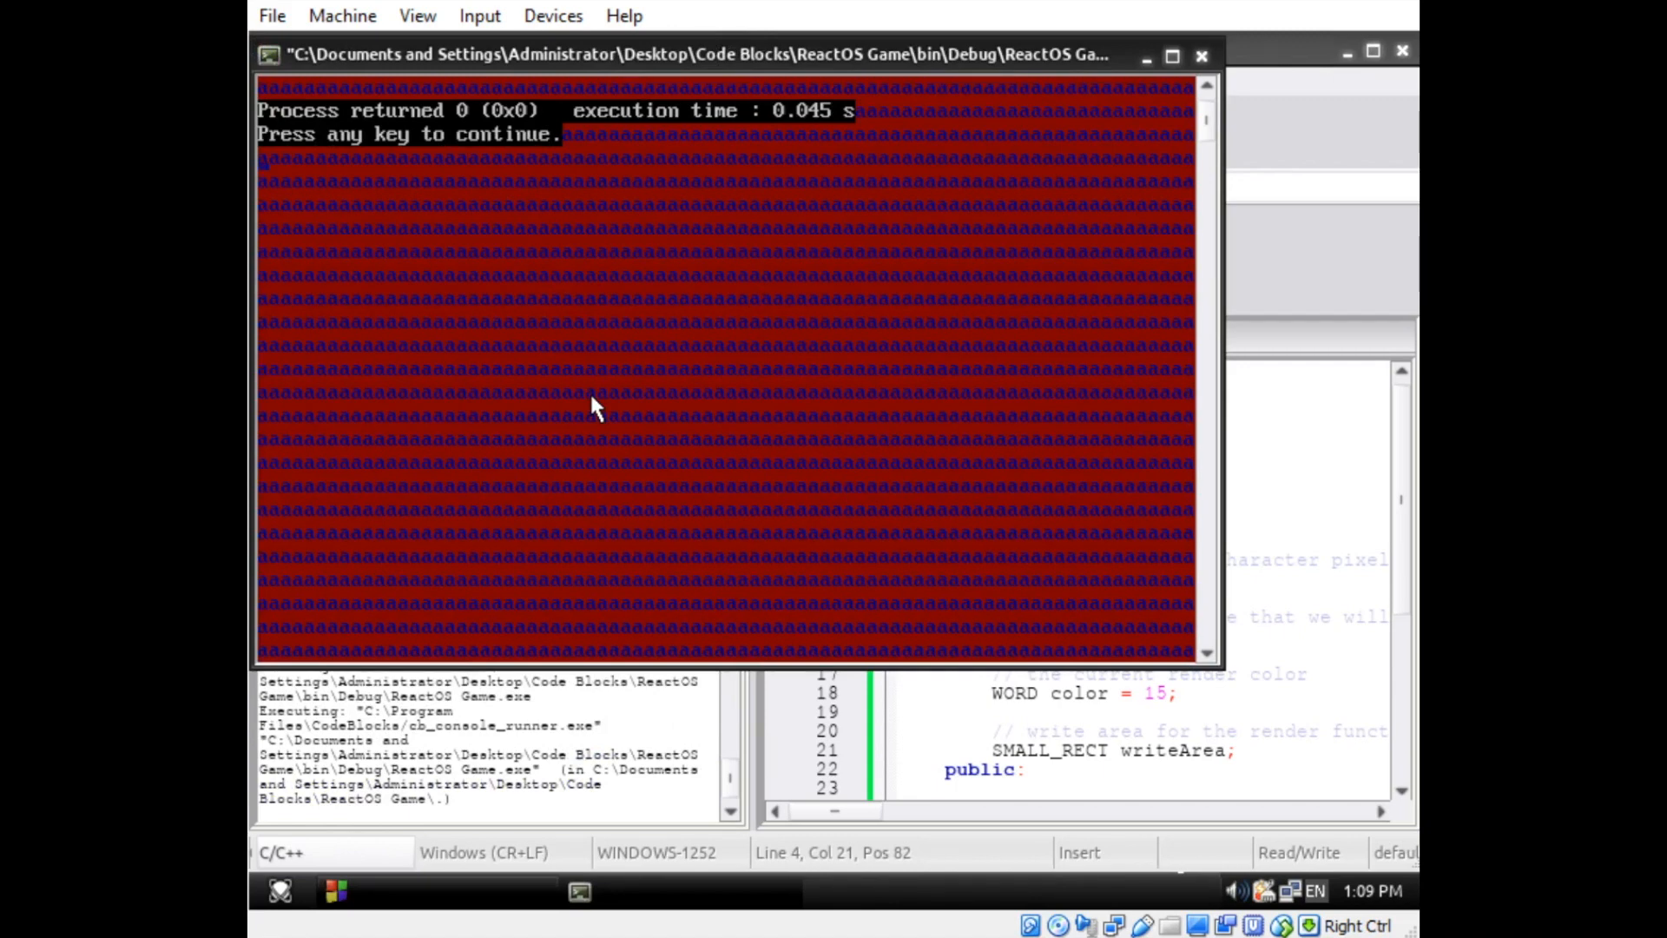
pyautogui.moveTo(1111, 191)
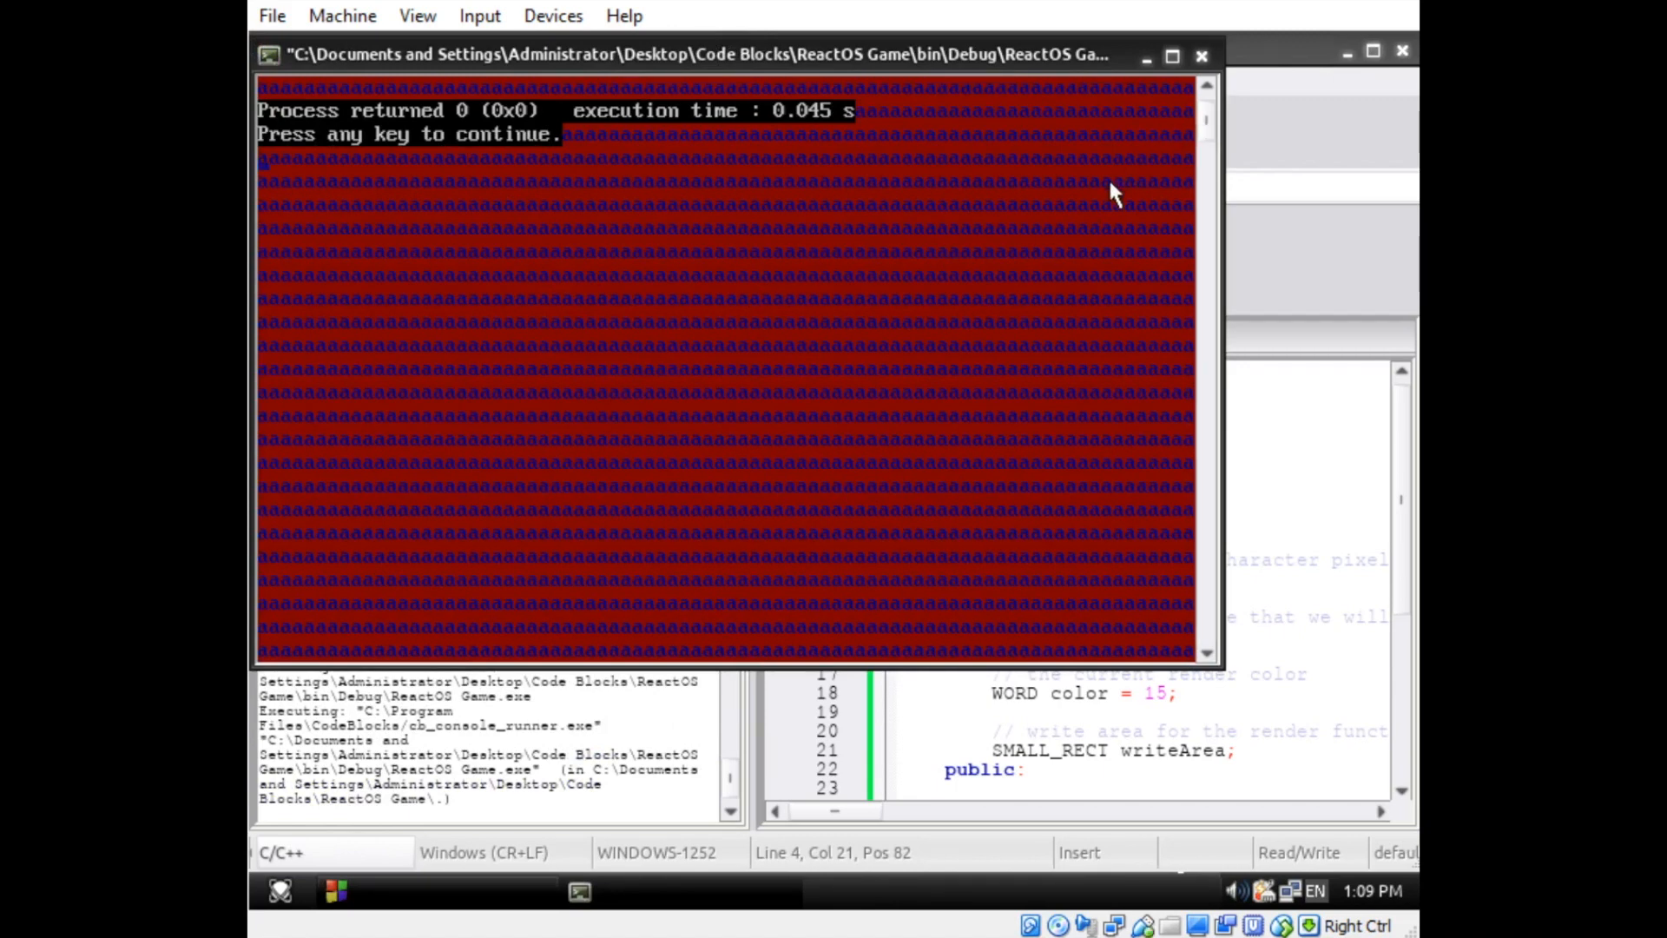
pyautogui.moveTo(1204, 53)
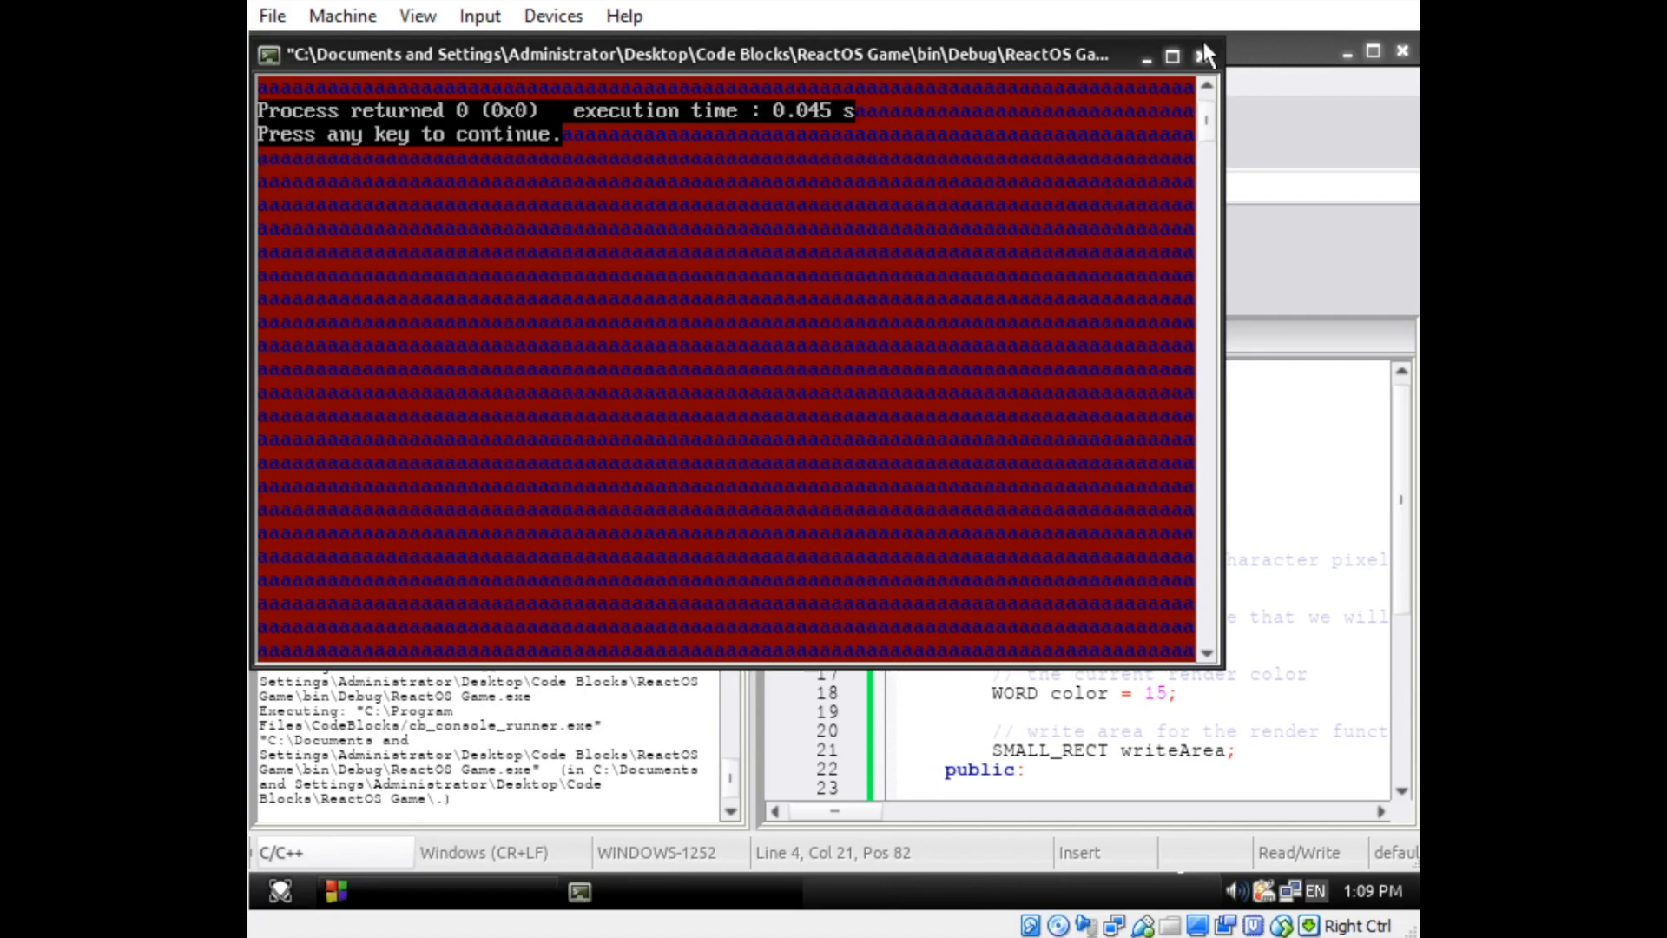
# - Close the console and add a Texture class with friend access to Display's private members
pyautogui.click(1206, 54)
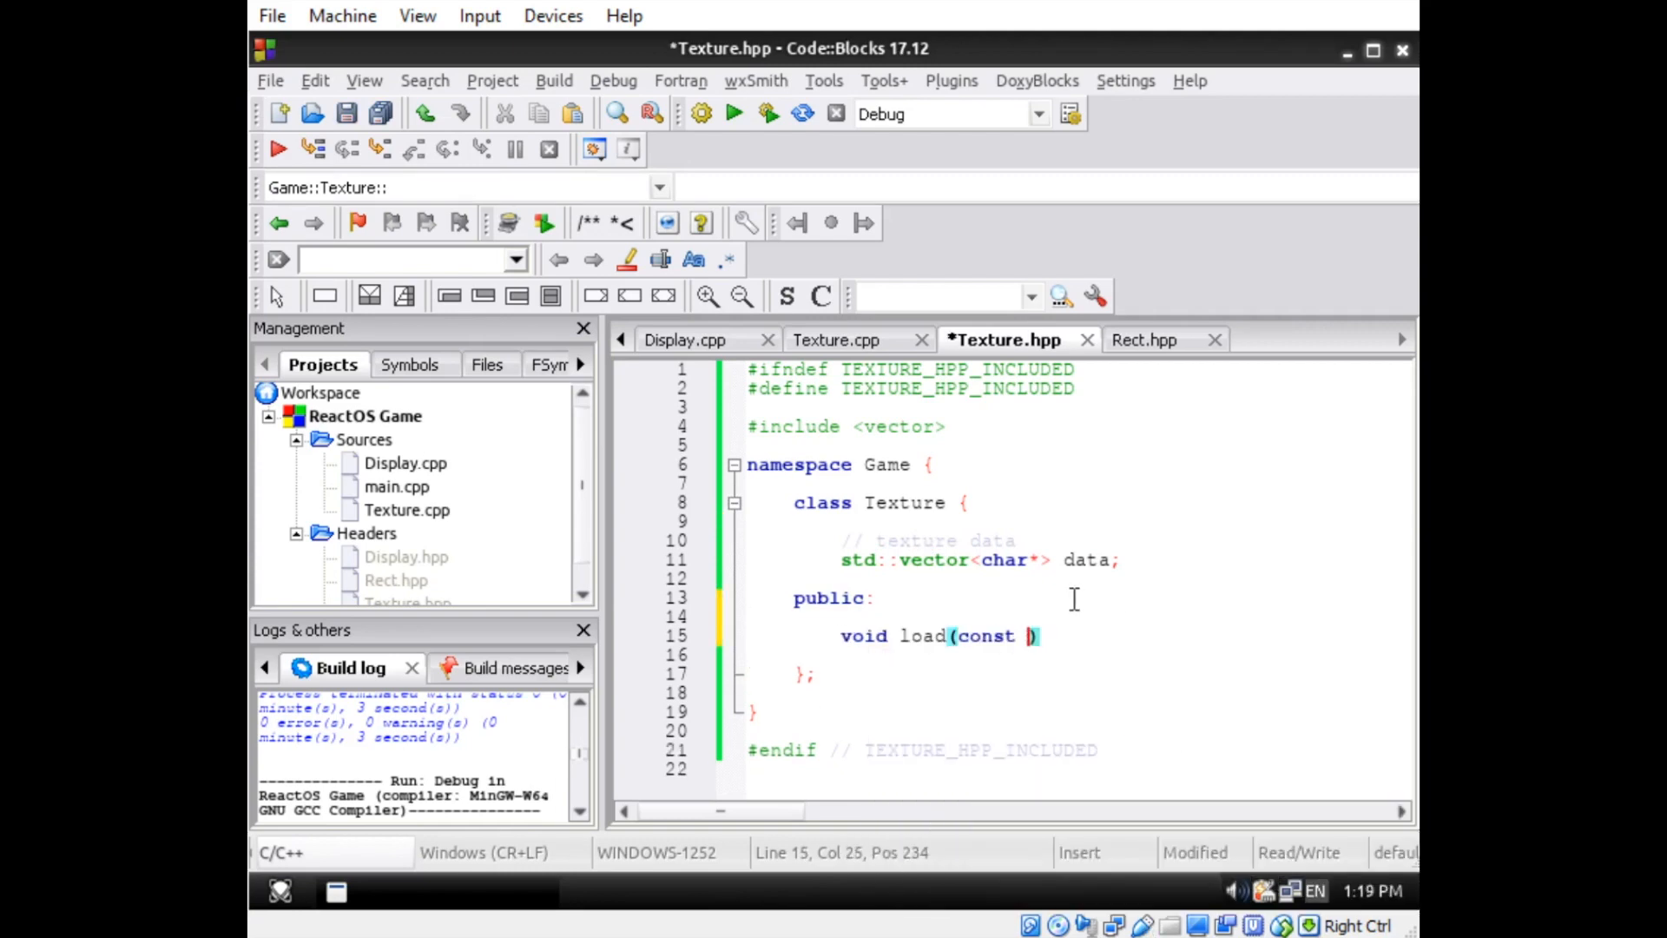
pyautogui.click(837, 340)
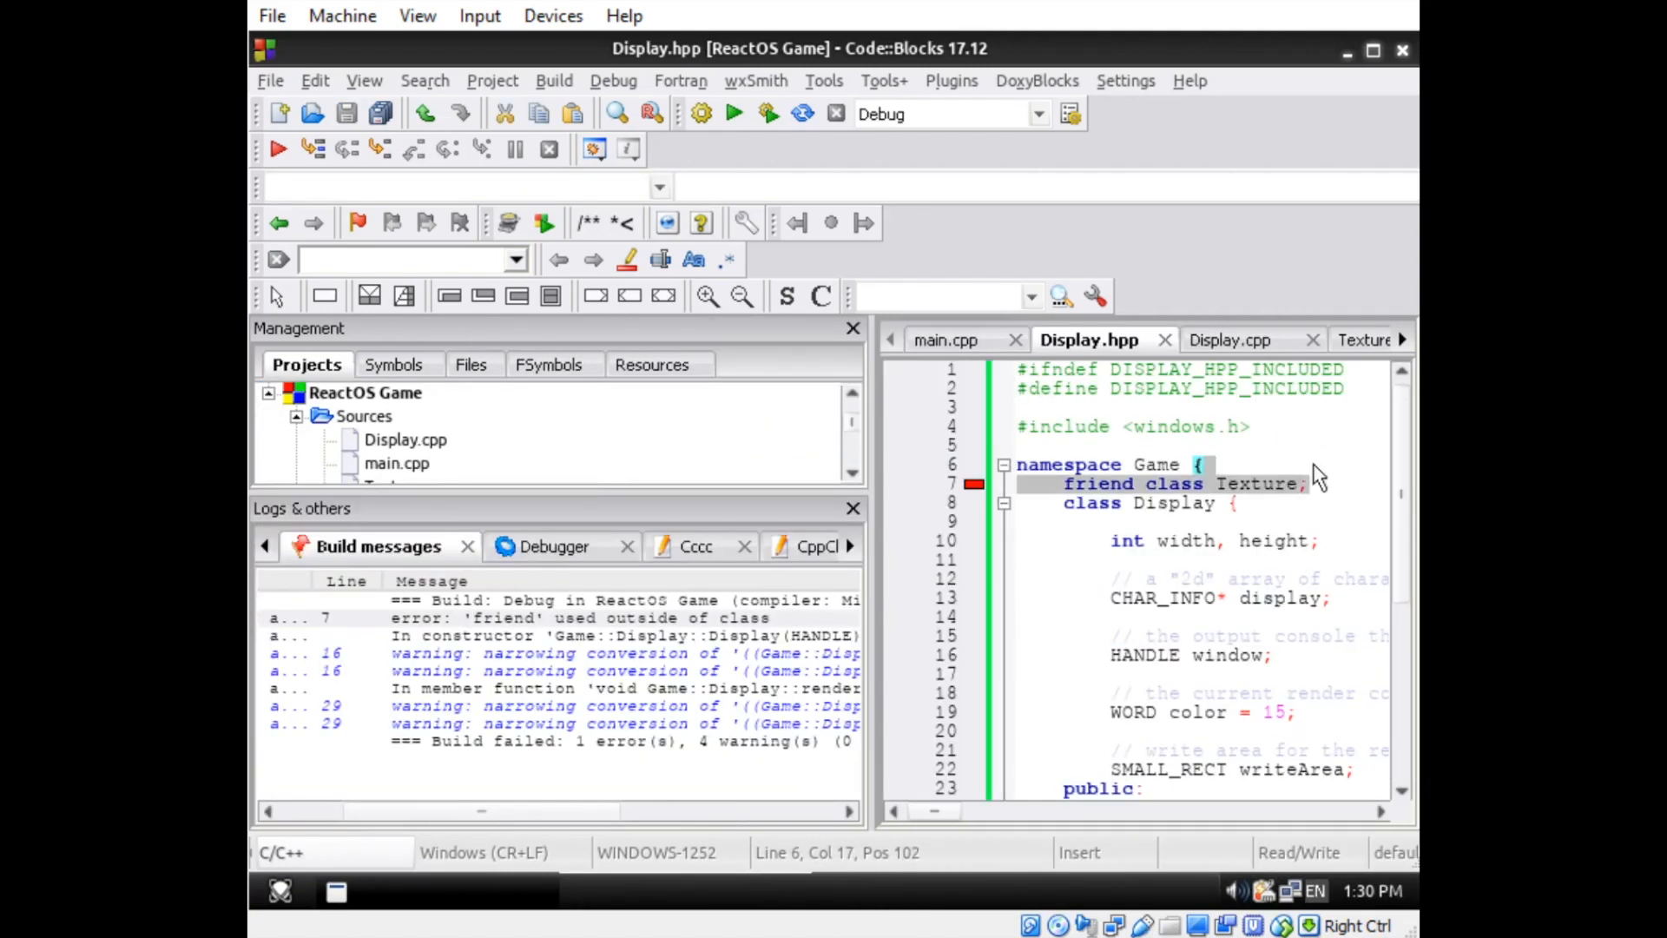
pyautogui.write('private')
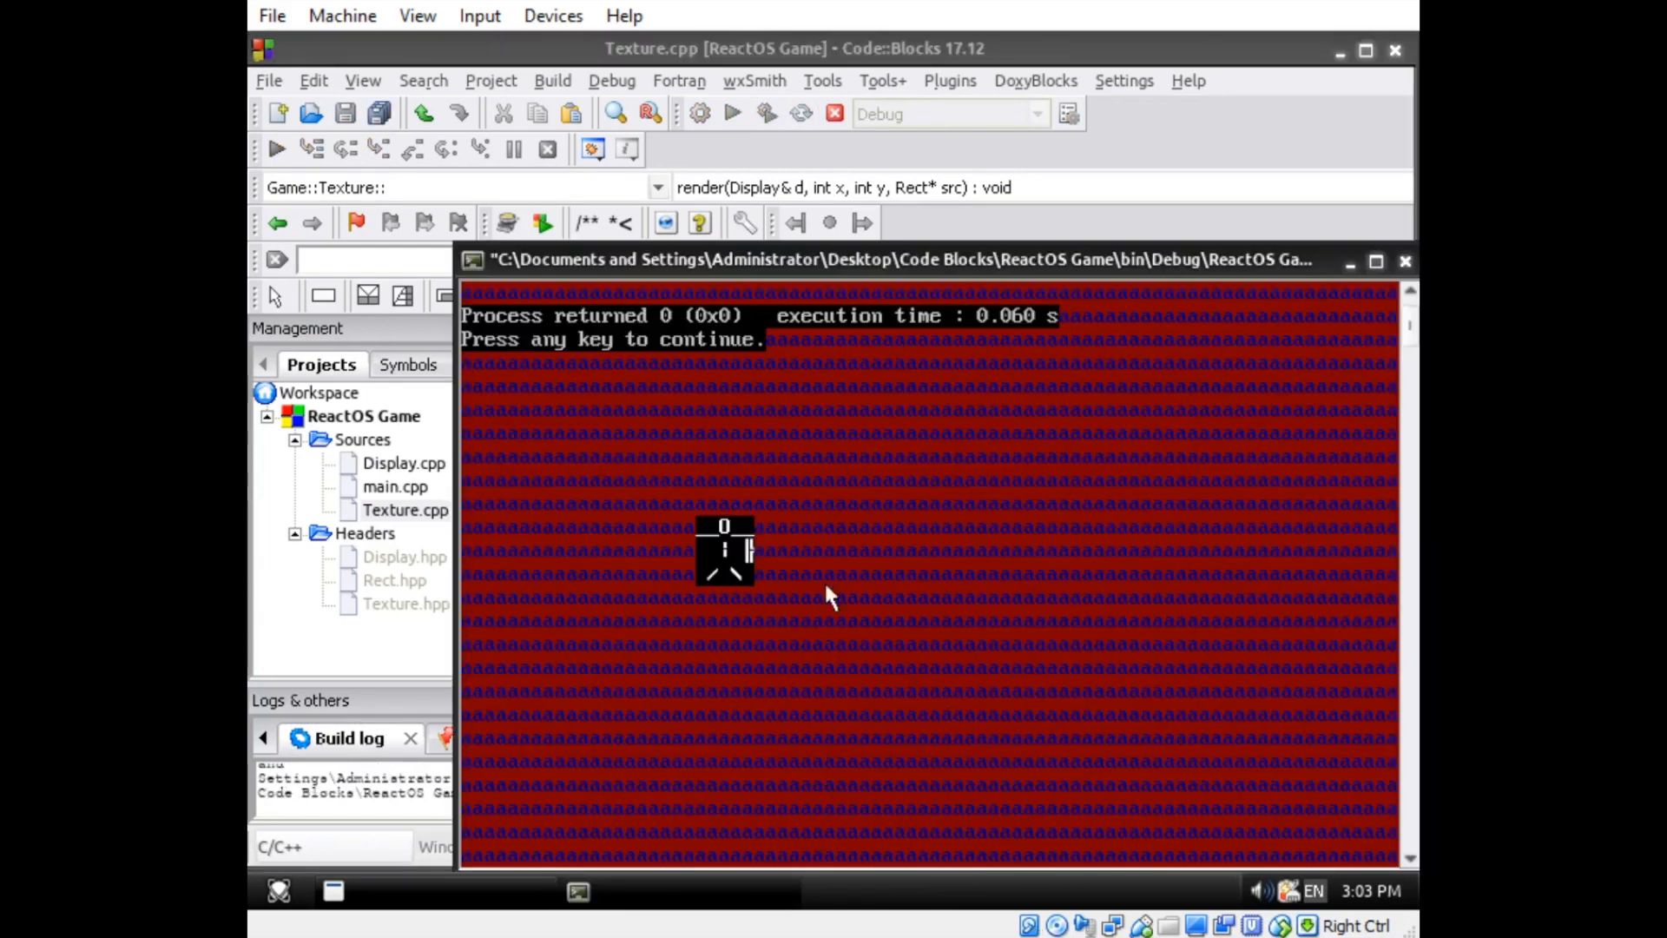
pyautogui.moveTo(1148, 558)
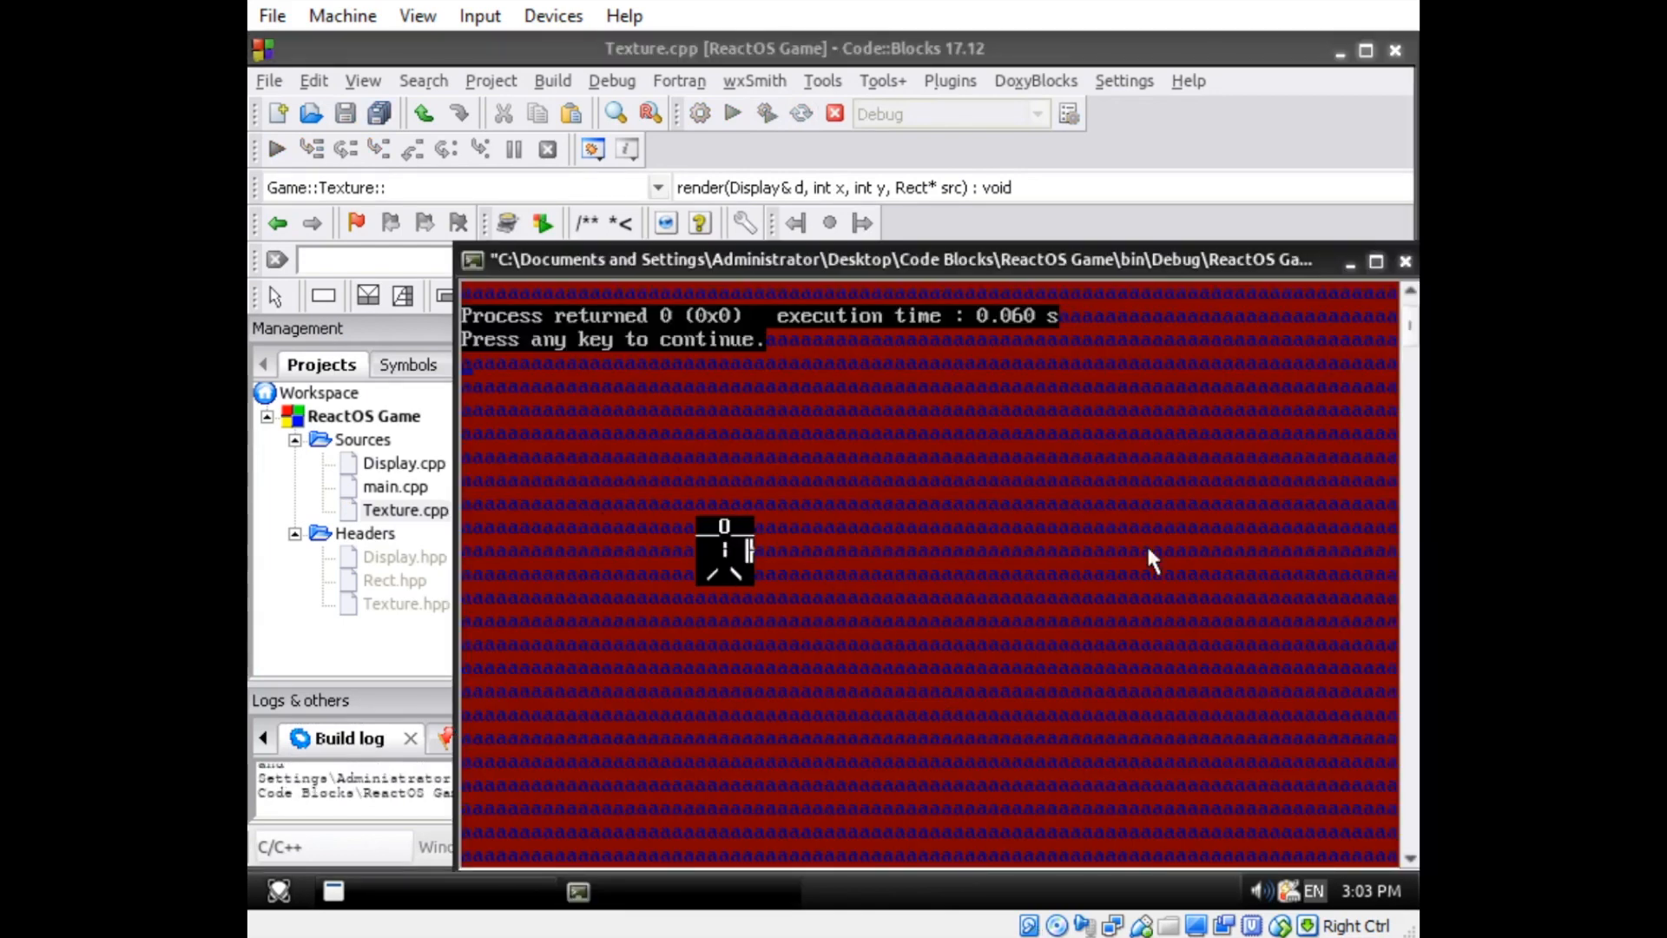
pyautogui.moveTo(1100, 574)
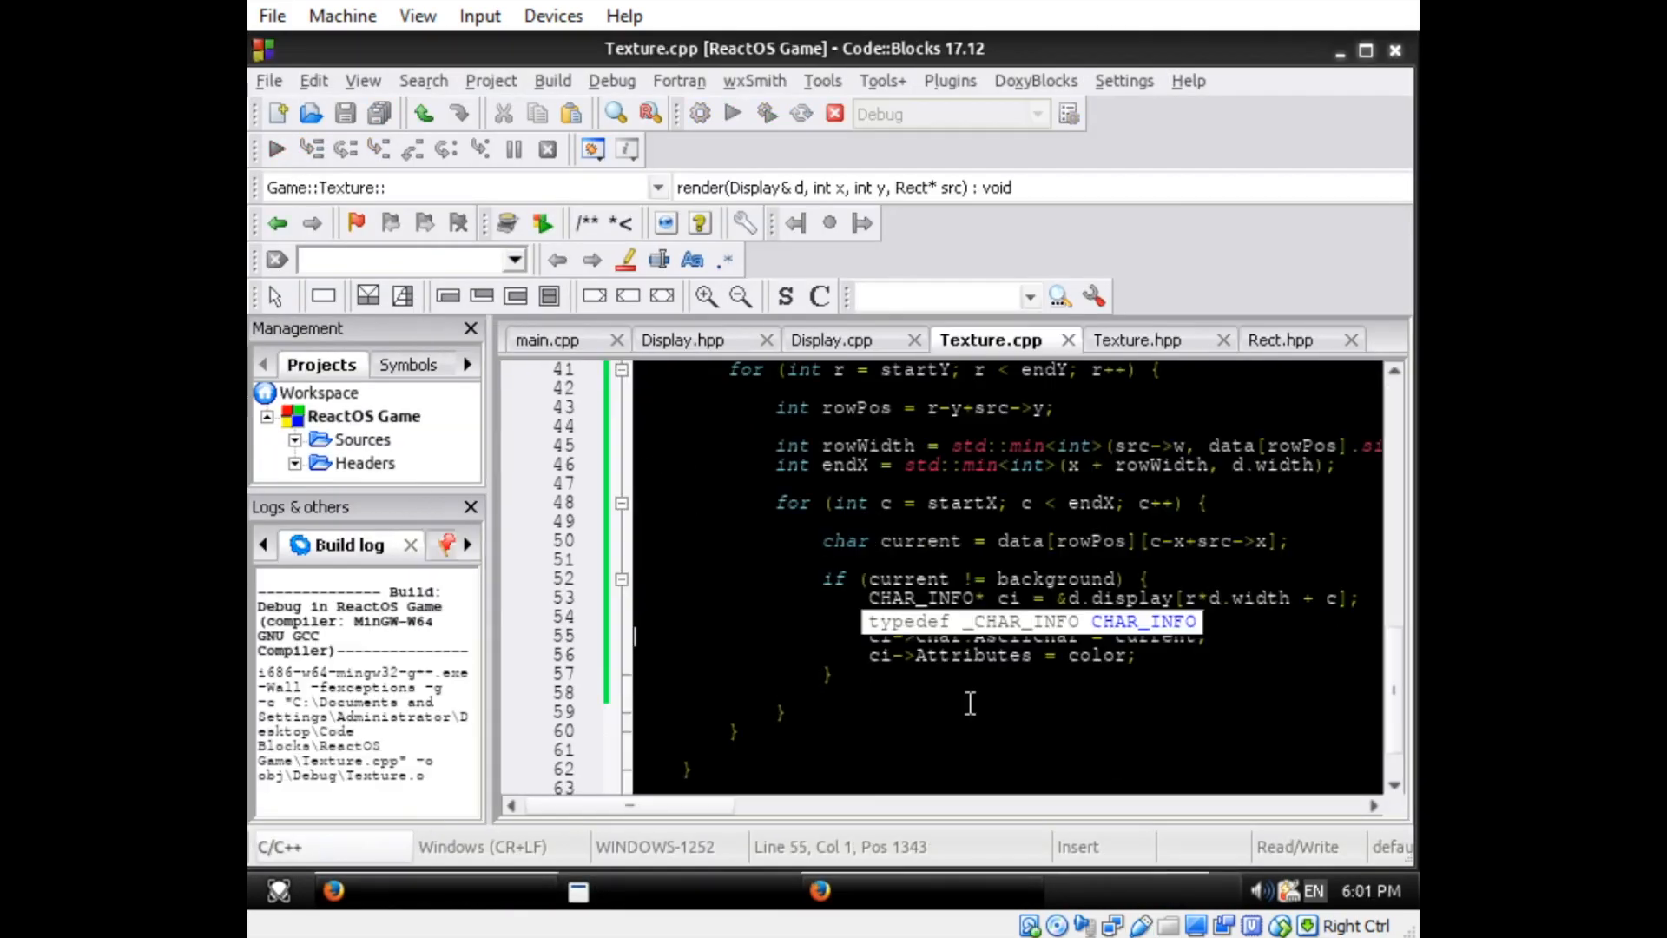
# - Build and run to check the stick figure renders transparently over the red field
pyautogui.click(733, 113)
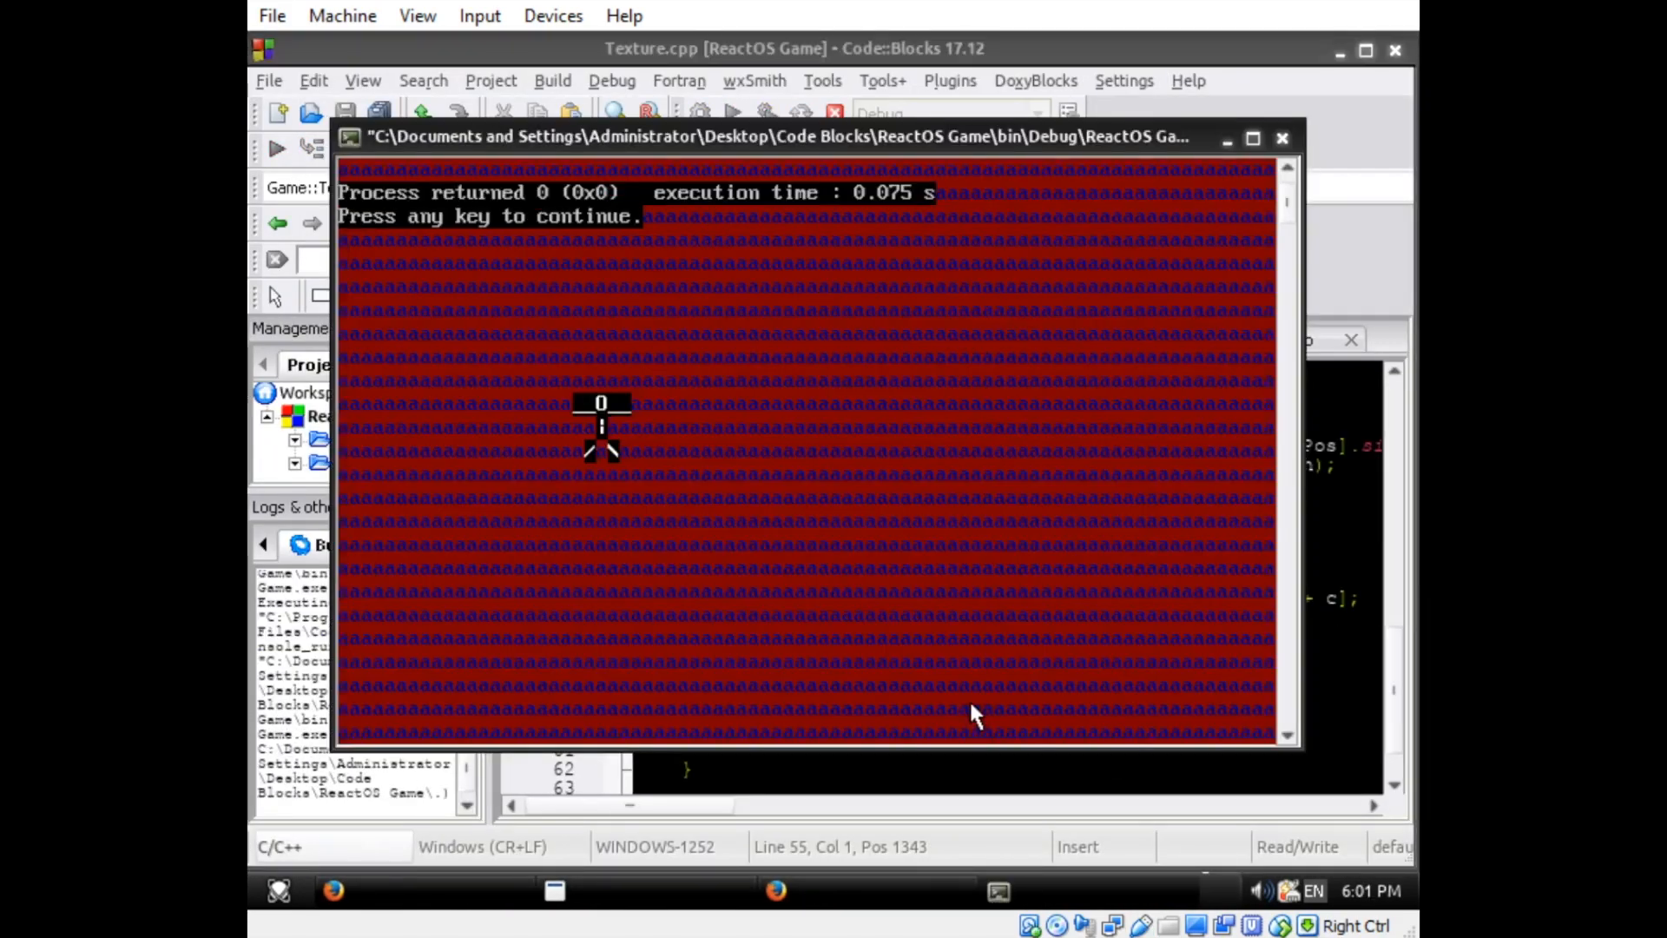
pyautogui.moveTo(724, 606)
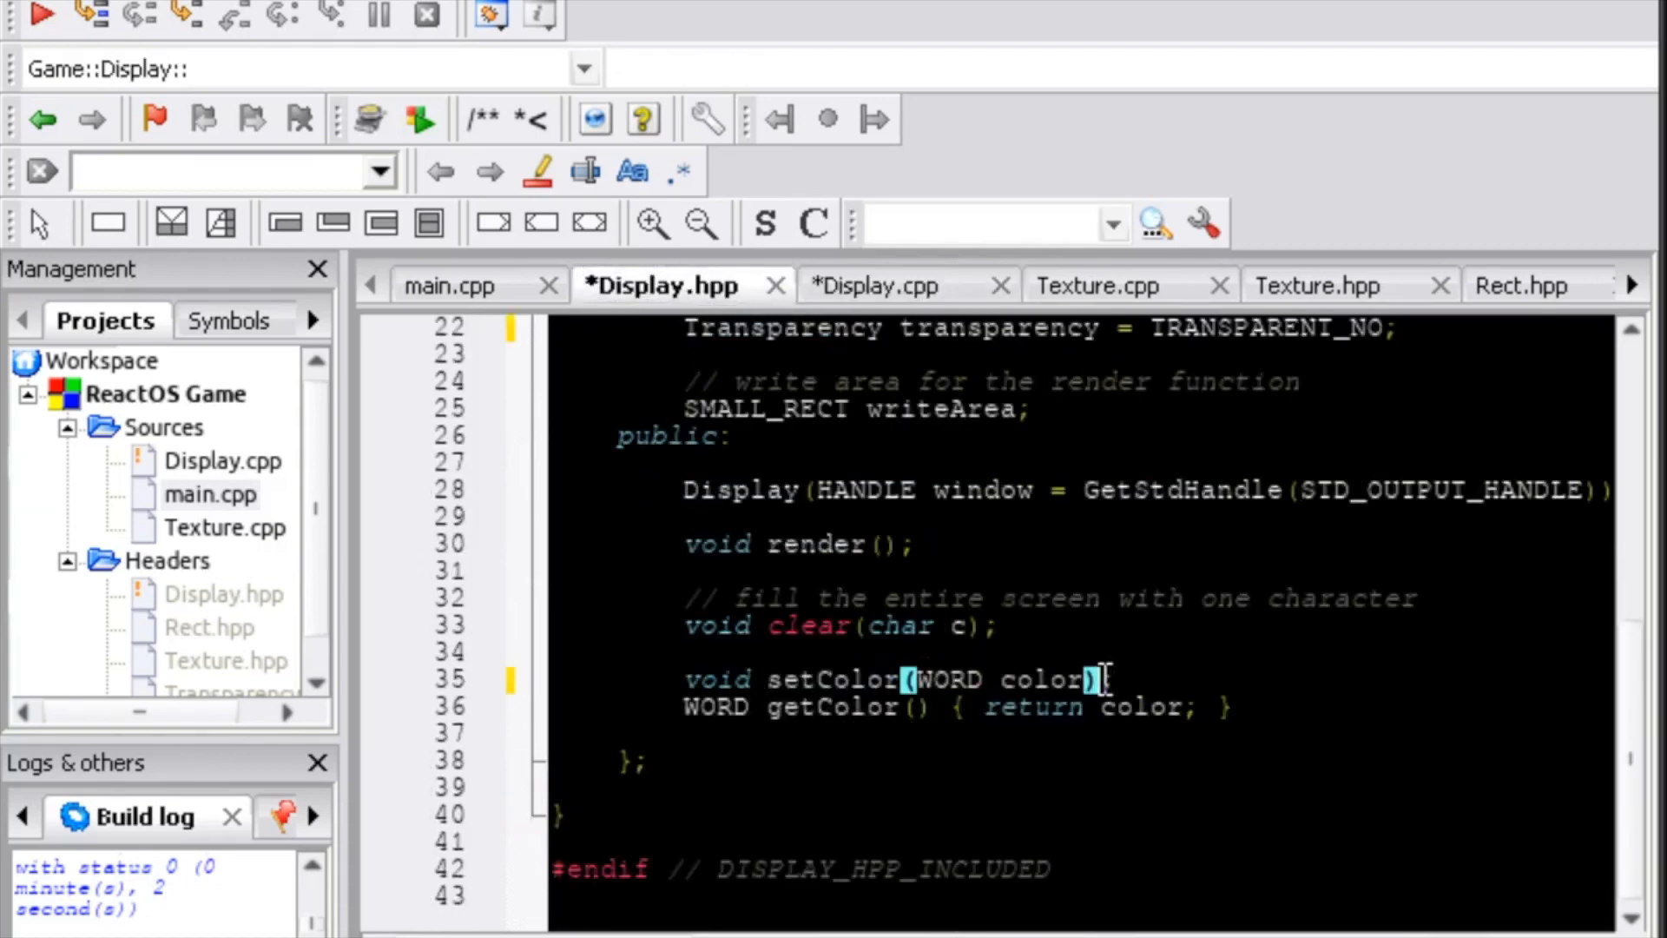
# - Copy the transparency accessors into Display.hpp, write Display::drawLine, and call d.drawLine('%') in main.cpp
pyautogui.click(1316, 285)
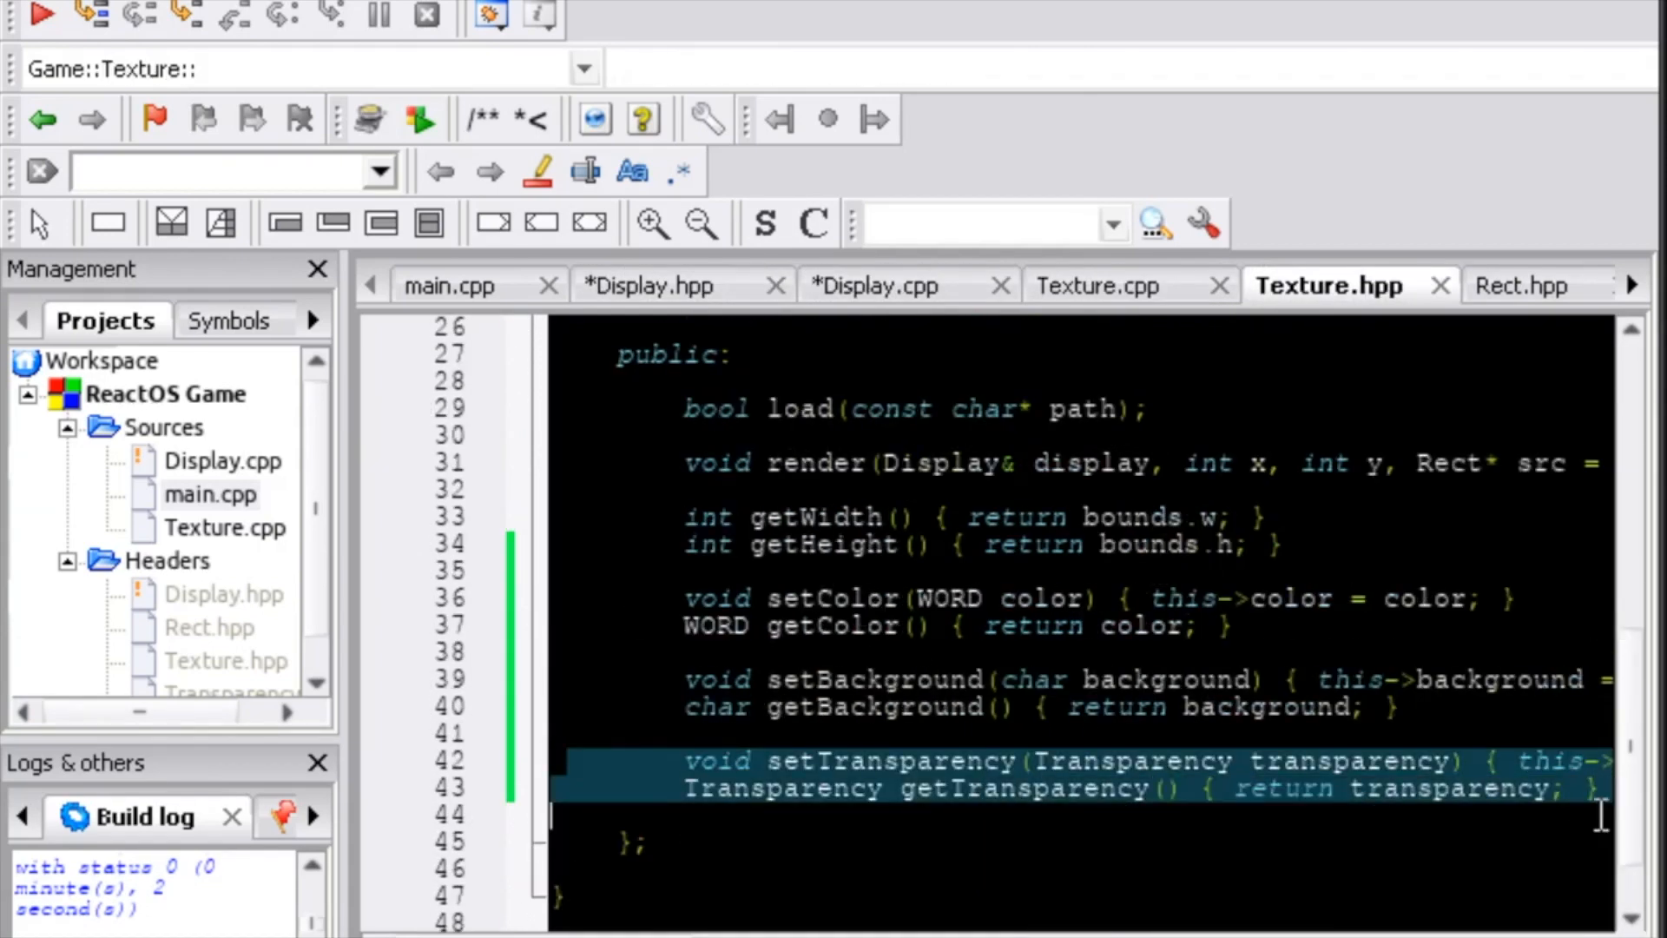
pyautogui.click(659, 285)
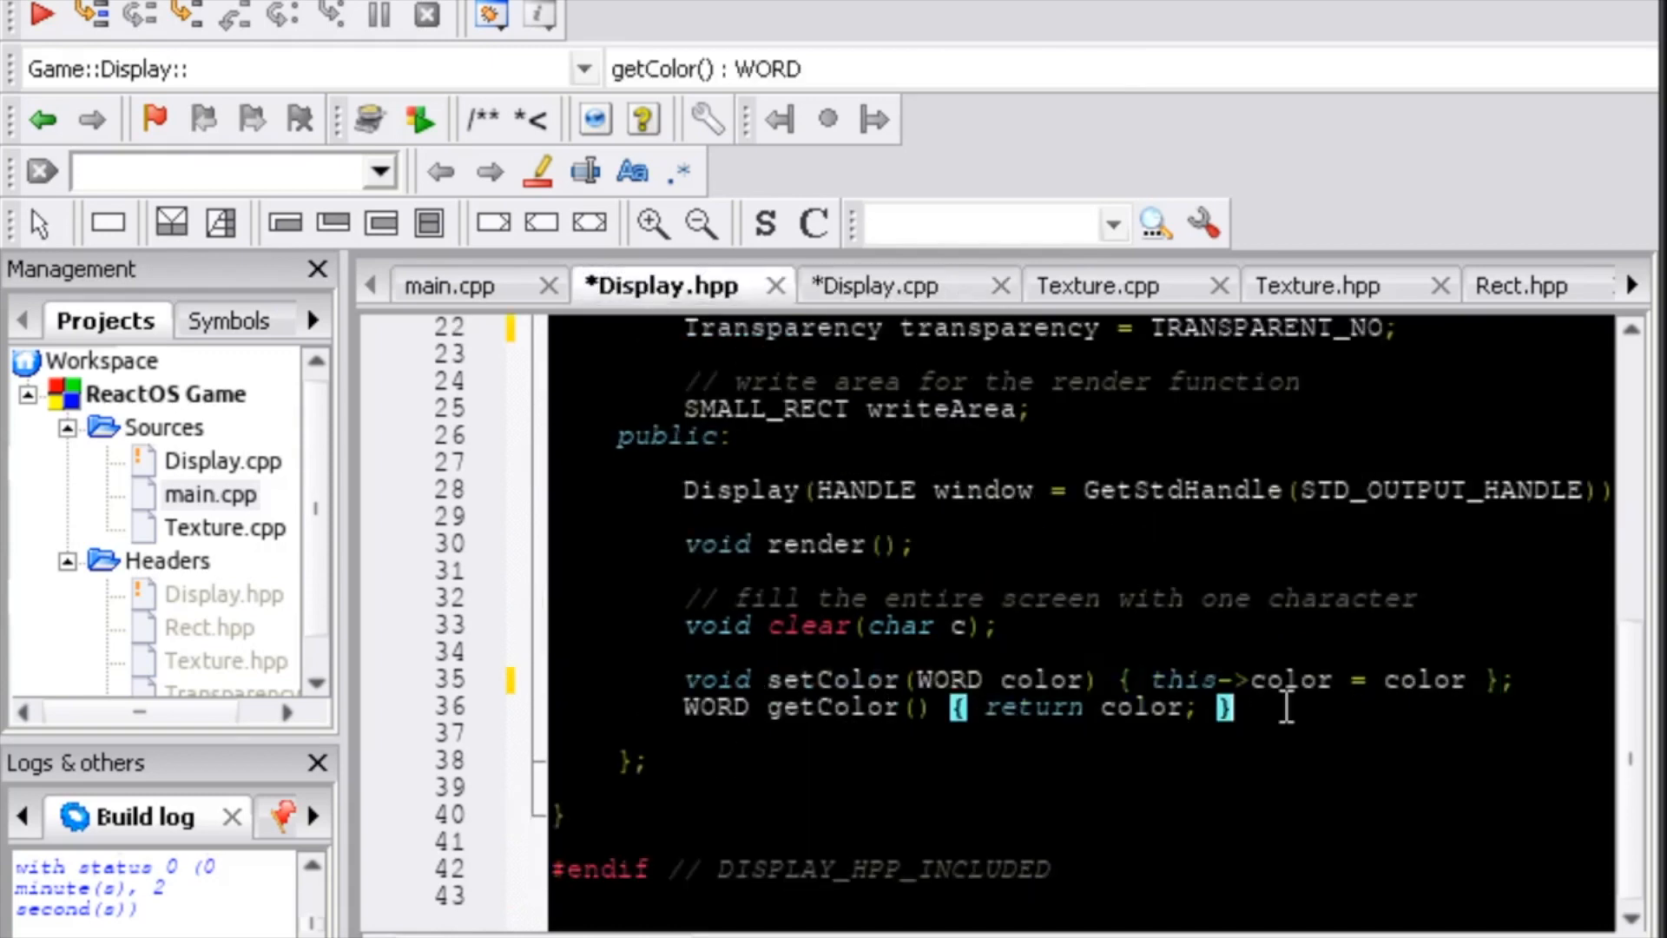
pyautogui.click(878, 285)
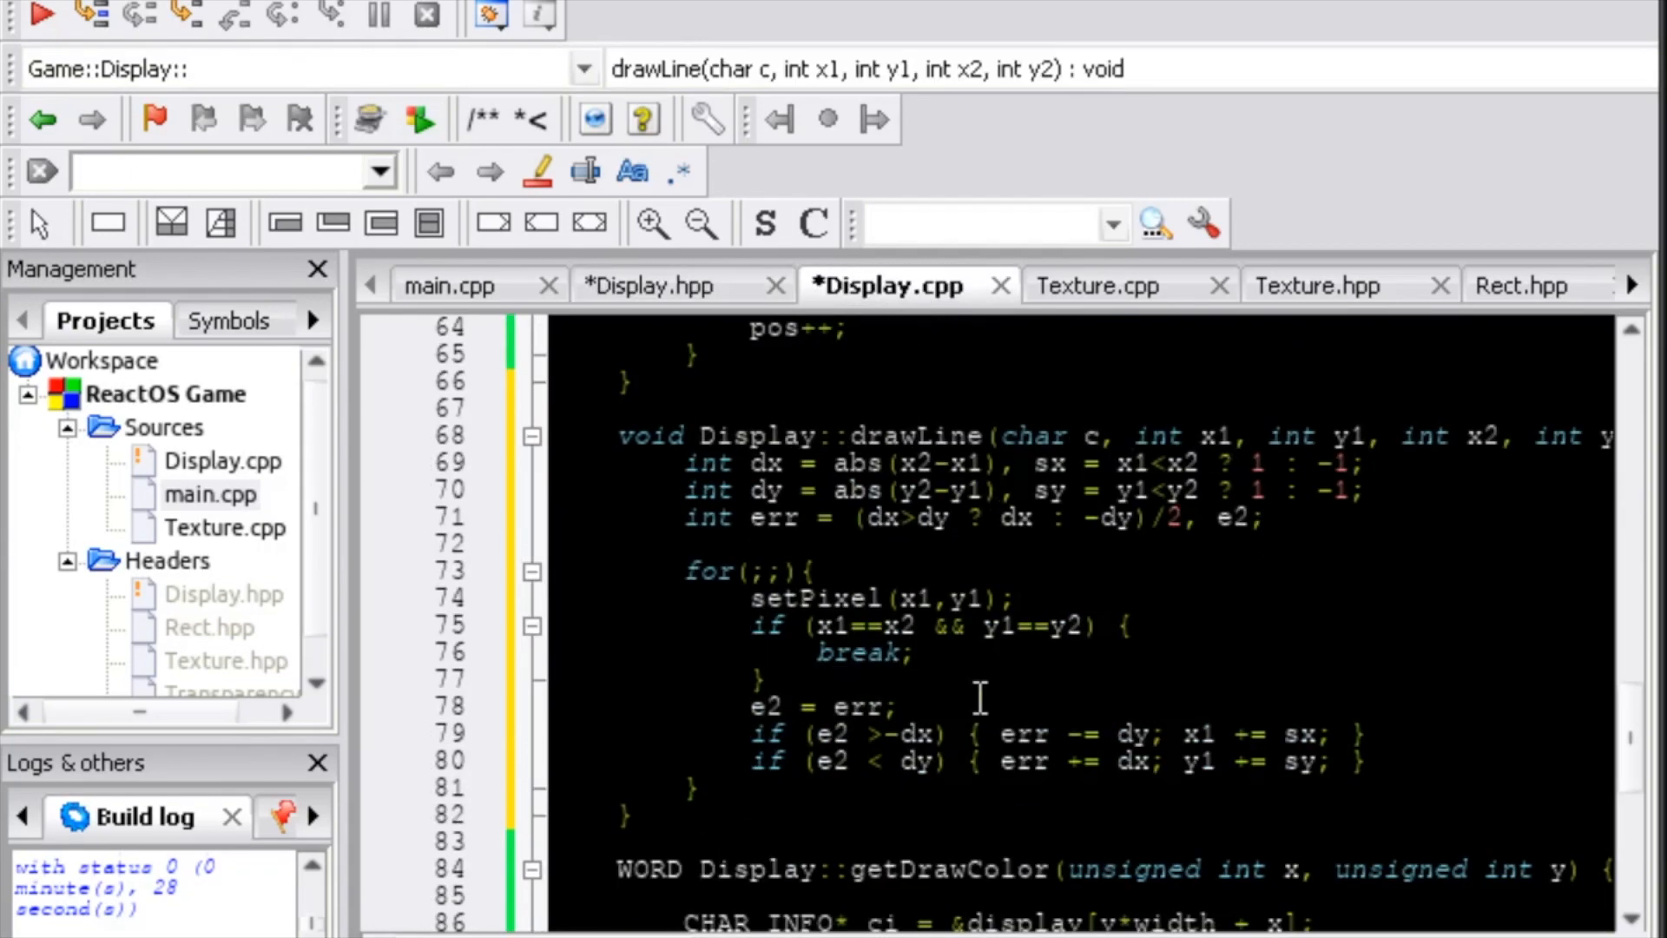
pyautogui.click(451, 285)
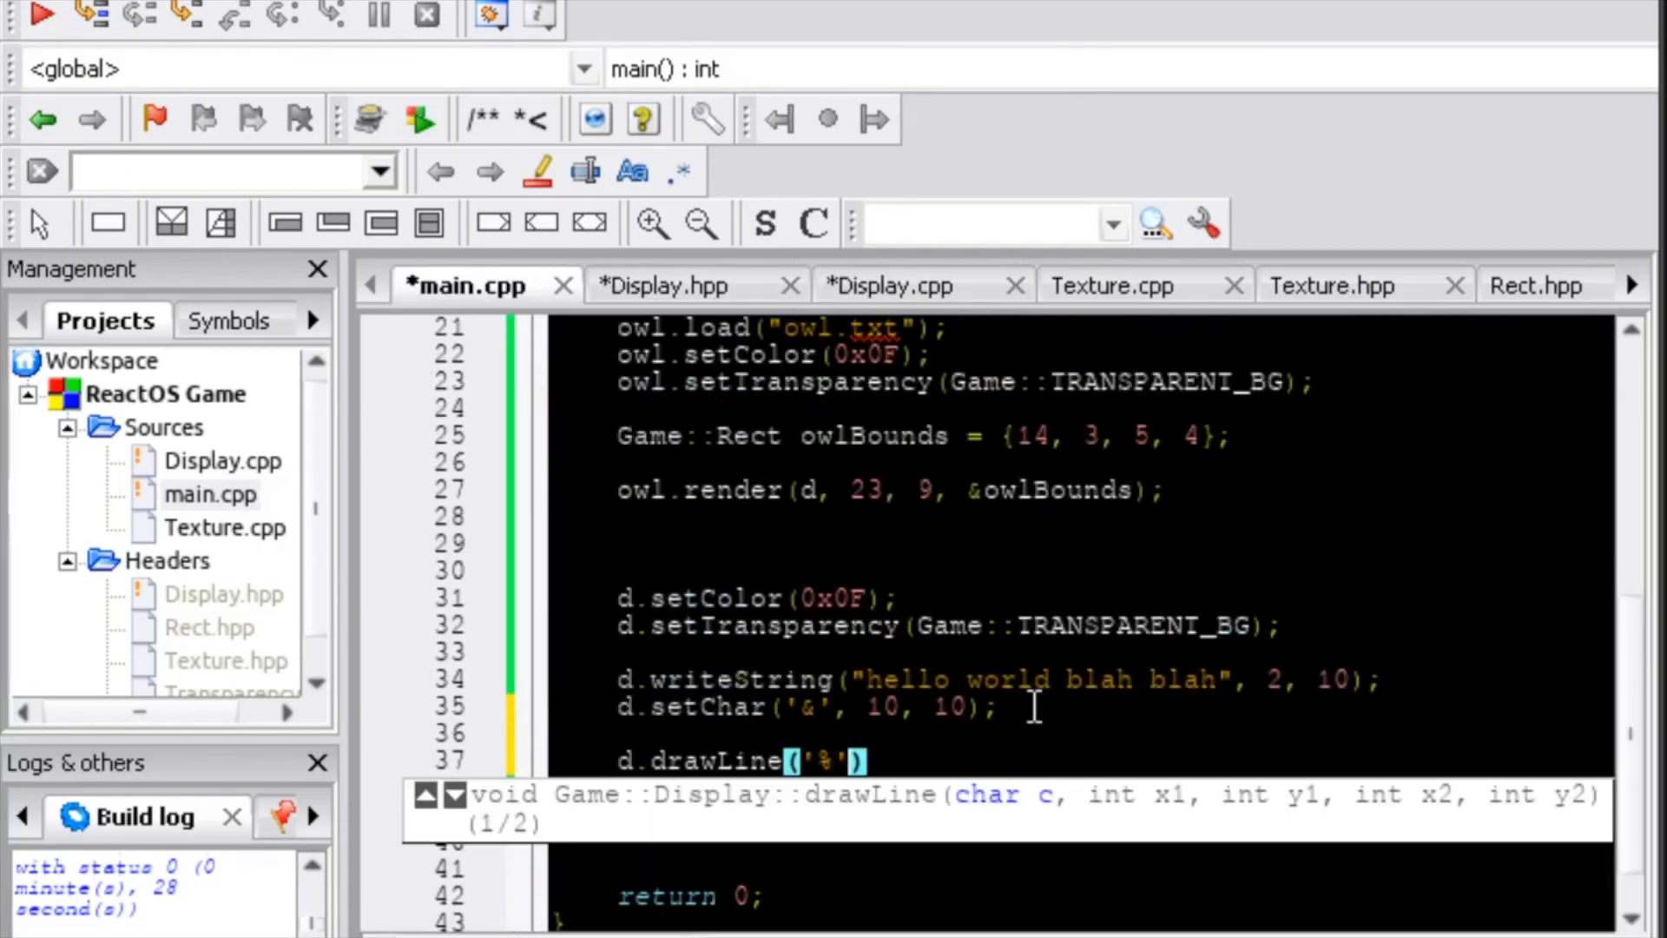
# - Build and run so a diagonal line of '%' characters draws across the green console
pyautogui.click(41, 14)
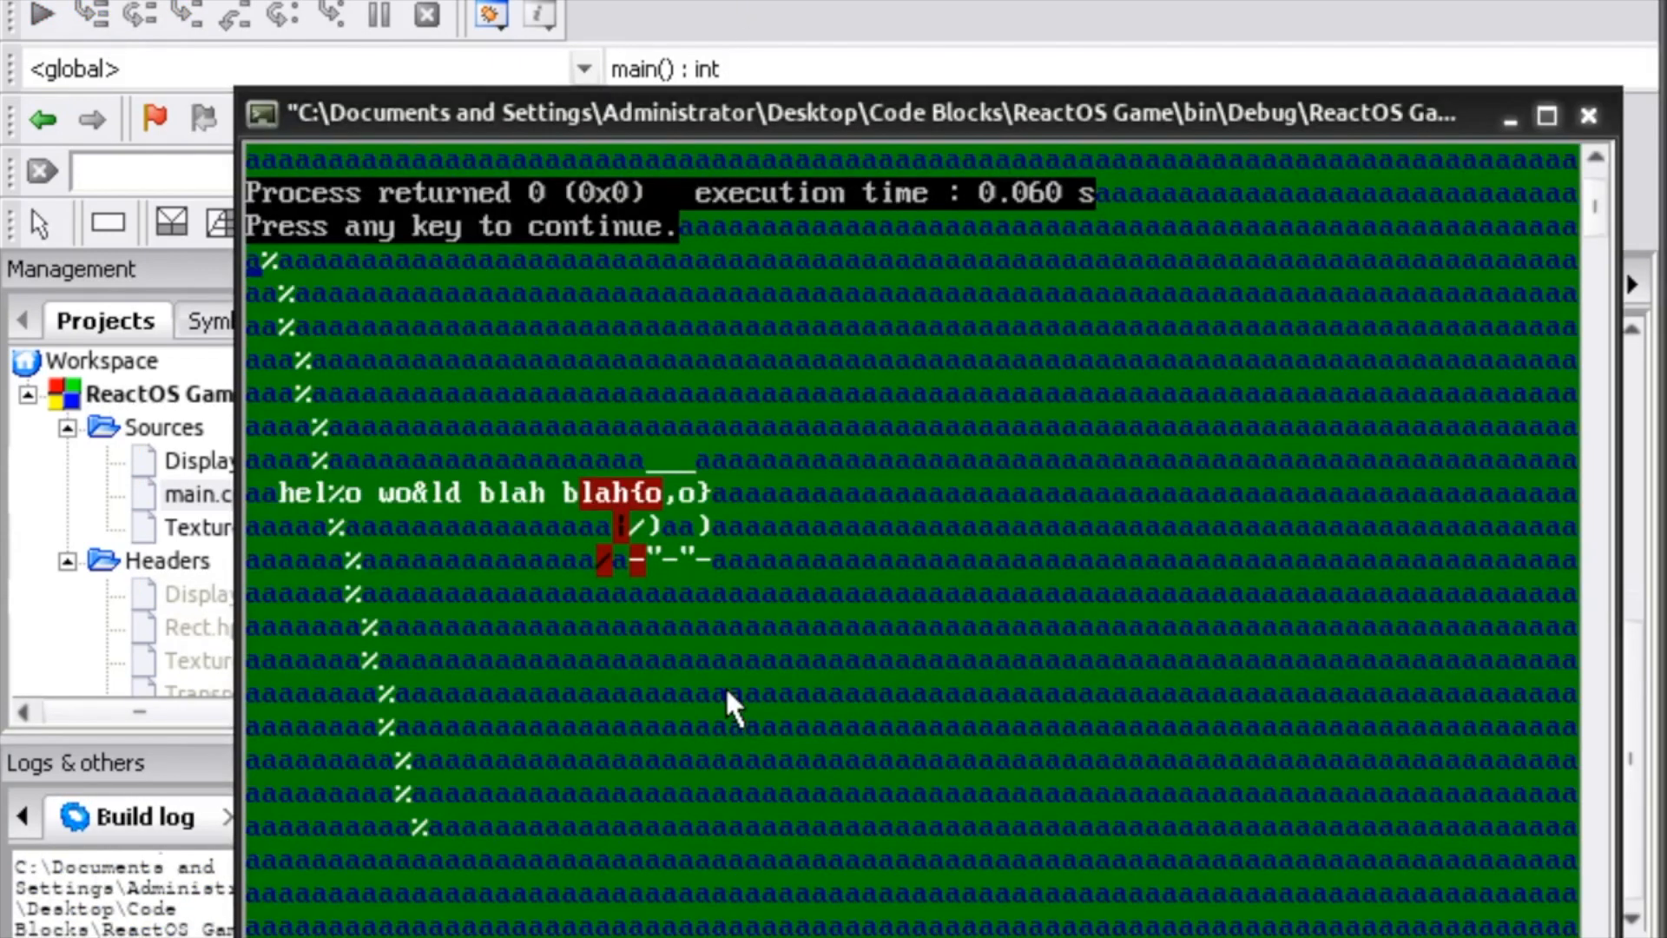
pyautogui.moveTo(1246, 723)
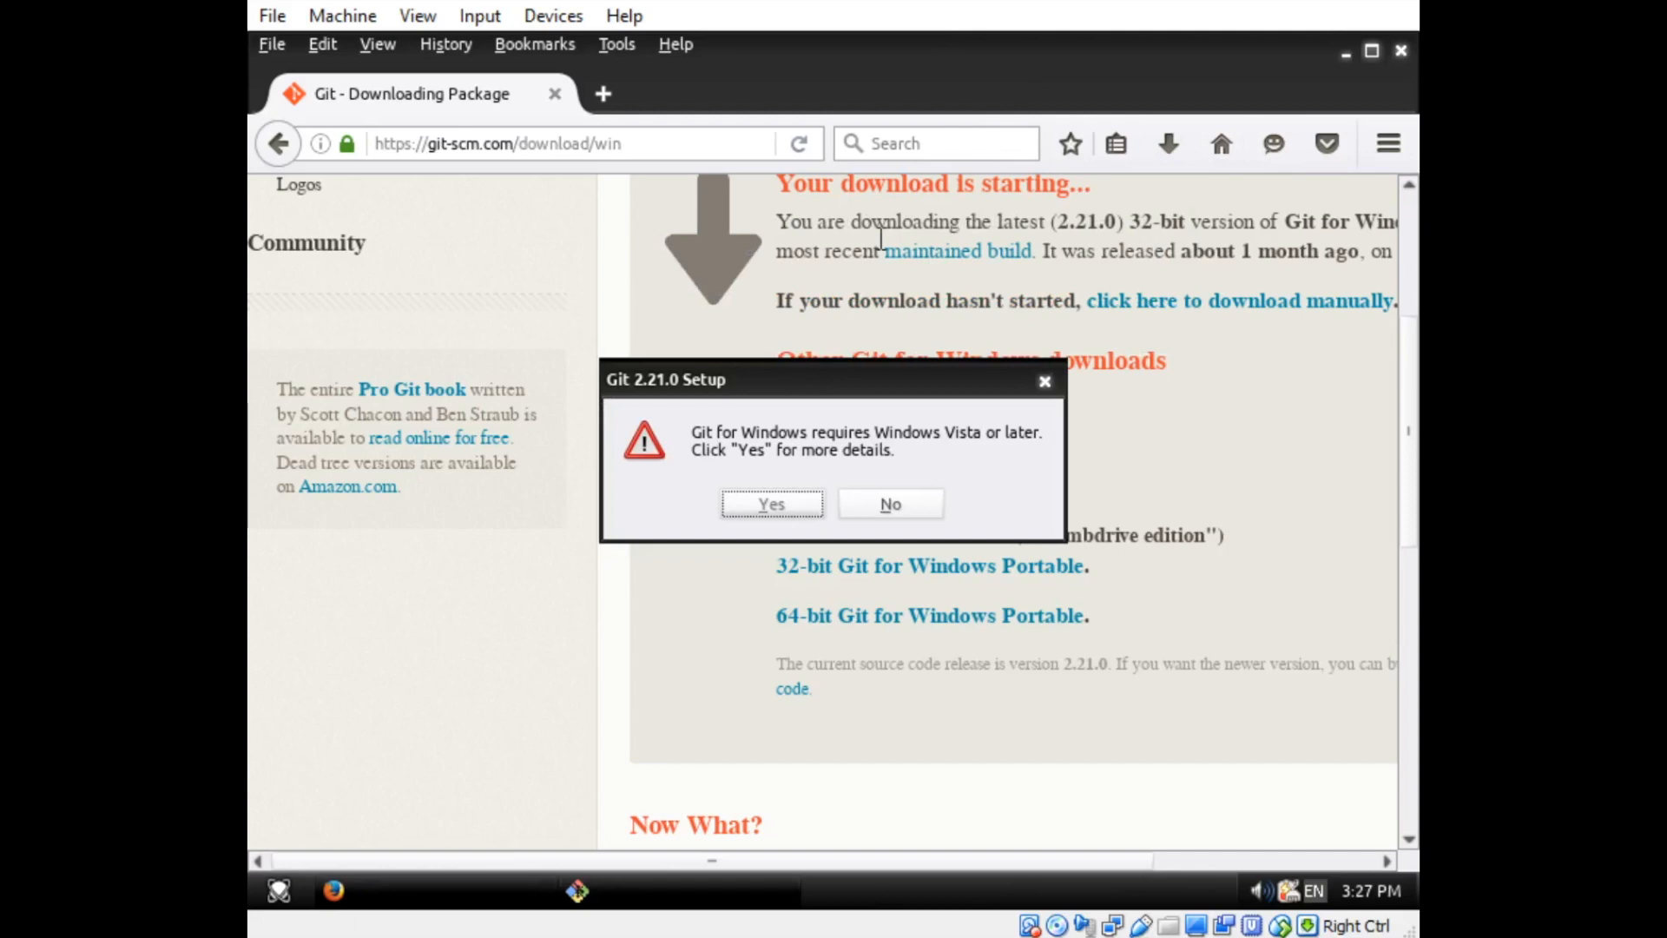
# - Reach the Git for Windows 2.10.0 release from the requirements page and download its 32-bit package
pyautogui.click(770, 503)
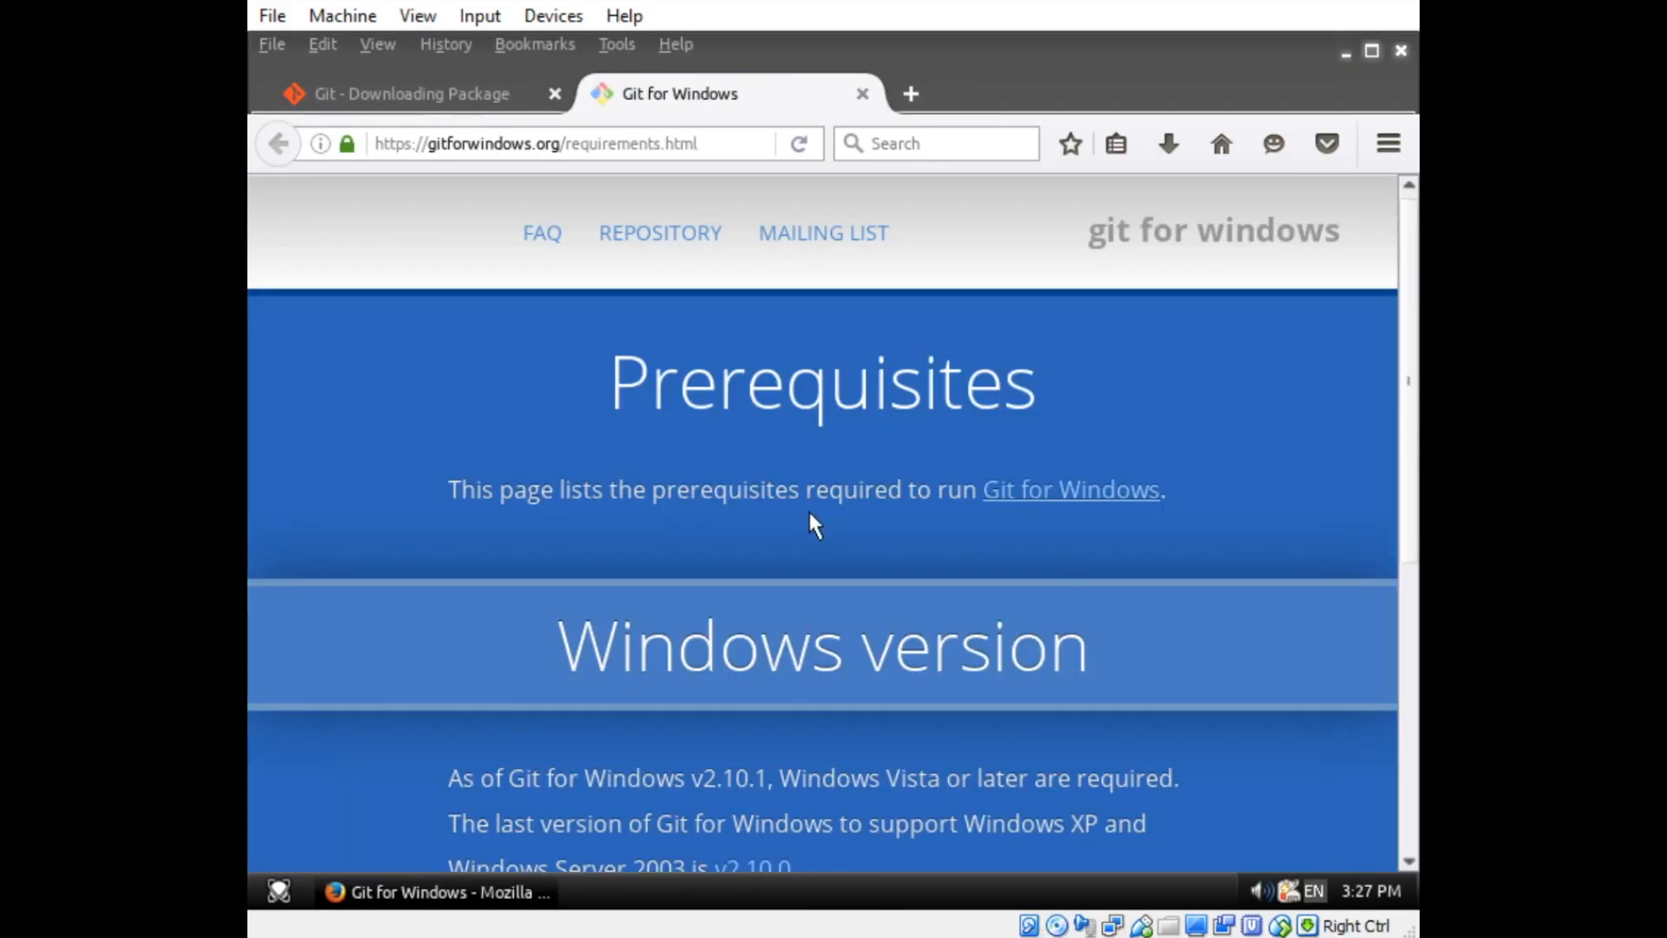
pyautogui.click(1070, 488)
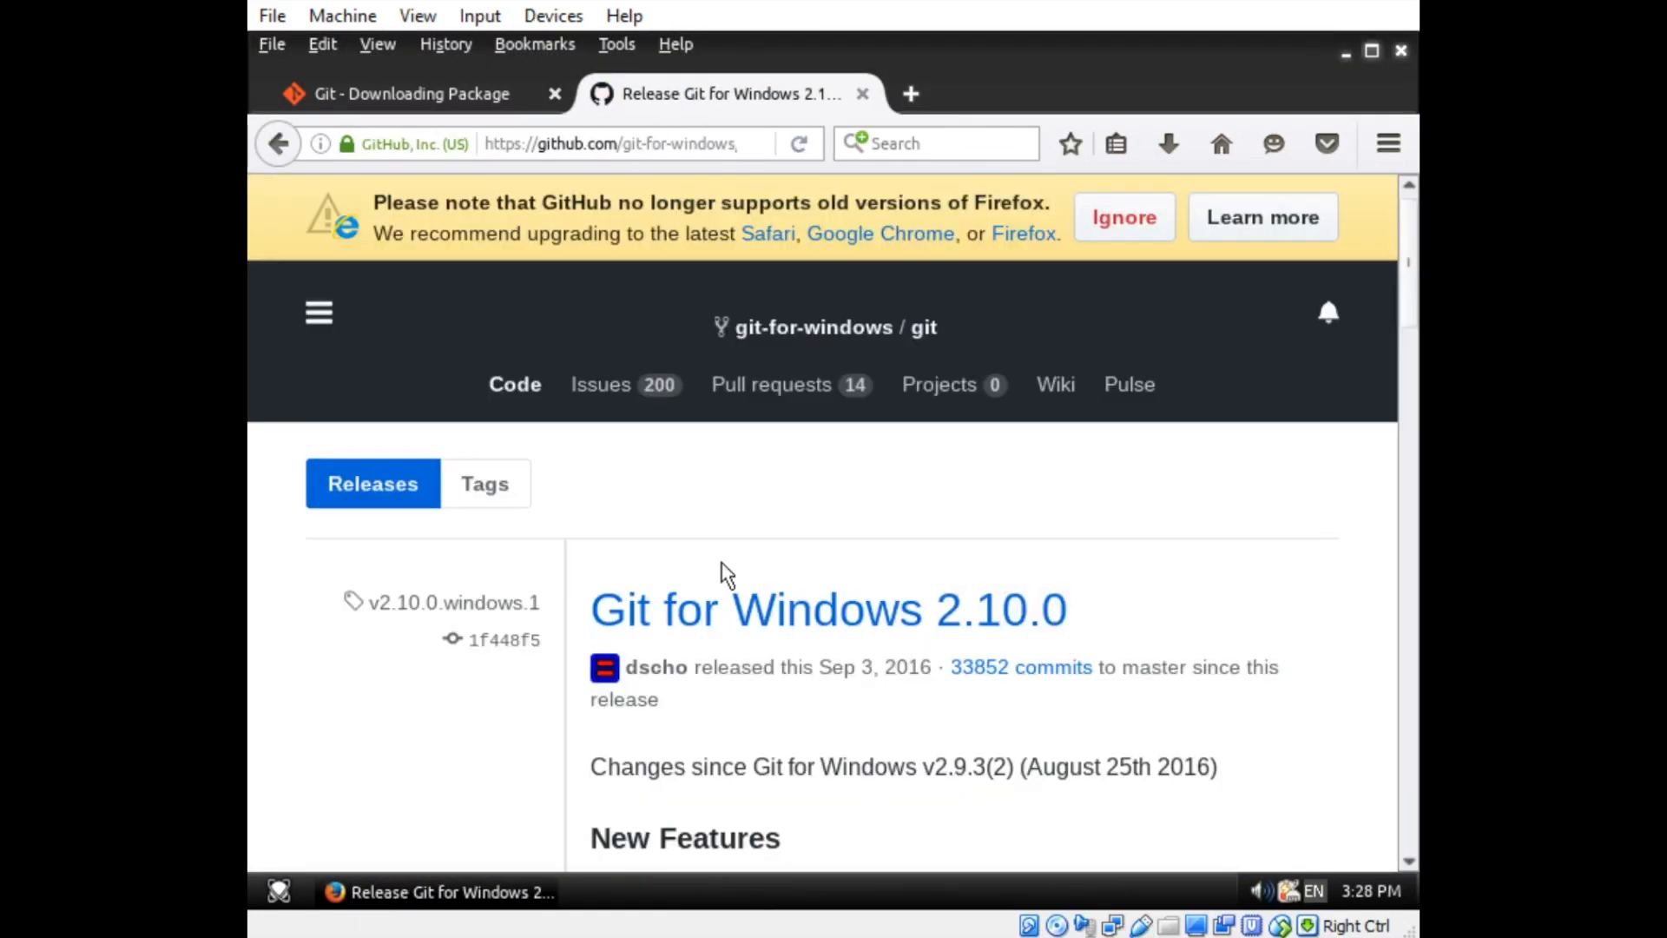
pyautogui.scroll(-3)
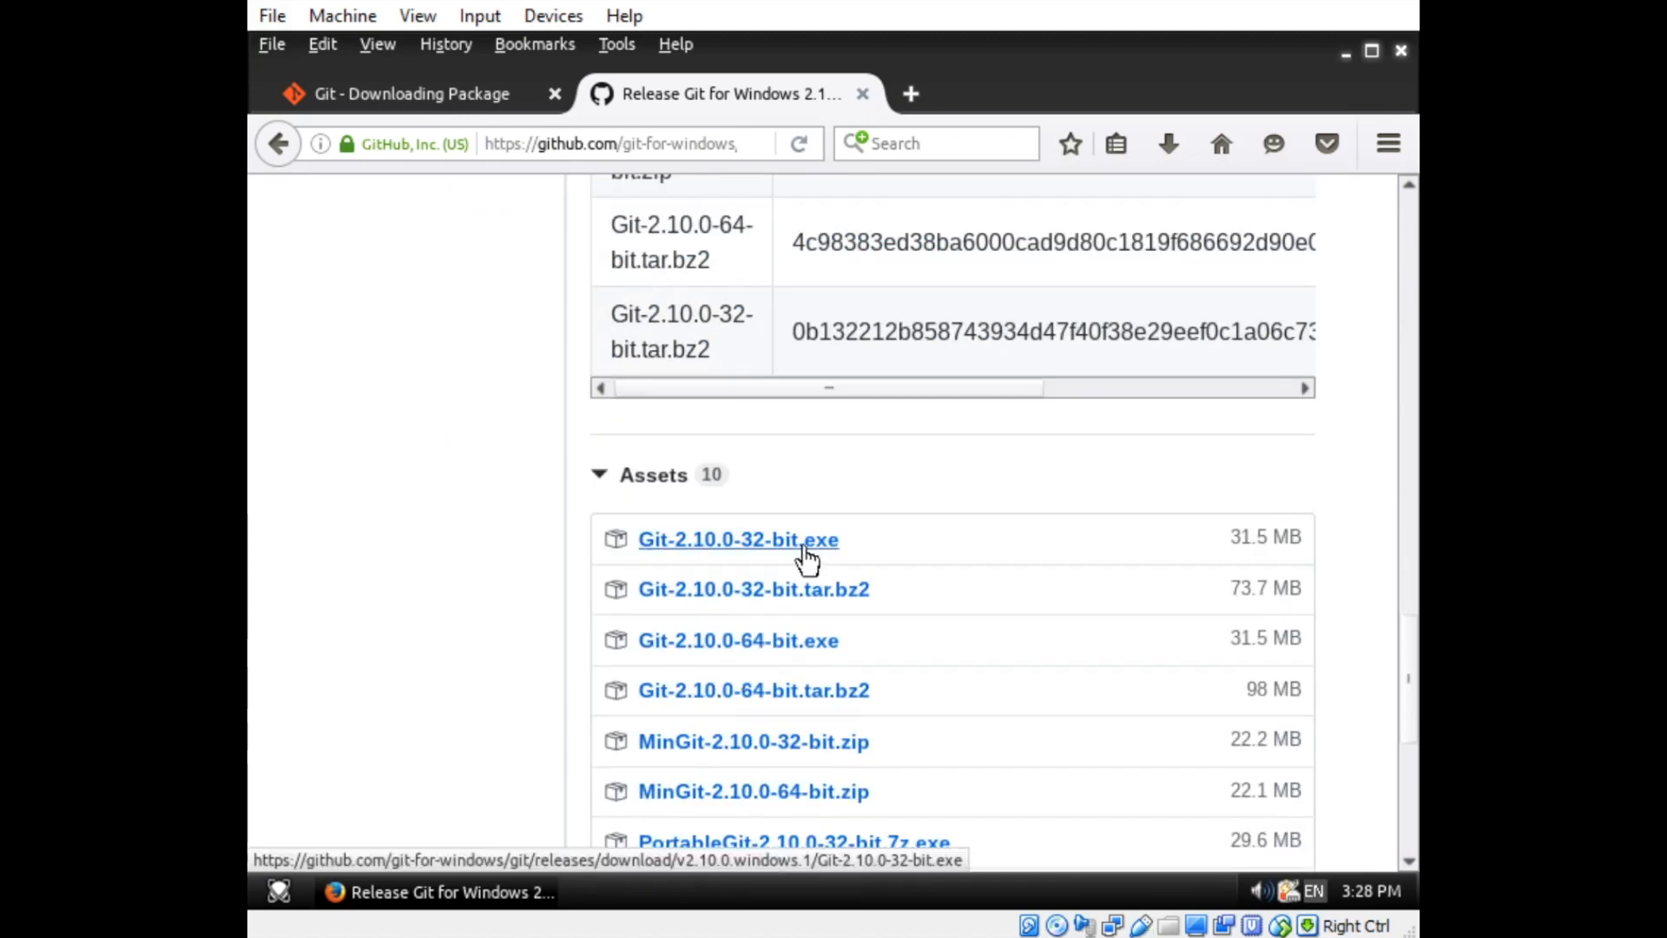
pyautogui.click(737, 540)
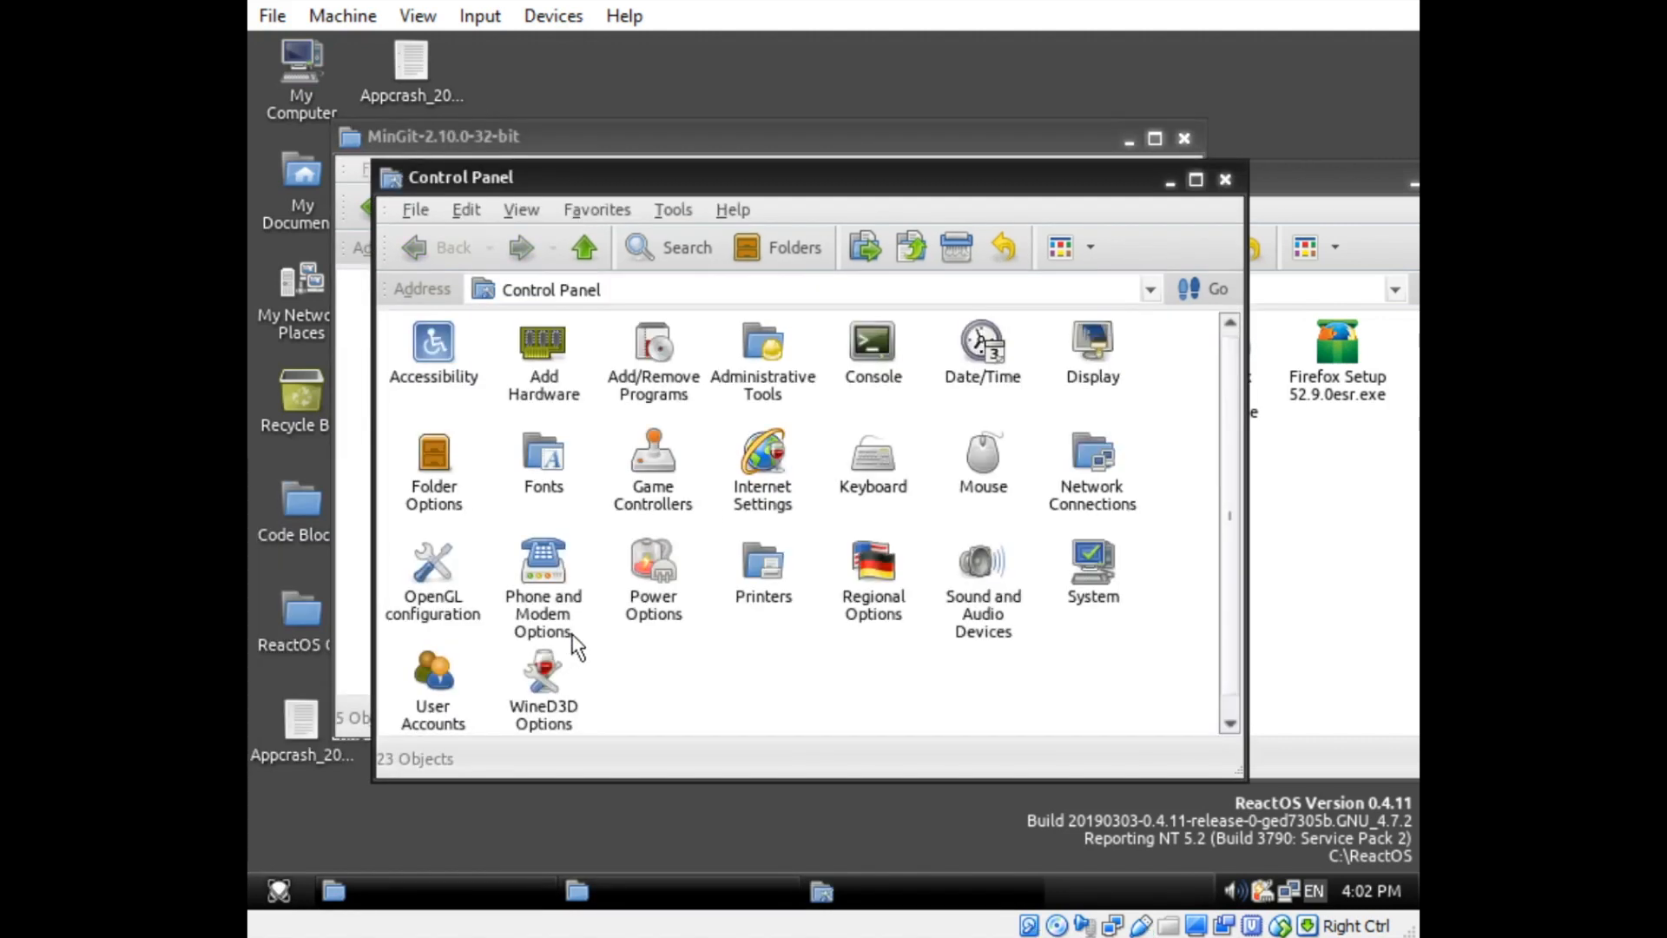
# - Append ;C:\Program Files\Git\MinGit-2.10.0-32-bit to the system Path in Environment Variables
pyautogui.doubleClick(1092, 563)
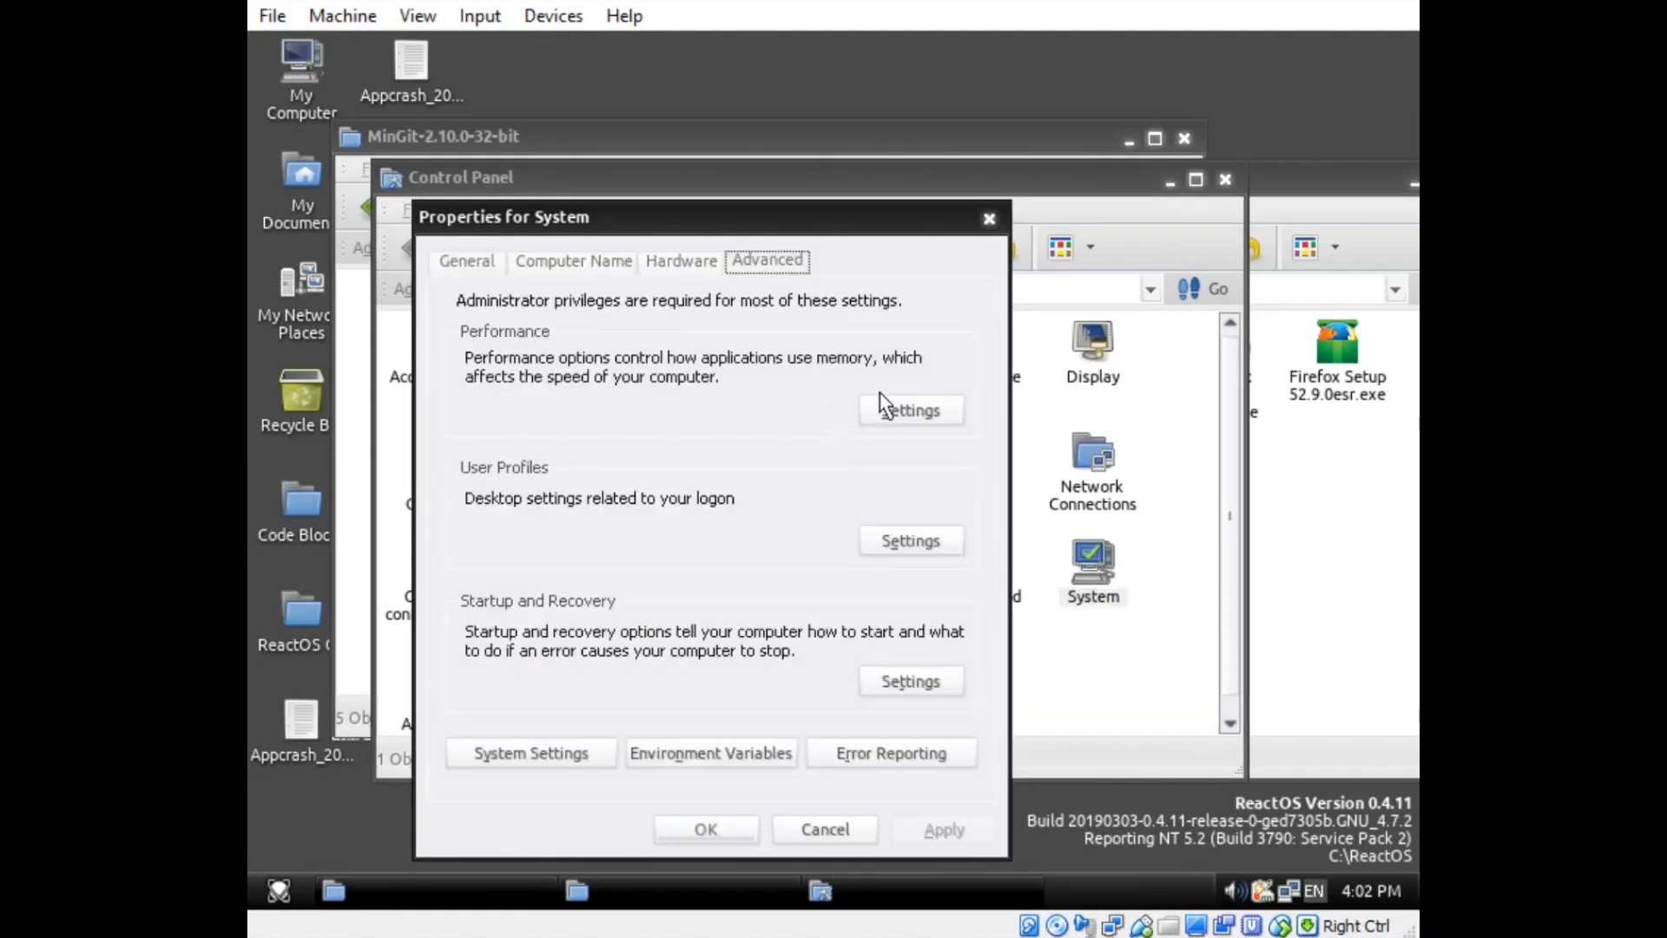
pyautogui.click(711, 752)
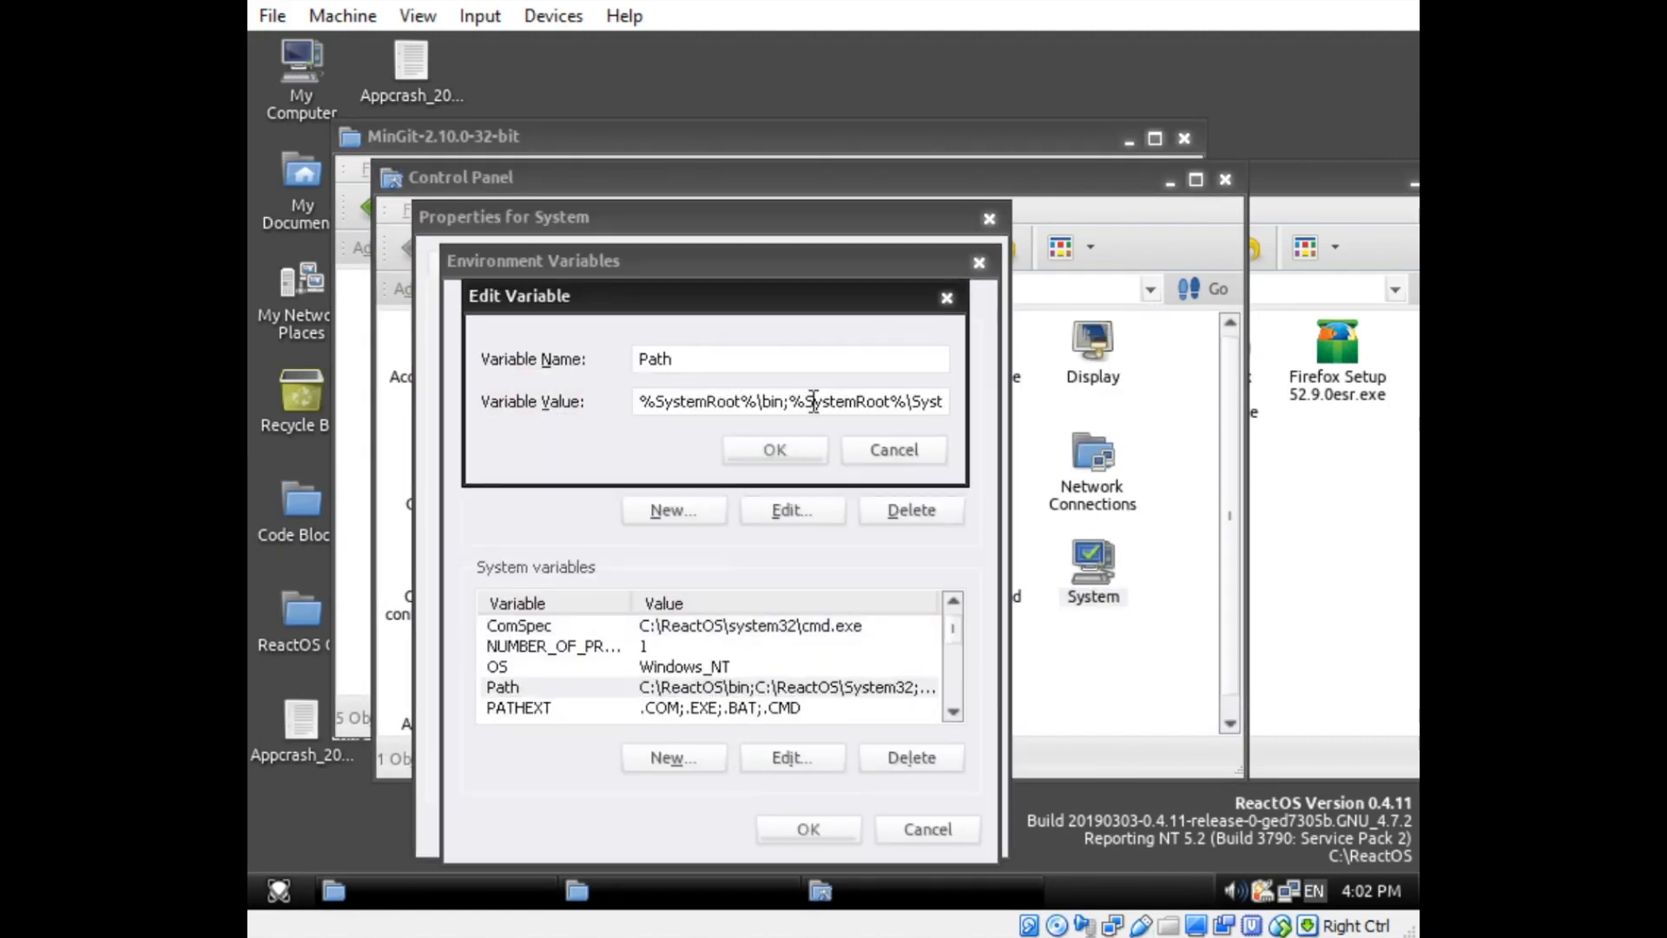
pyautogui.write(';C:\\Program Files\\Git\\MinGit-2.10.0-32-bit')
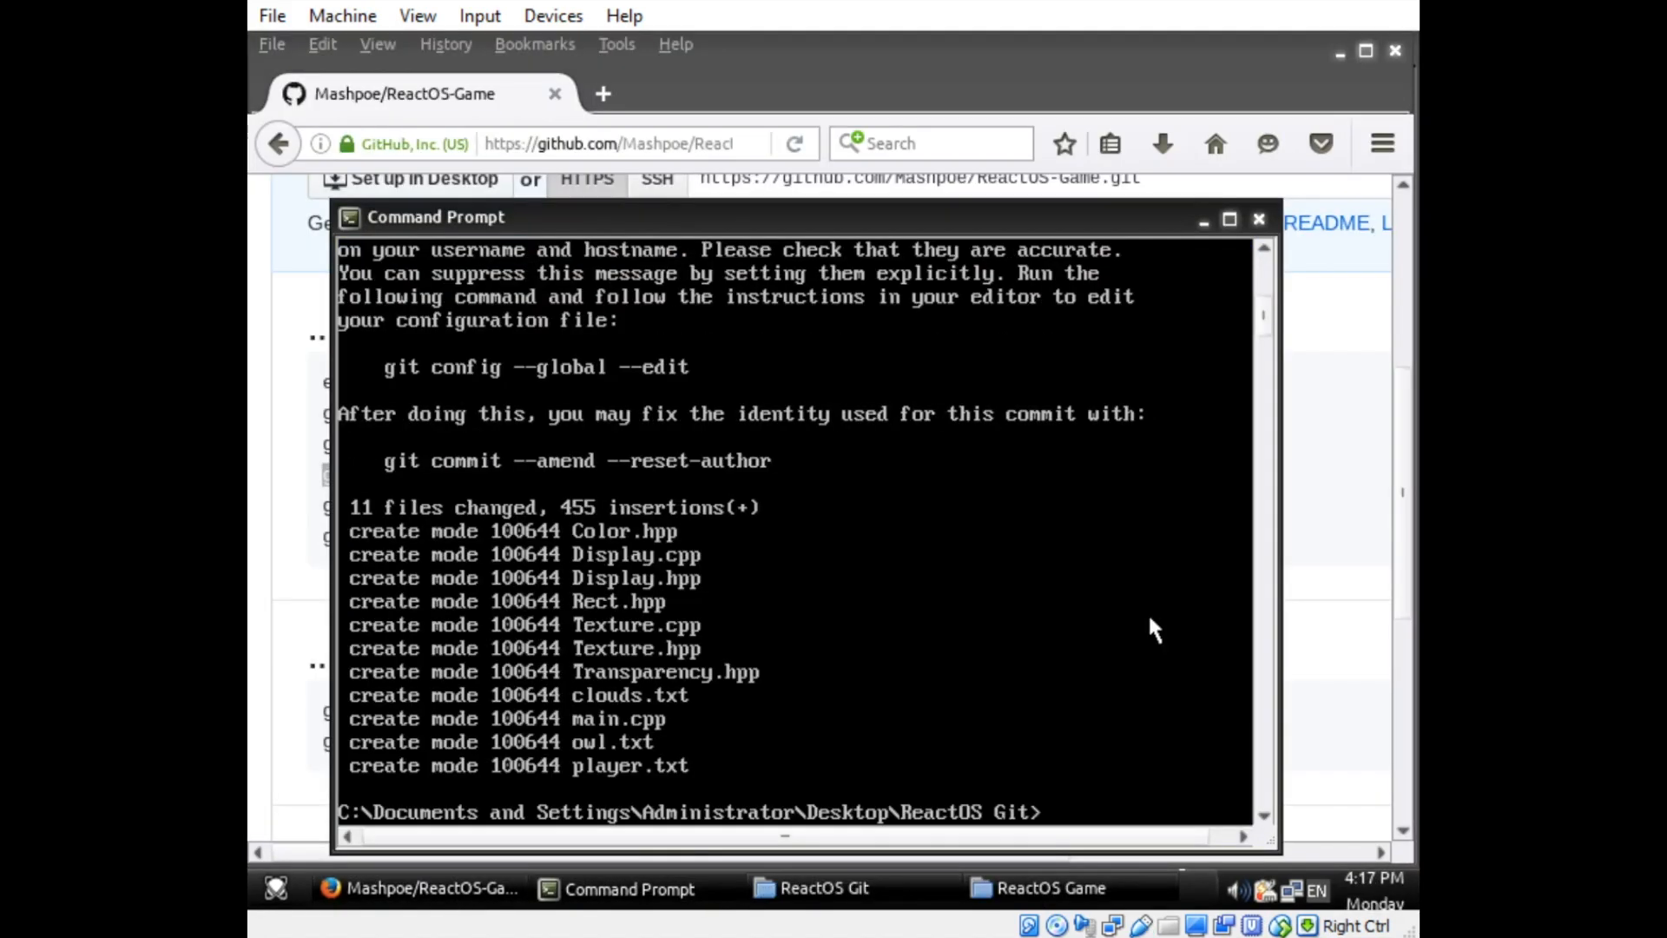
# - Run git push to send the committed source and texture files to GitHub
pyautogui.press('Return')
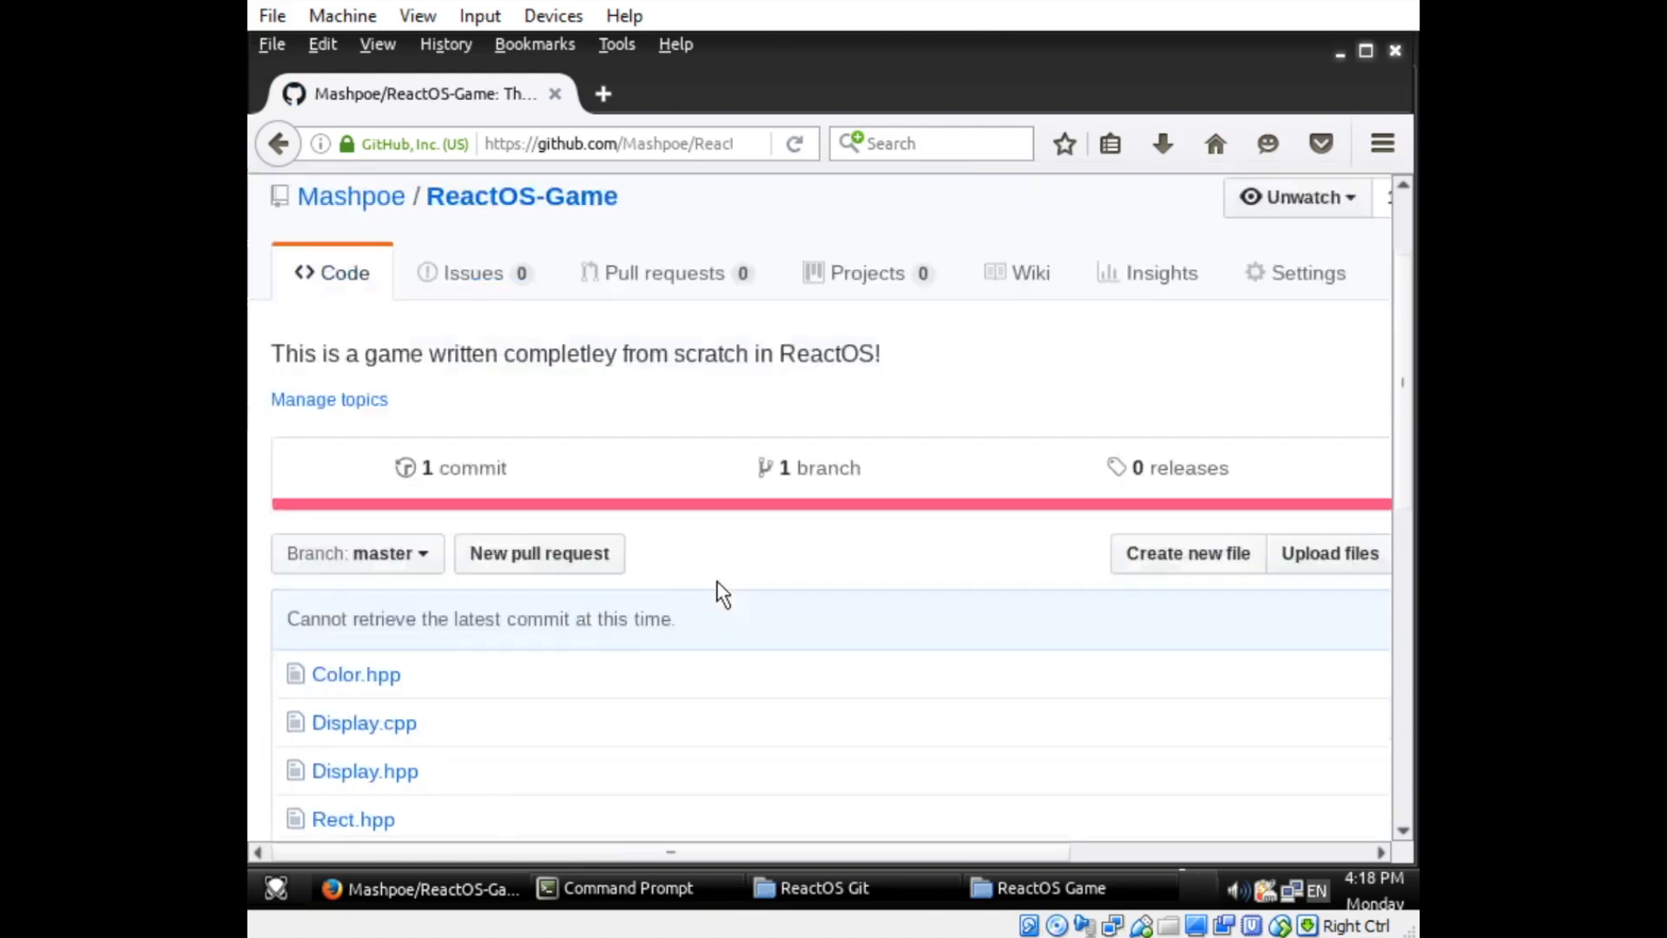
# - View main.cpp in the Mashpoe/ReactOS-Game repository and scroll through its 61 lines of code
pyautogui.scroll(-3)
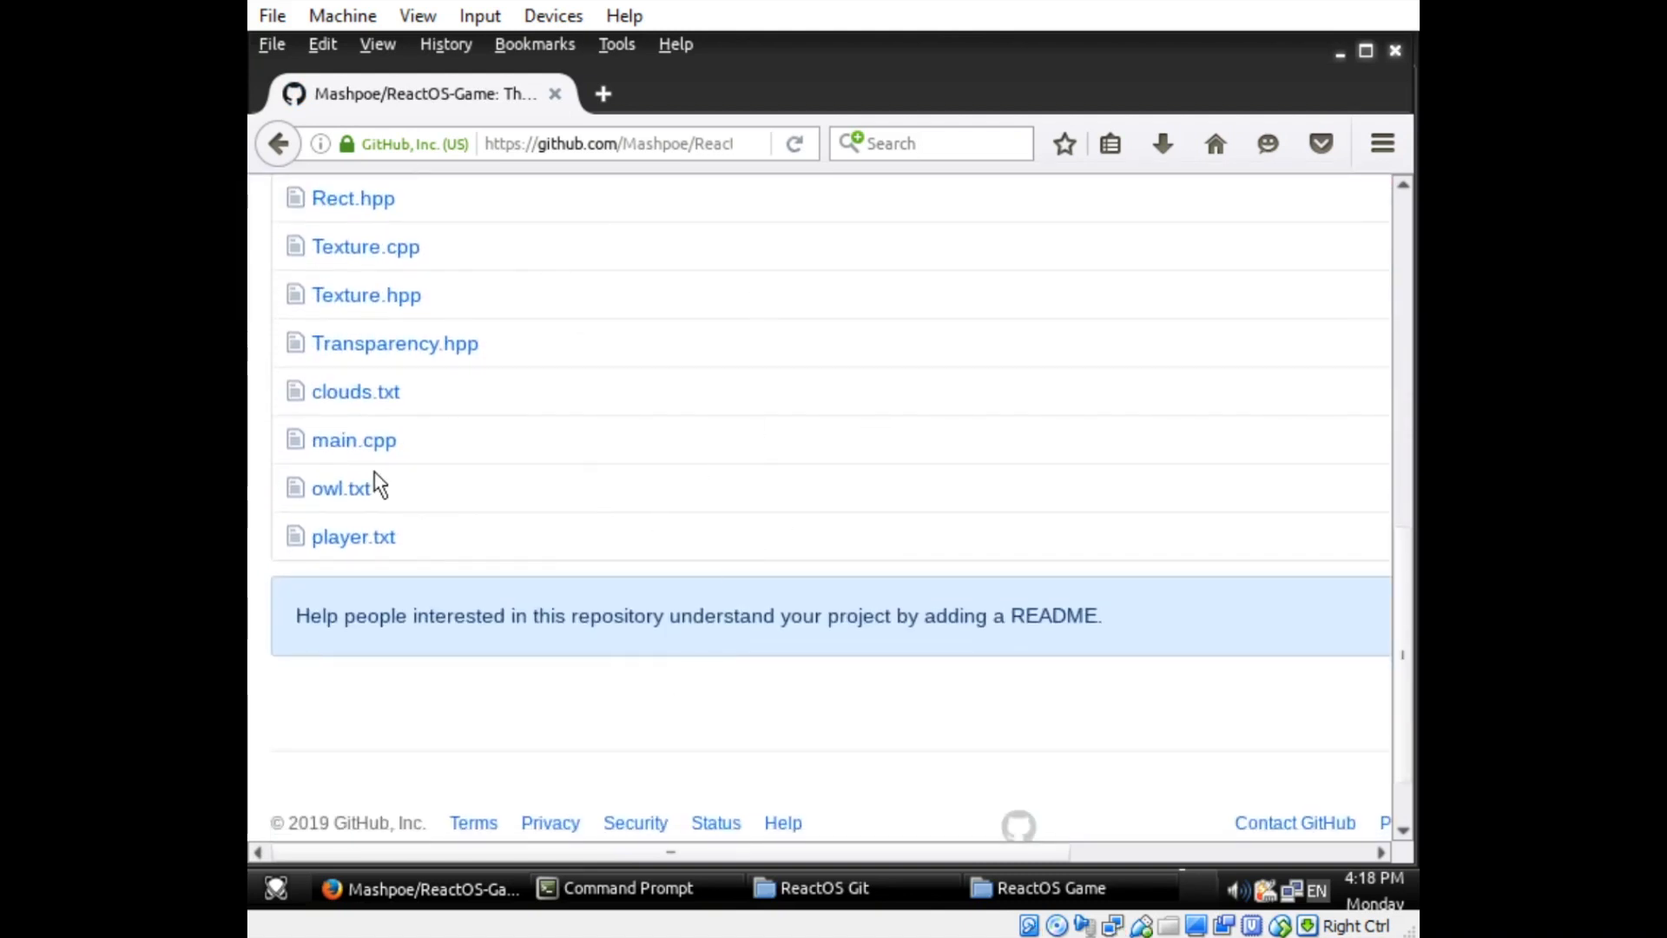
pyautogui.click(353, 439)
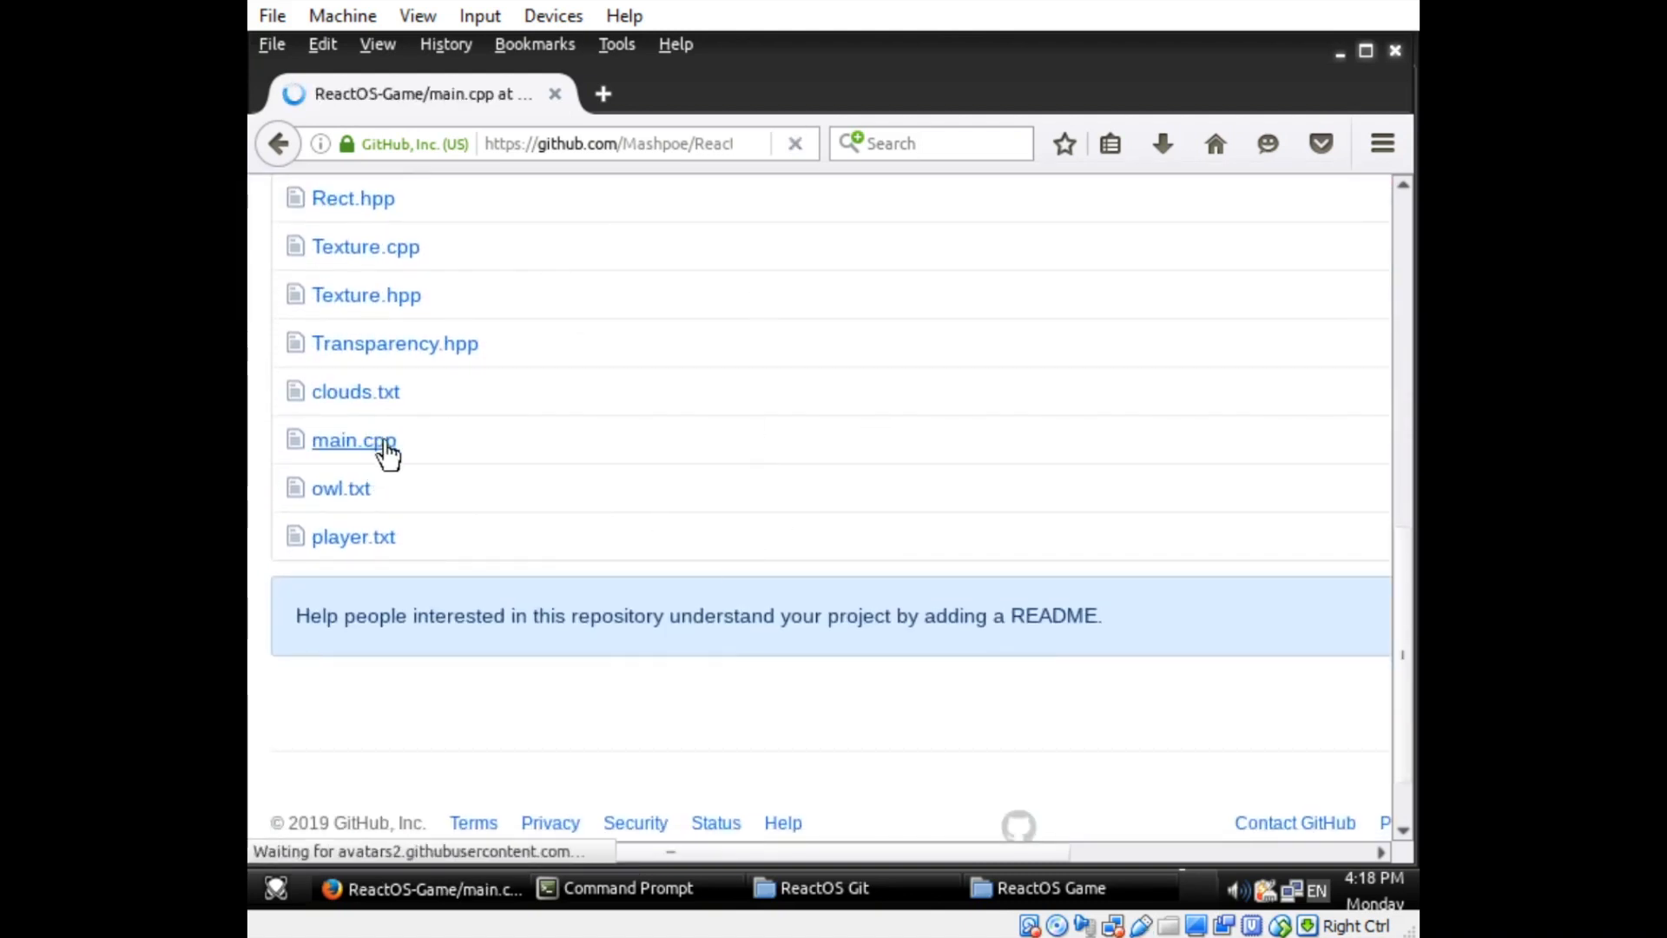
pyautogui.click(353, 439)
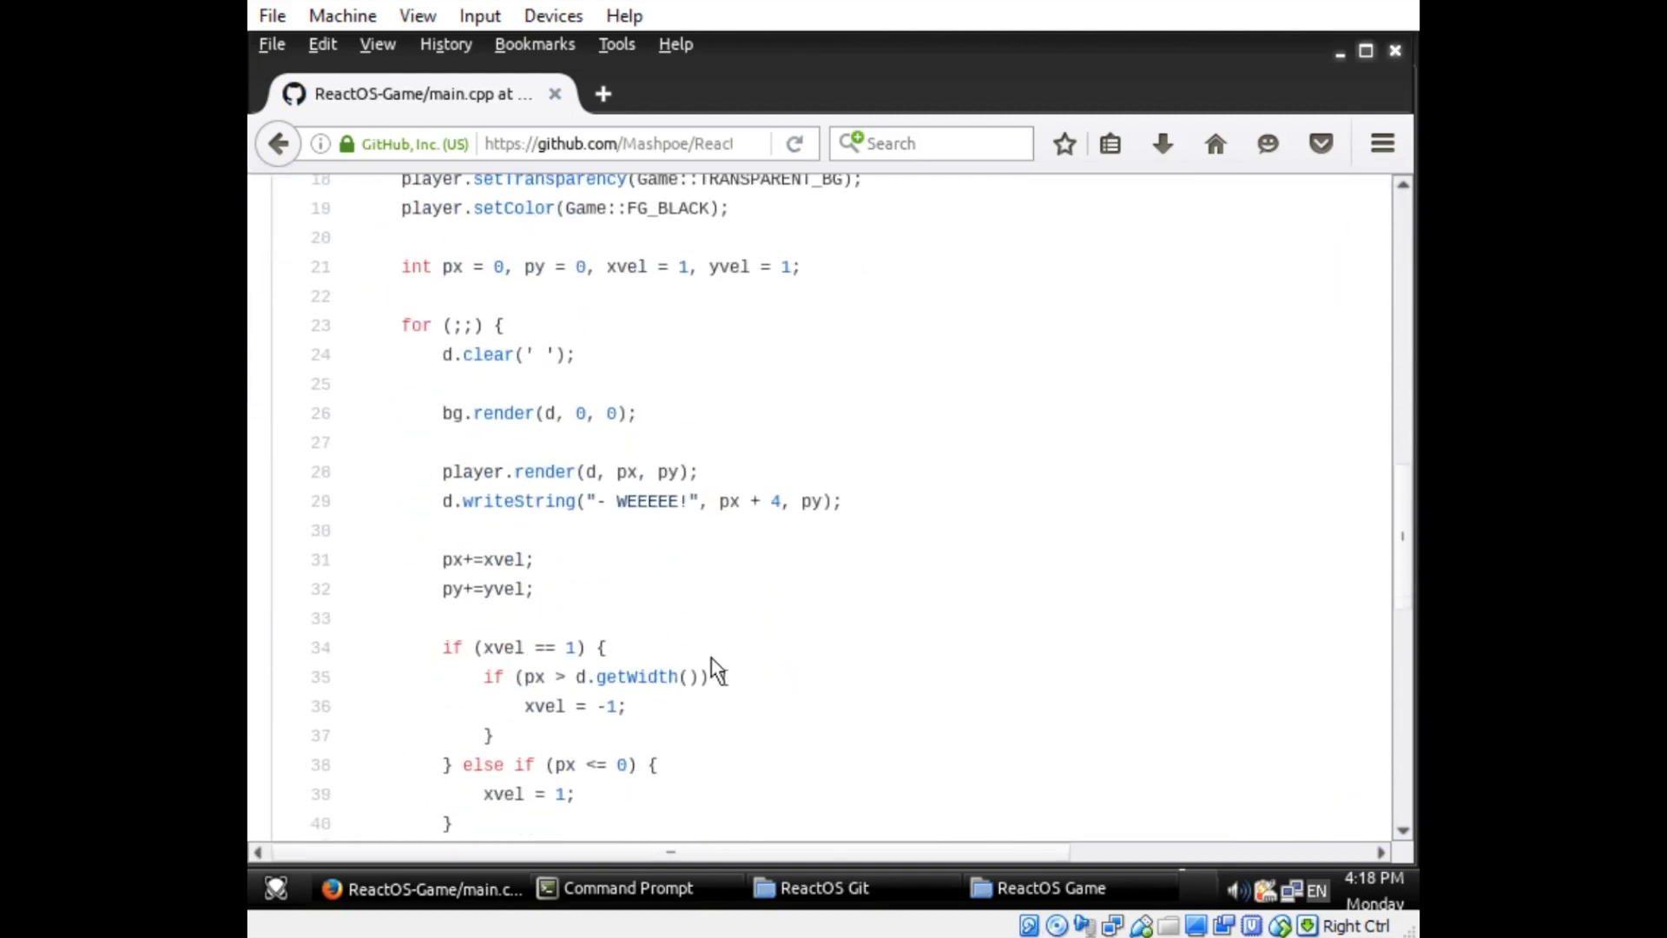
pyautogui.scroll(3)
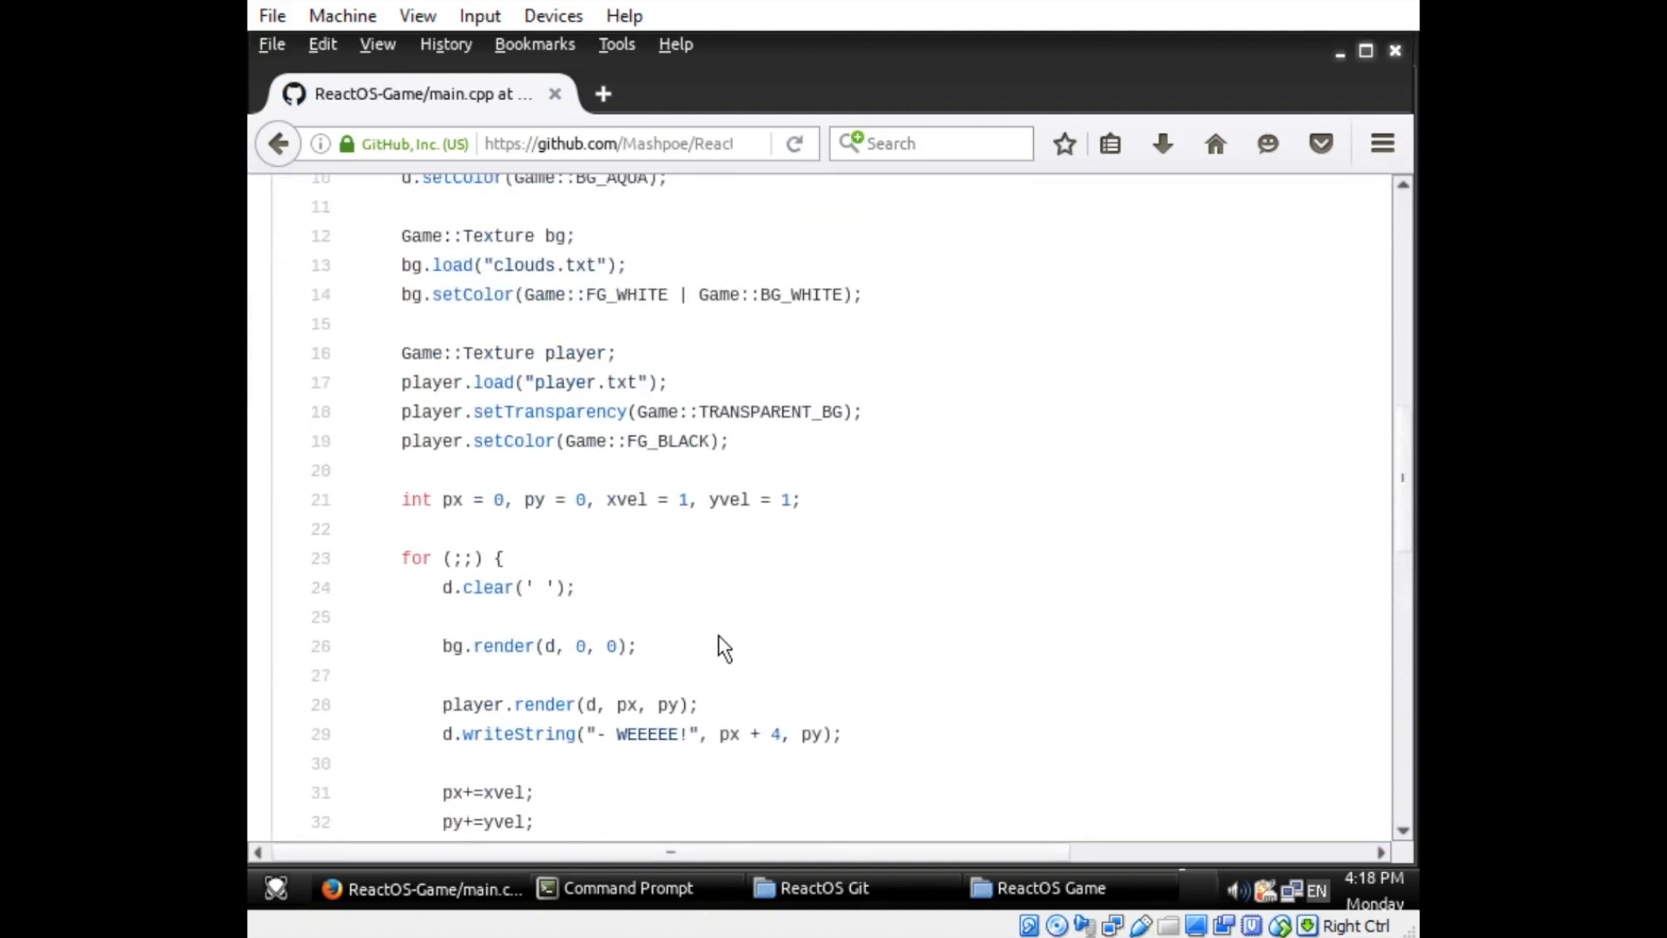
pyautogui.scroll(3)
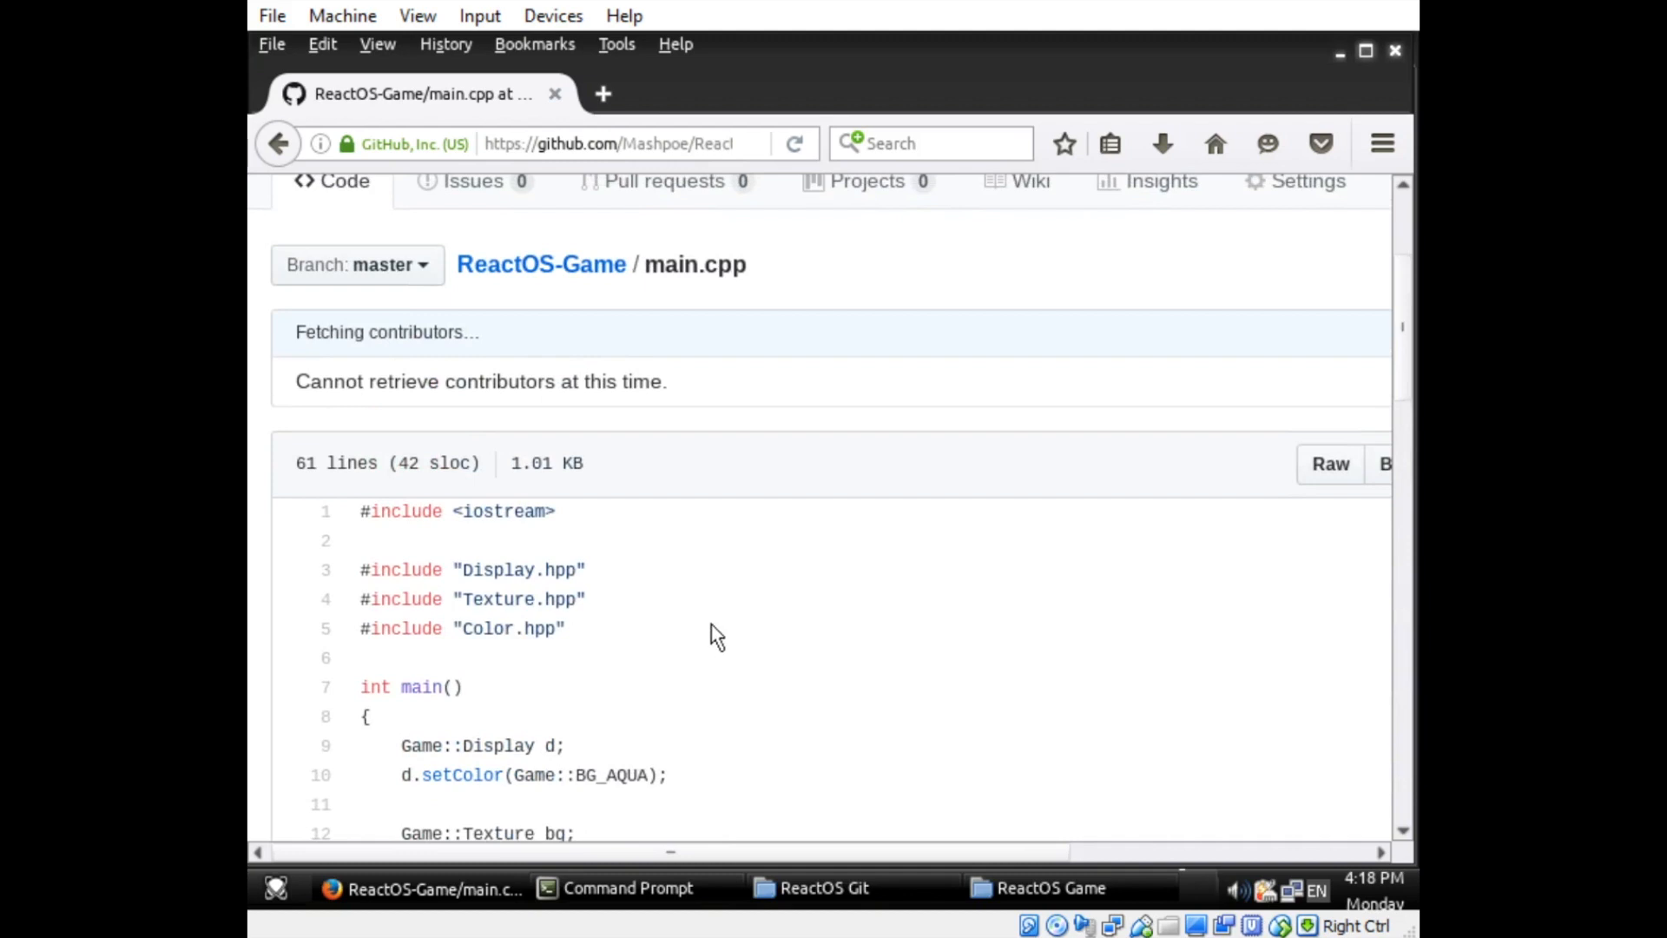
pyautogui.moveTo(668, 582)
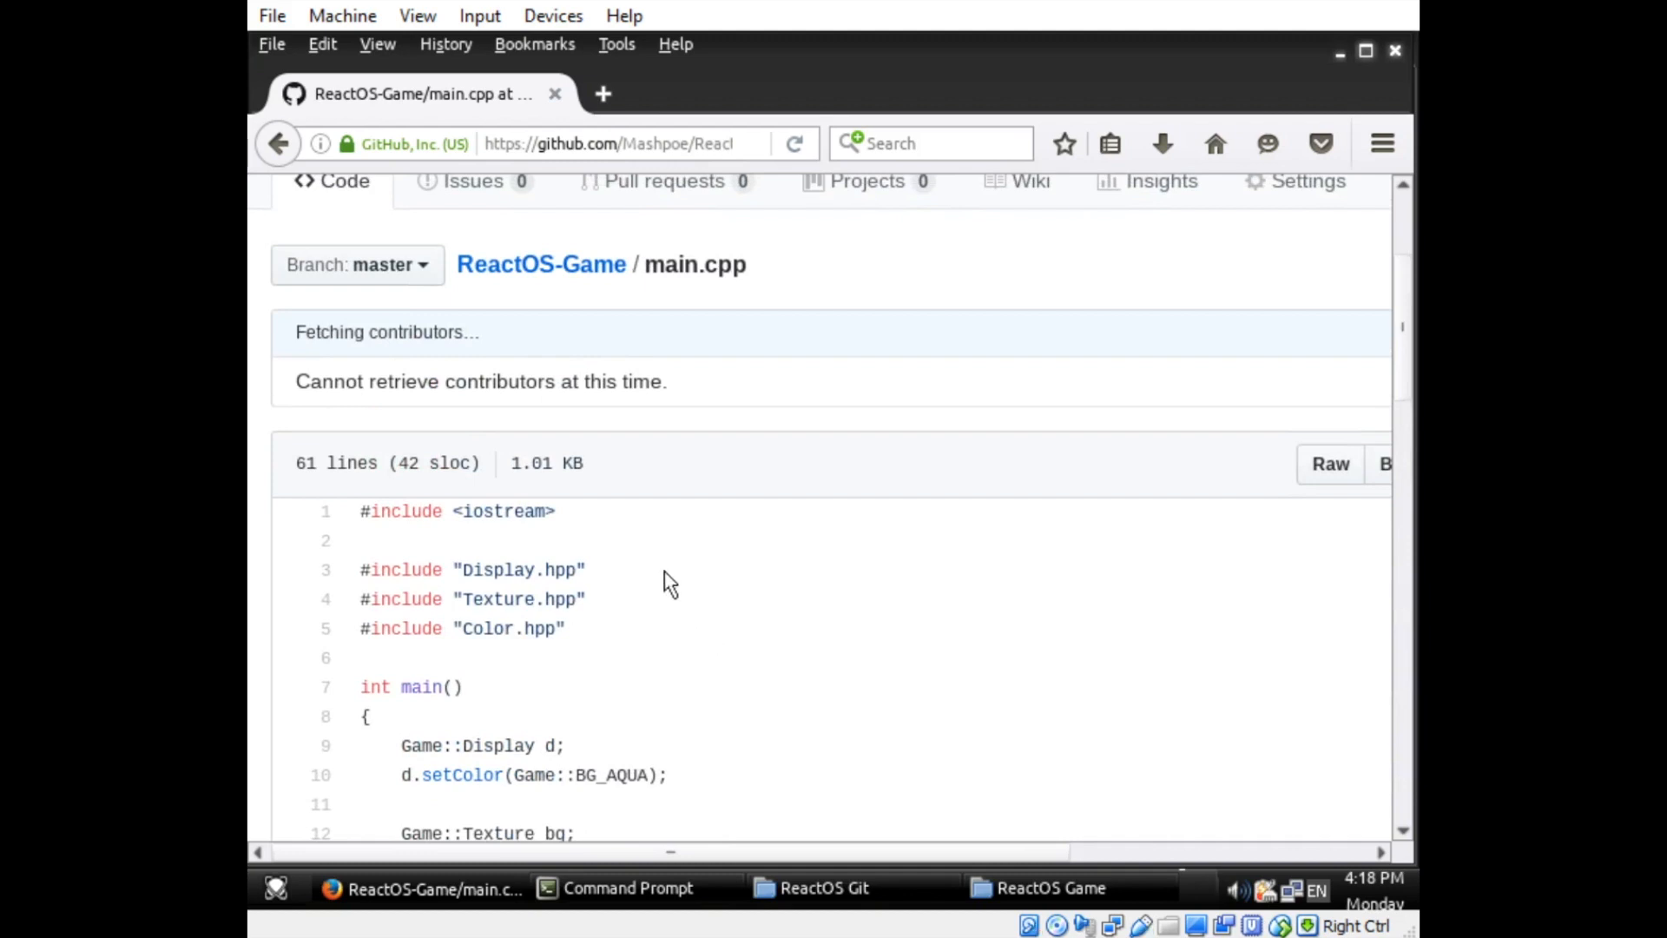
pyautogui.scroll(3)
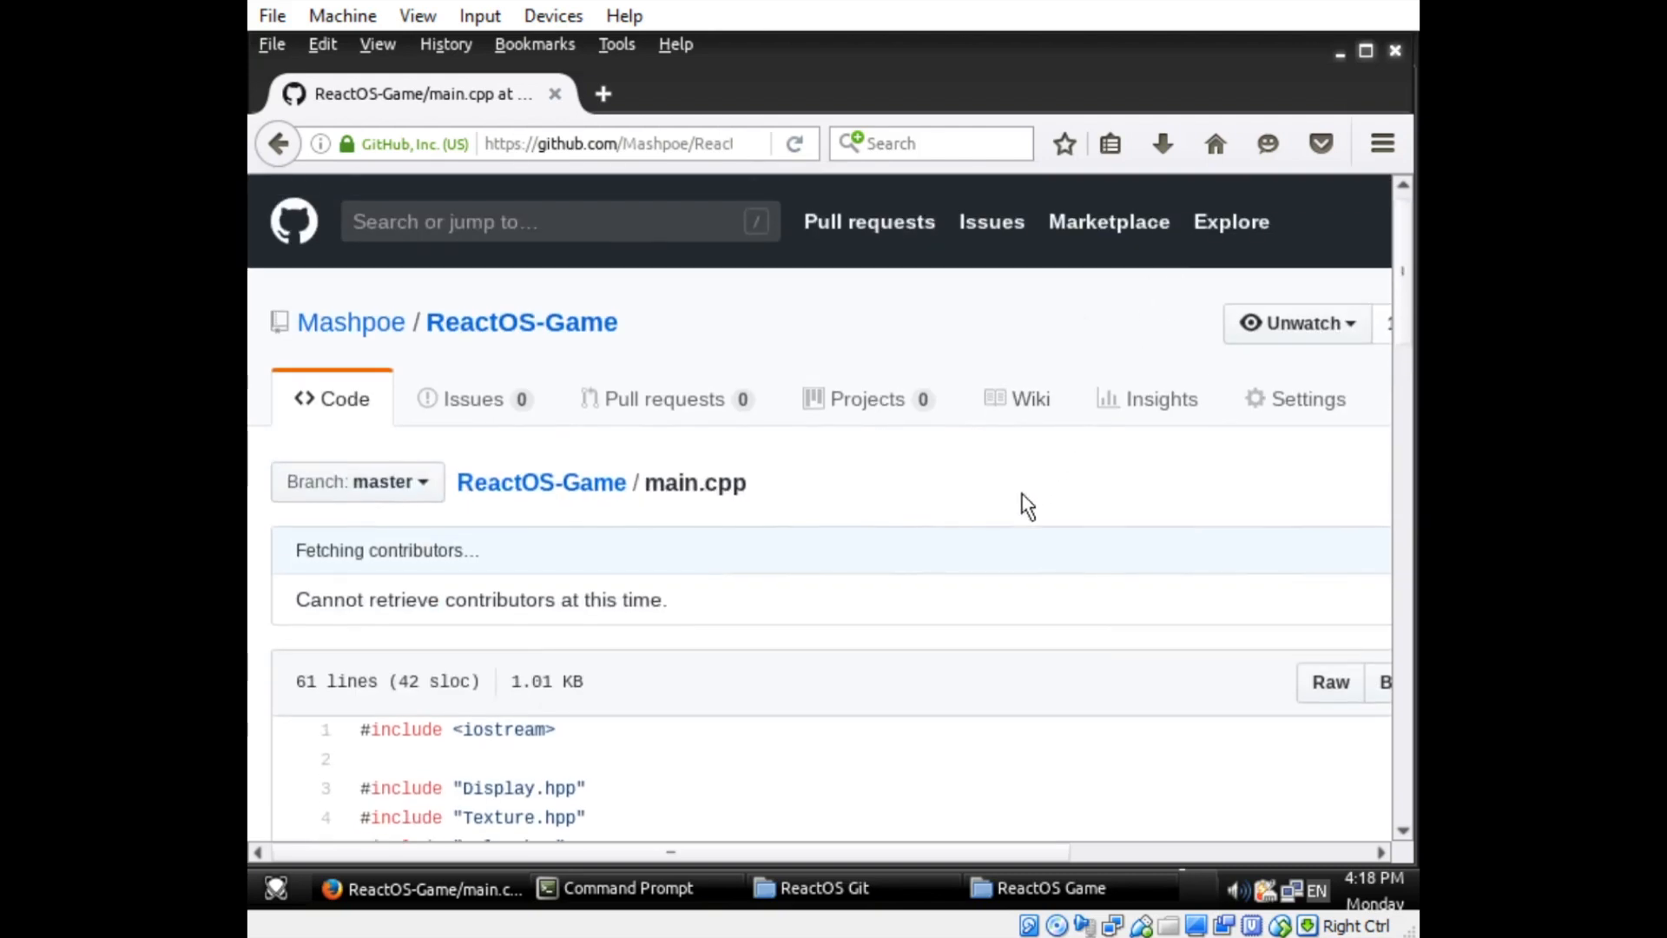
pyautogui.moveTo(880, 569)
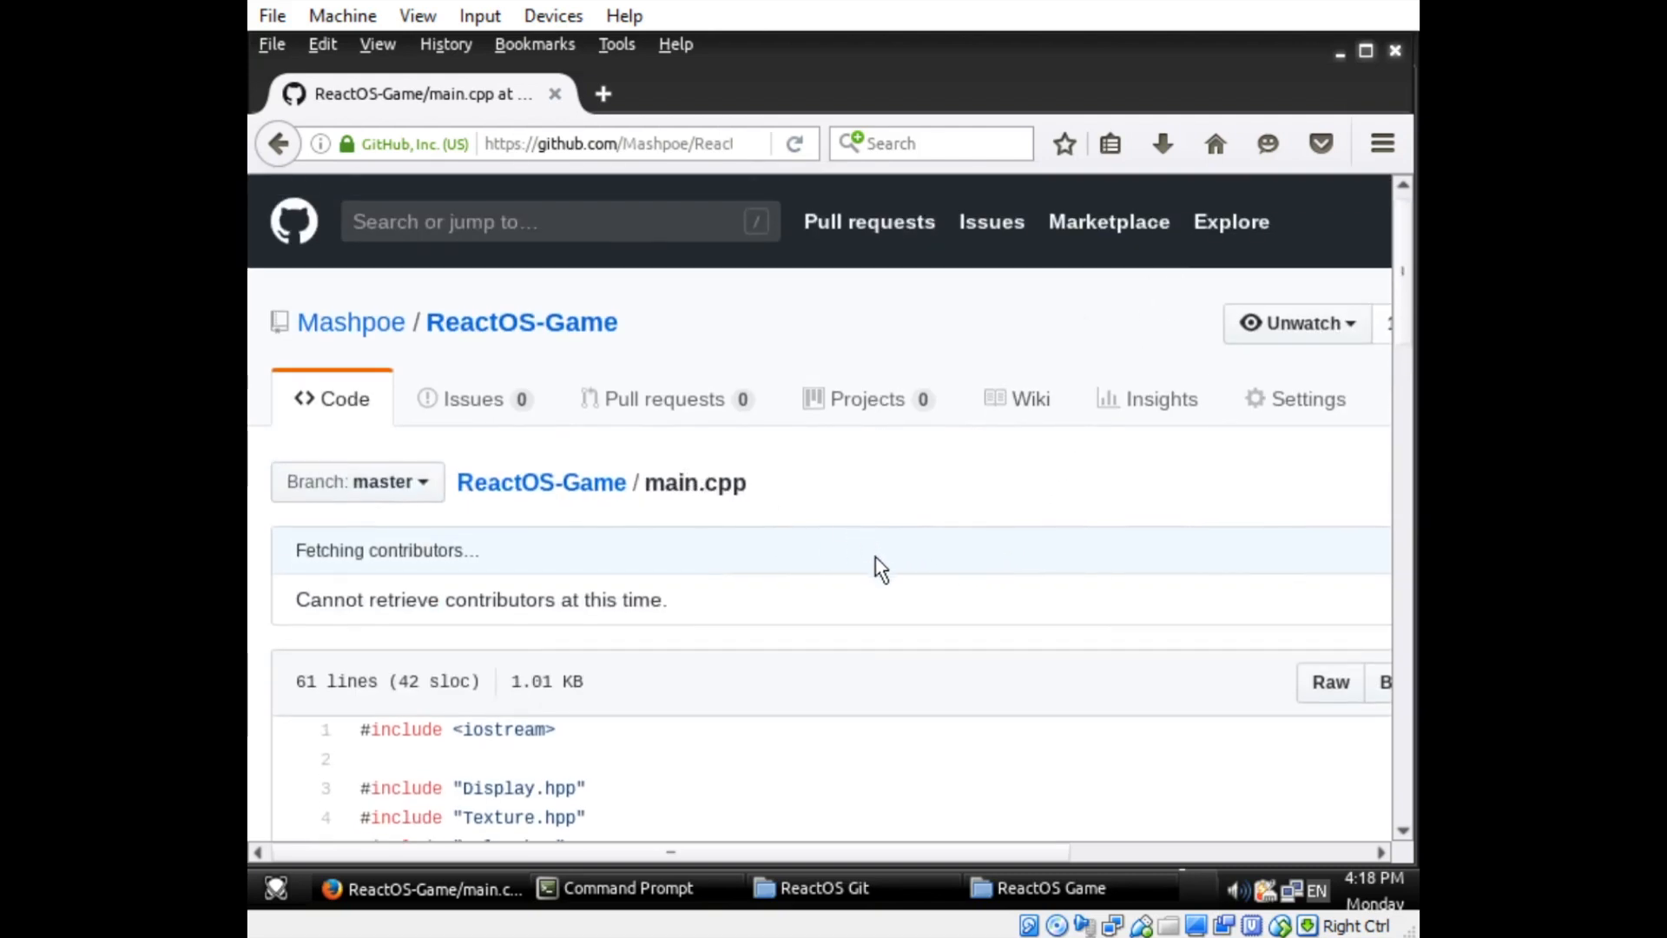